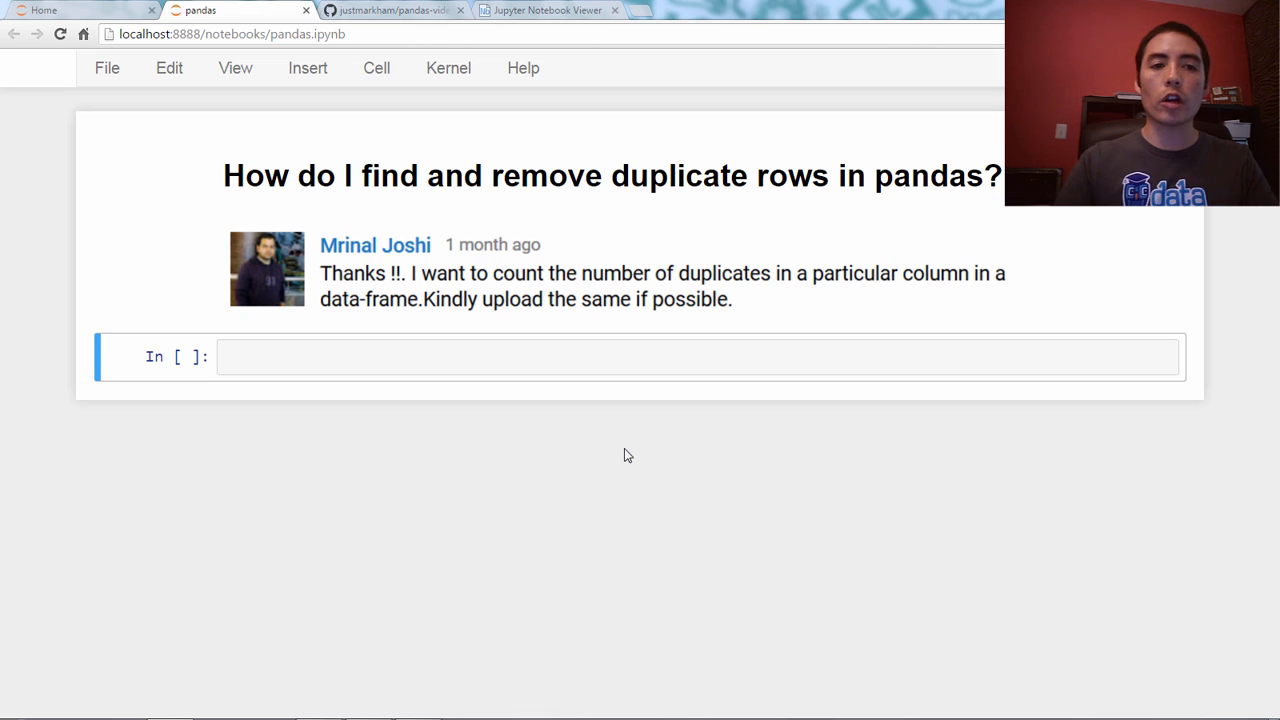
Enter and run 'import pandas as pd' in the first notebook cell.
text(import pandas as pd)
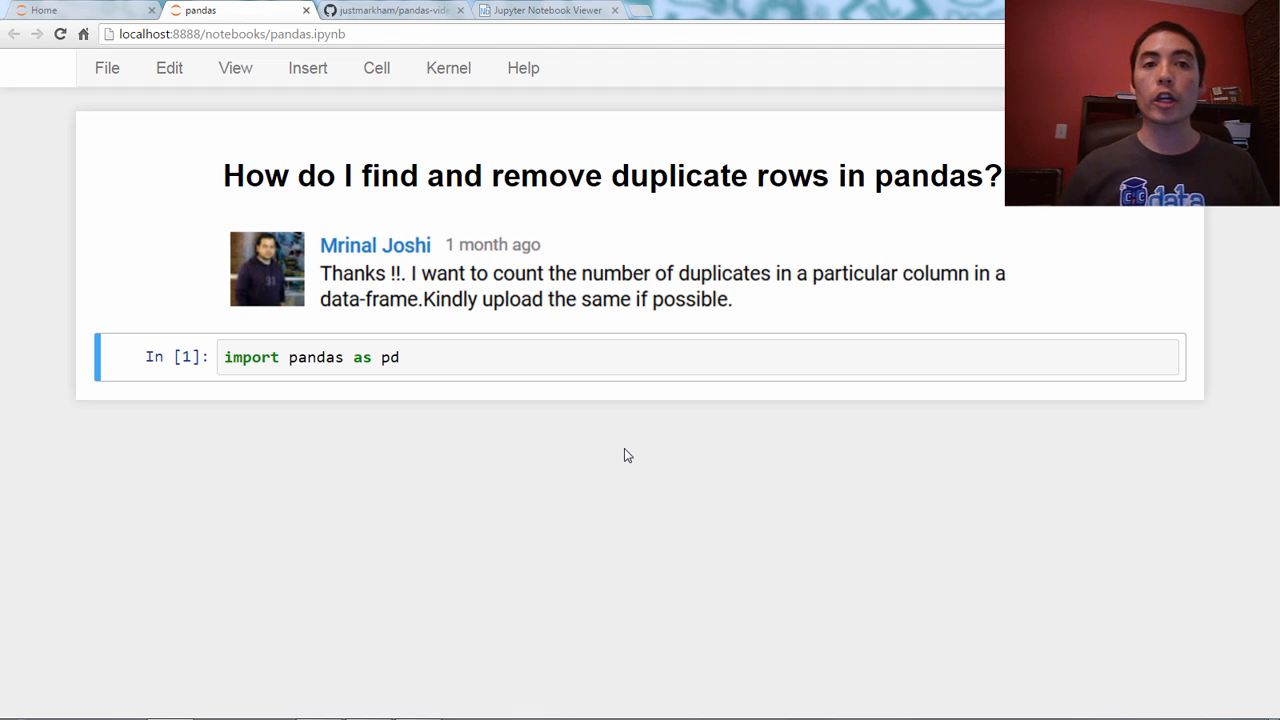
mouse_move(408, 152)
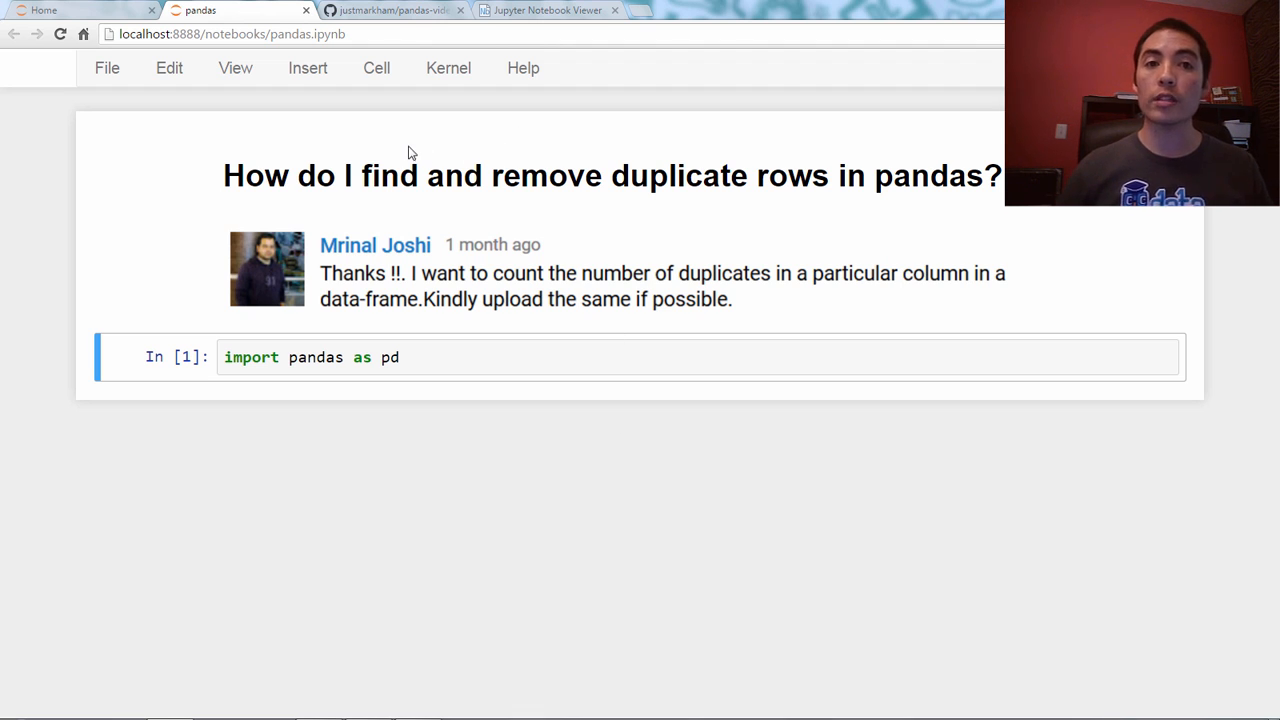
mouse_move(390, 10)
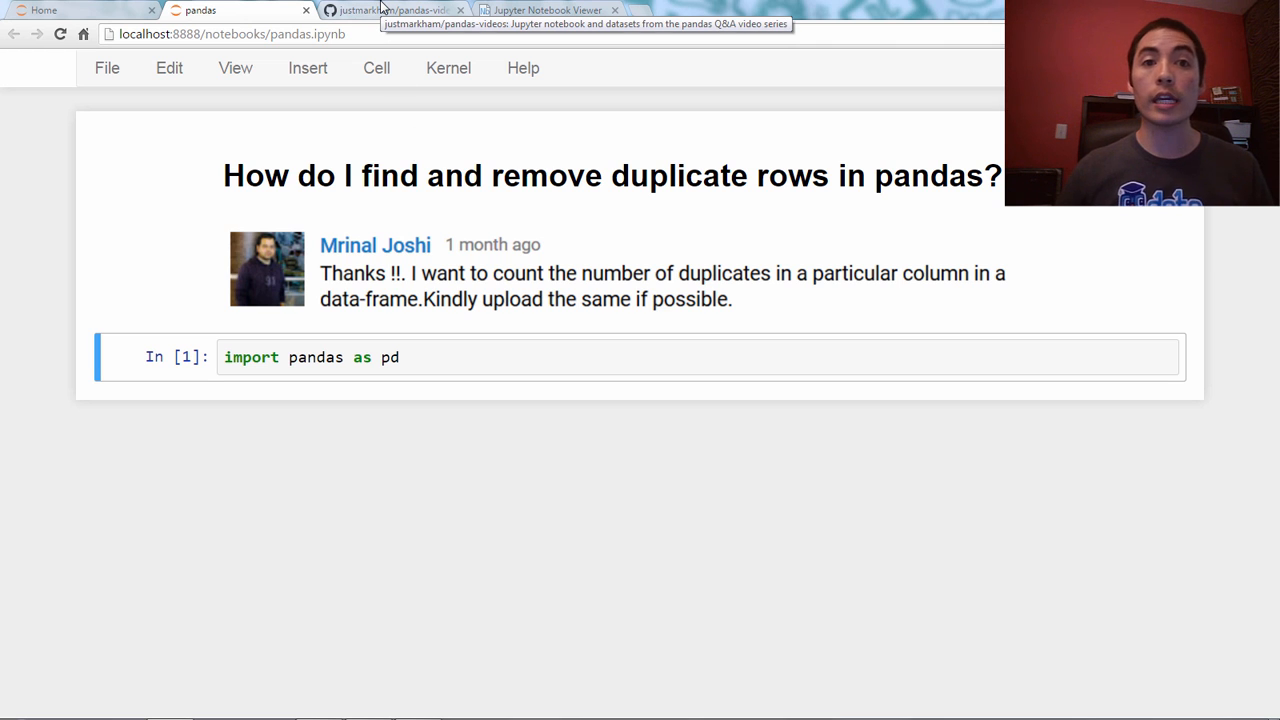
From the pandas-videos GitHub repo, view pandas.ipynb in nbviewer and scroll to its table of contents.
click(390, 10)
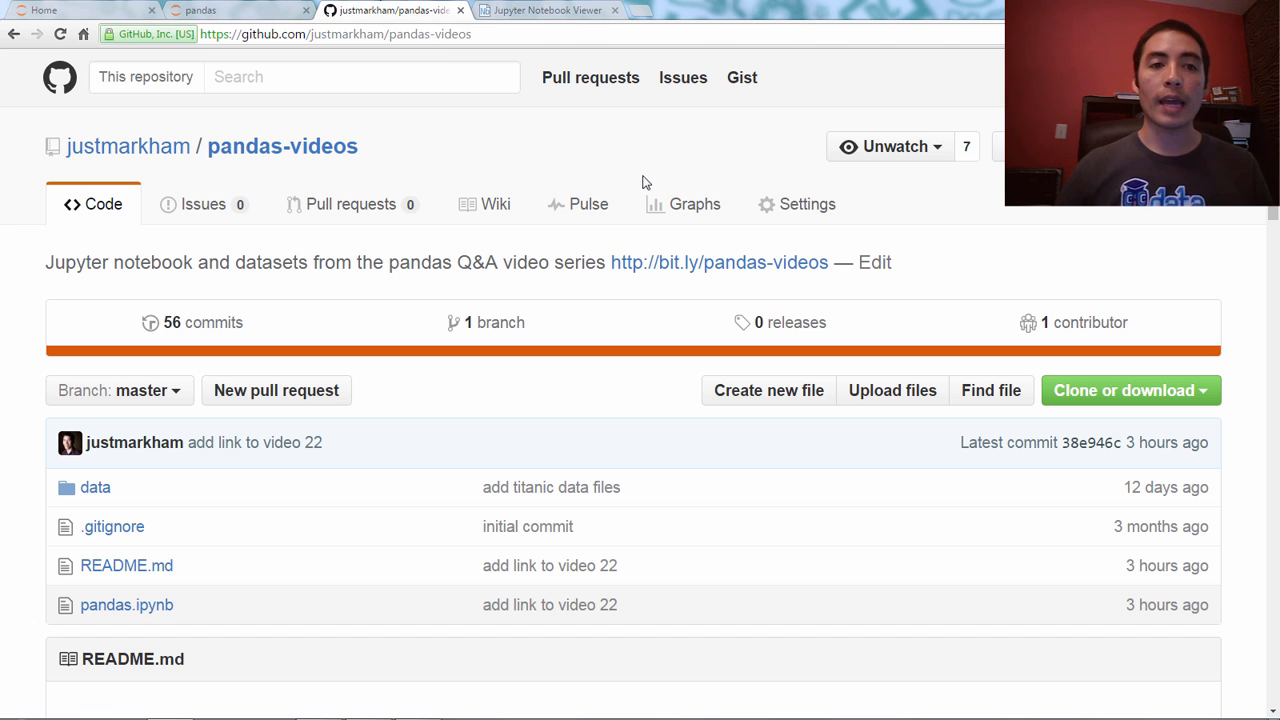
mouse_move(600, 176)
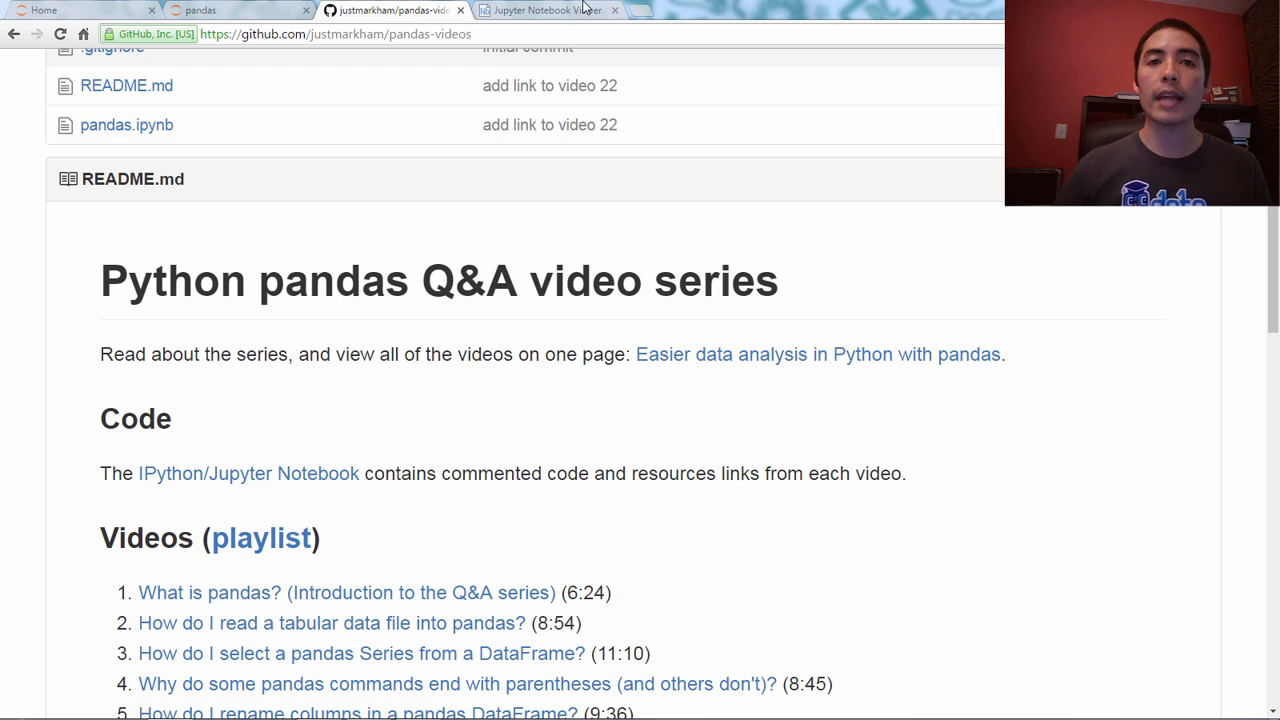
click(548, 10)
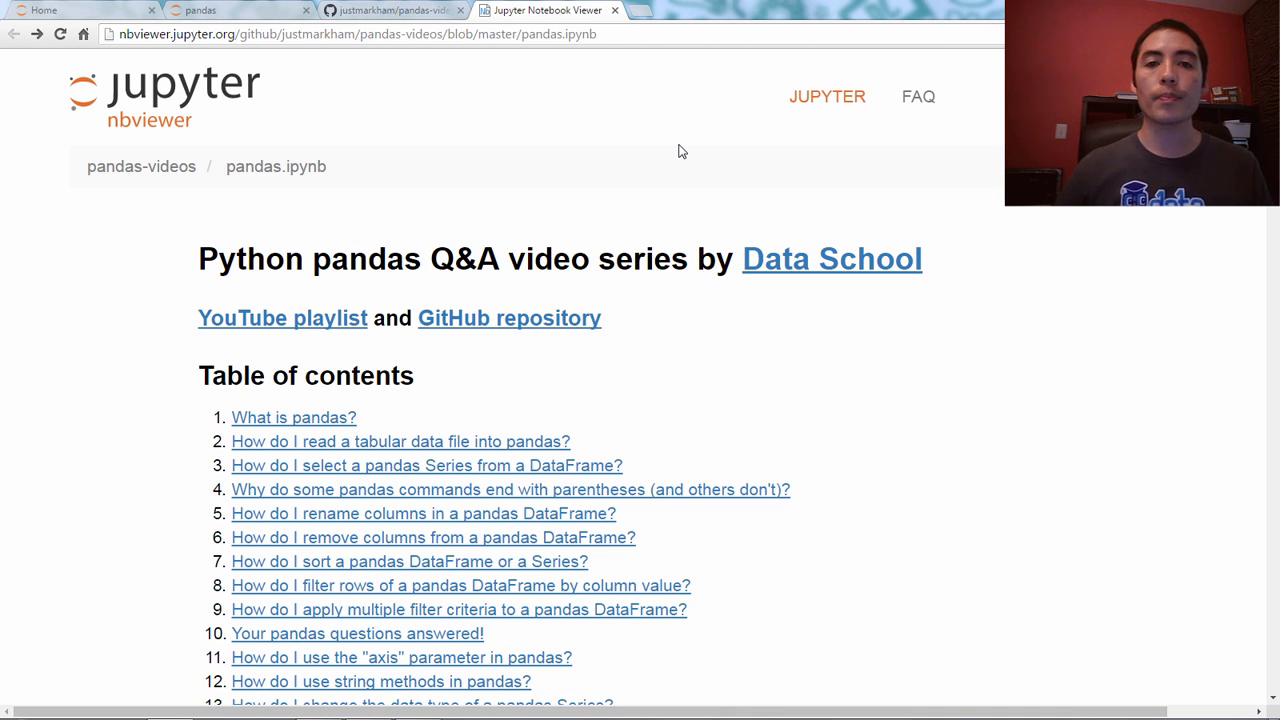
scroll(down, 3)
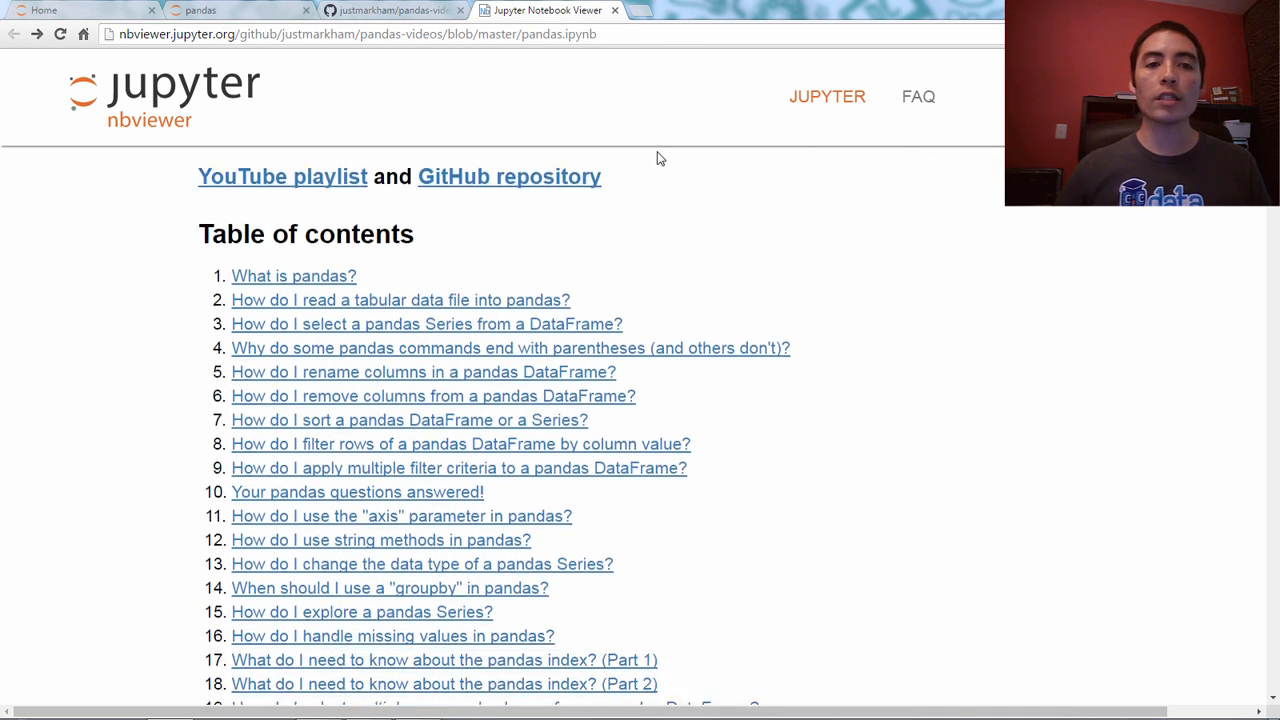
scroll(down, 3)
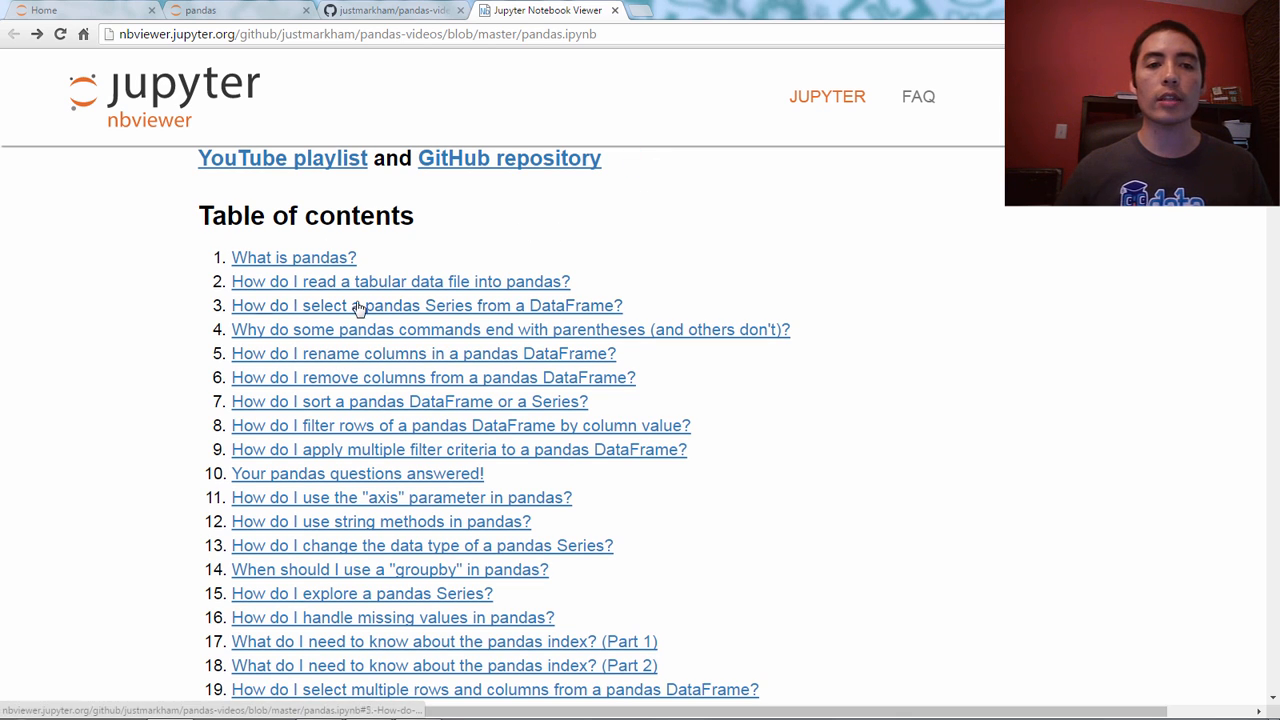
mouse_move(400, 280)
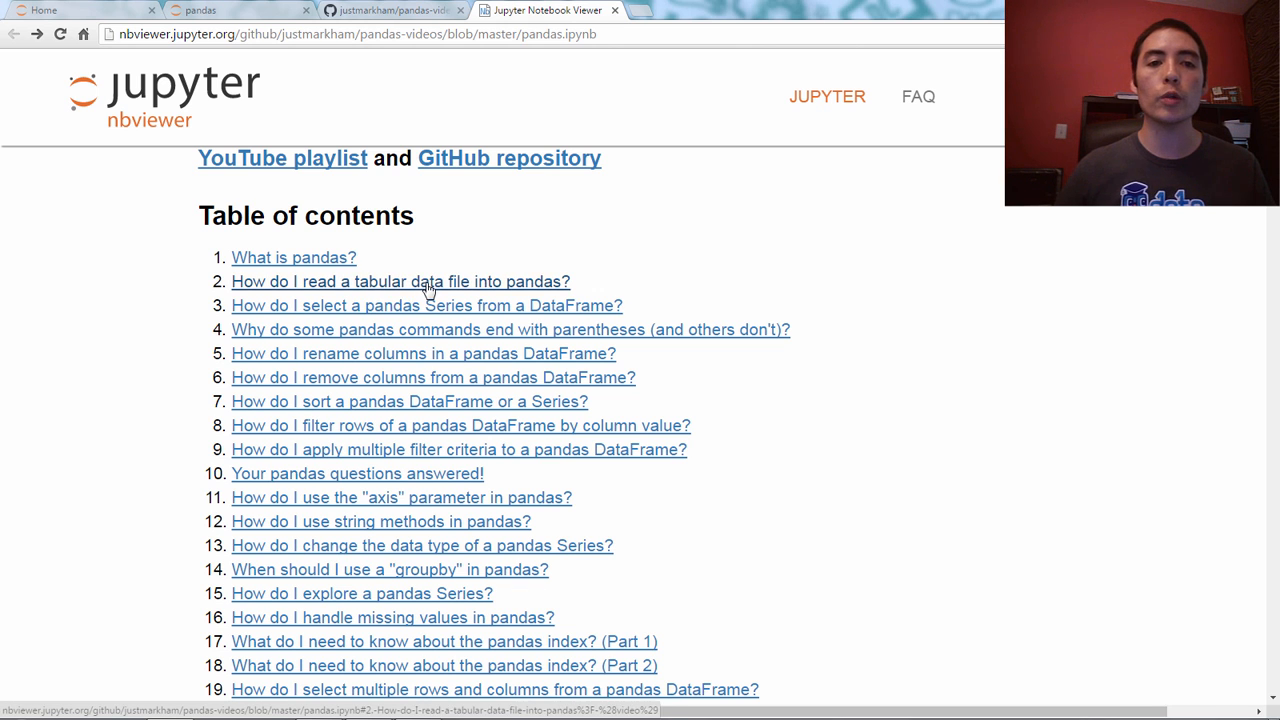
Copy the movie-reviewers read_table code from the tabular-data section and return to the local notebook.
click(400, 280)
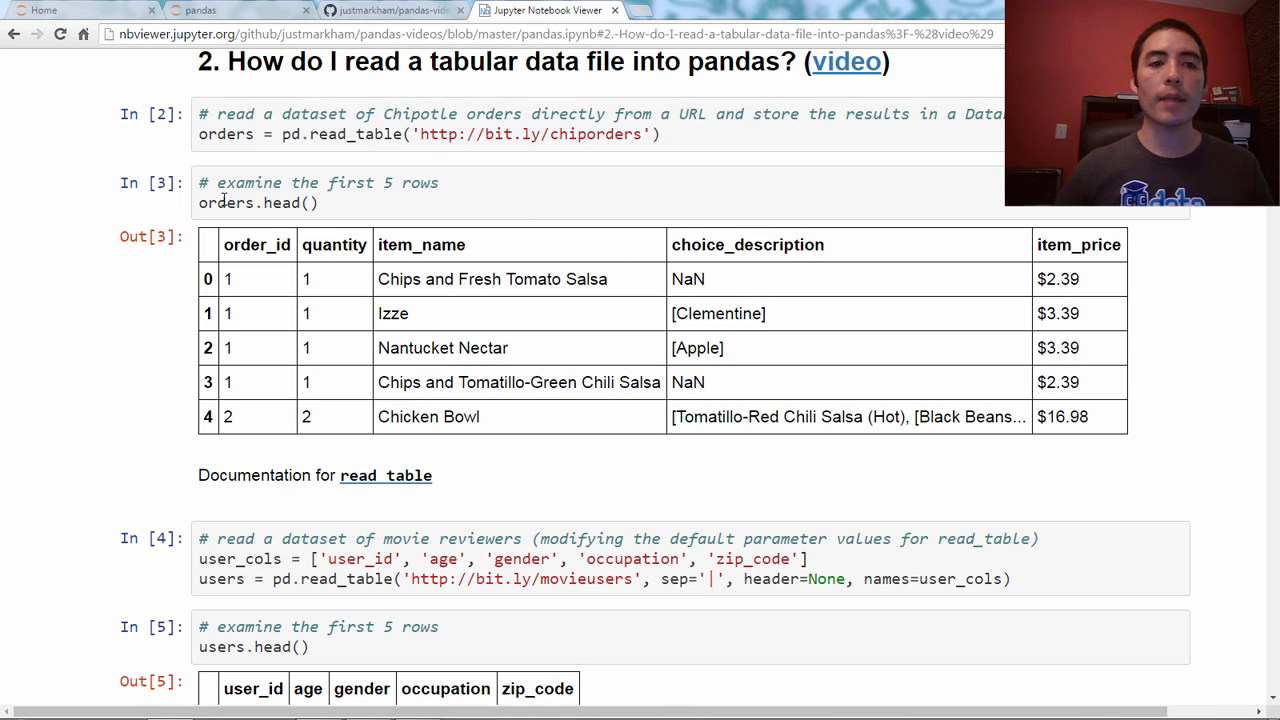
scroll(down, 3)
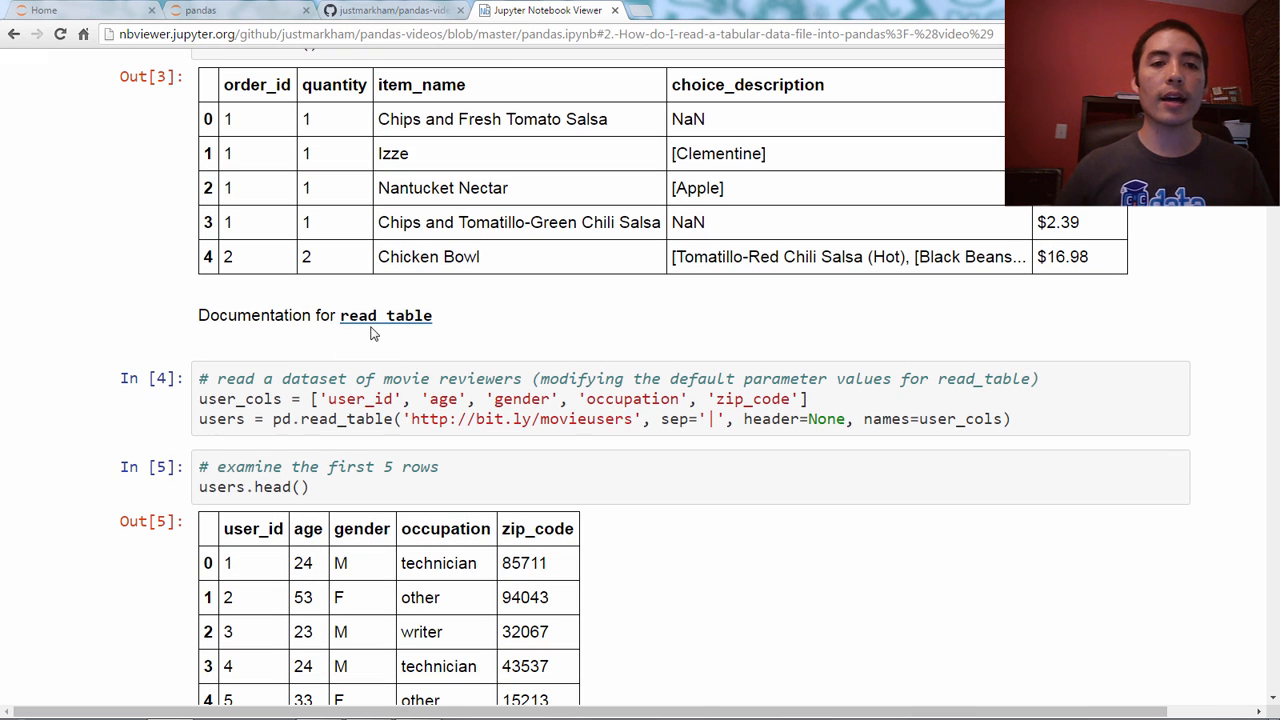
scroll(down, 3)
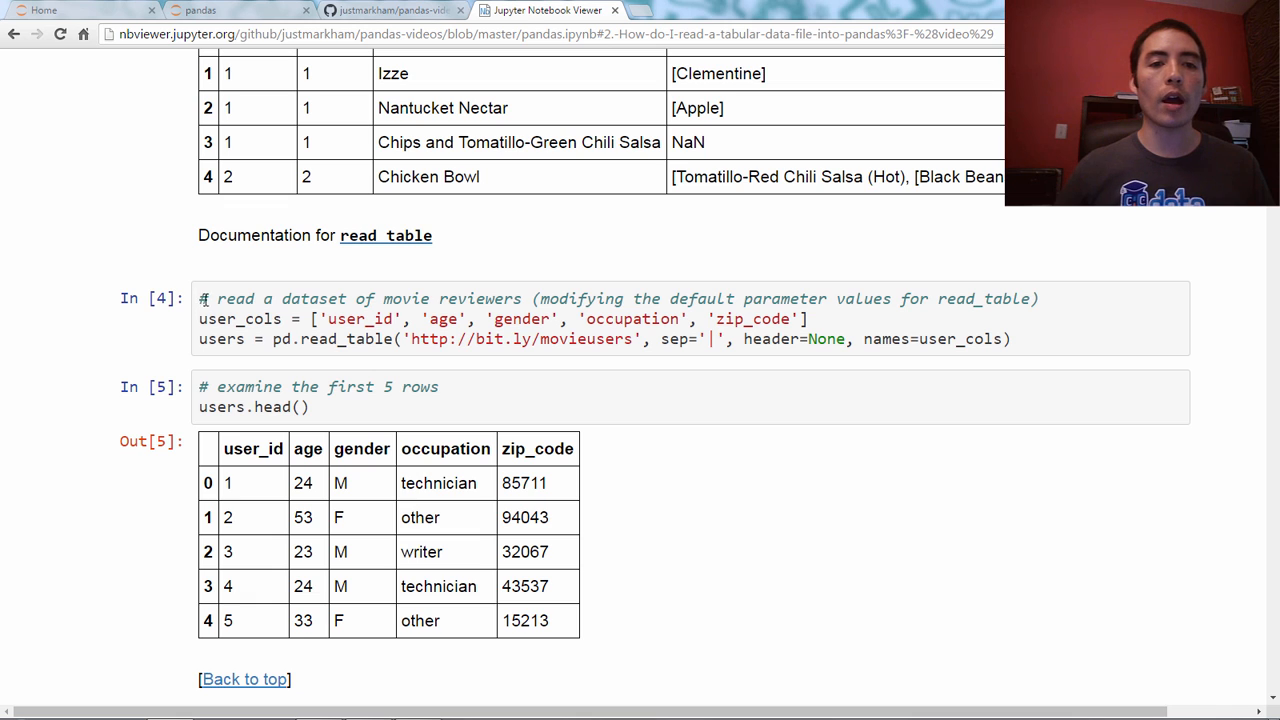
drag(200, 298, 960, 340)
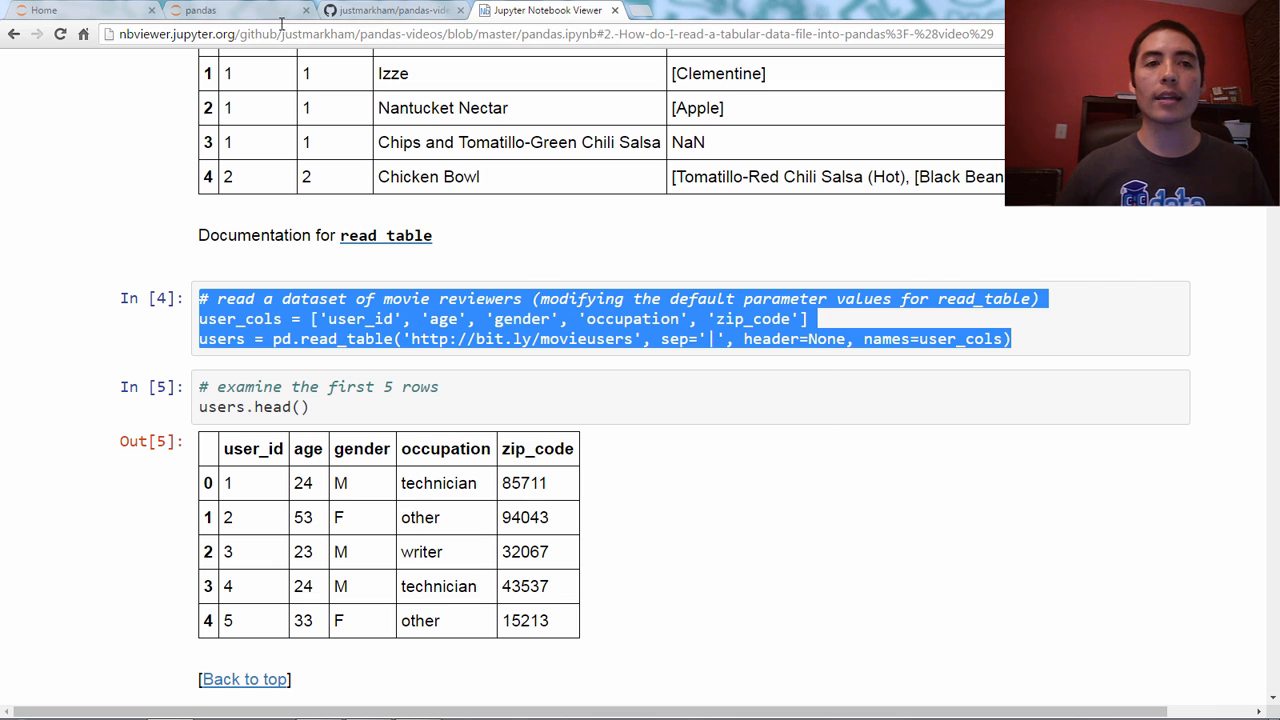
click(200, 10)
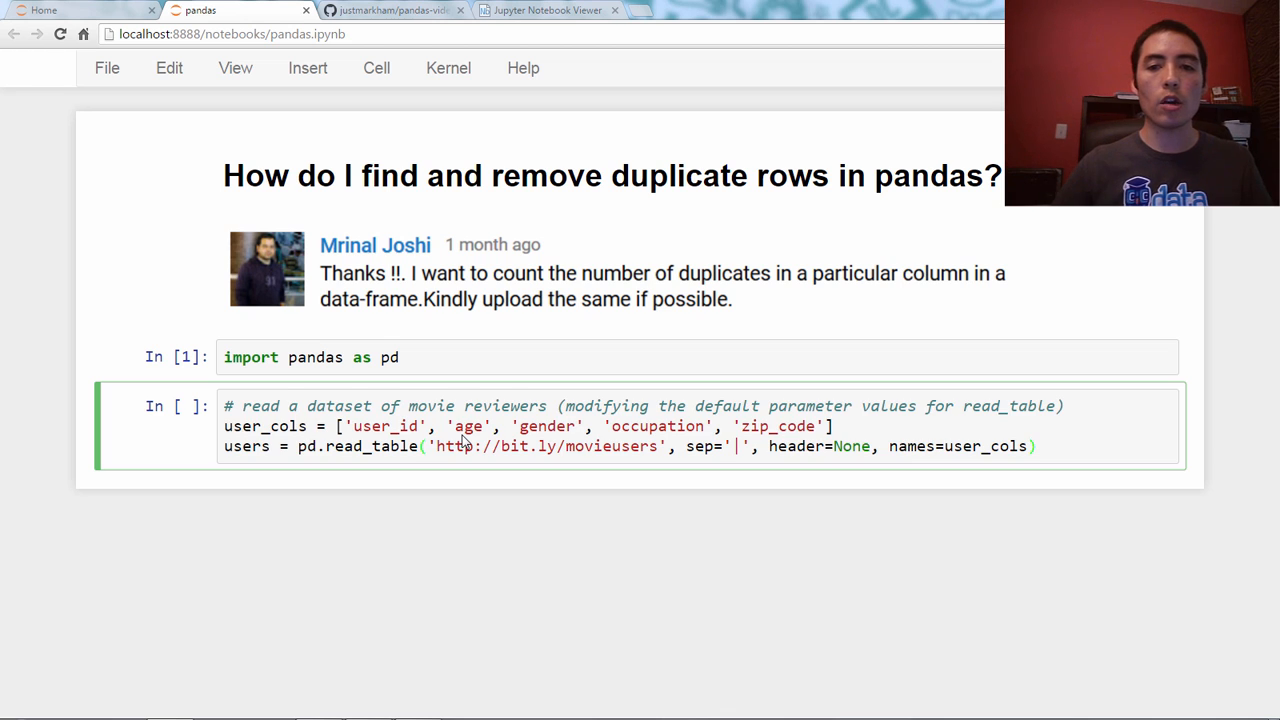
Add index_col='user_id' to the read_table call, run it, and show users.head().
click(1036, 446)
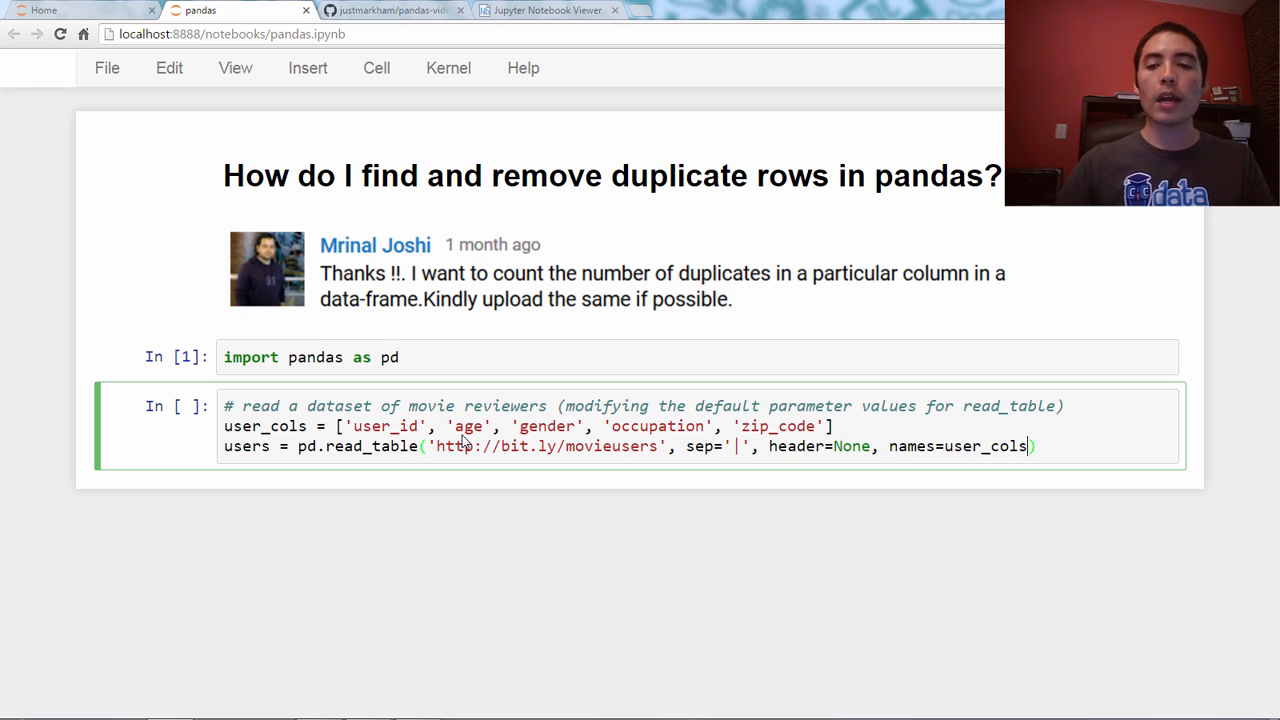
text(,)
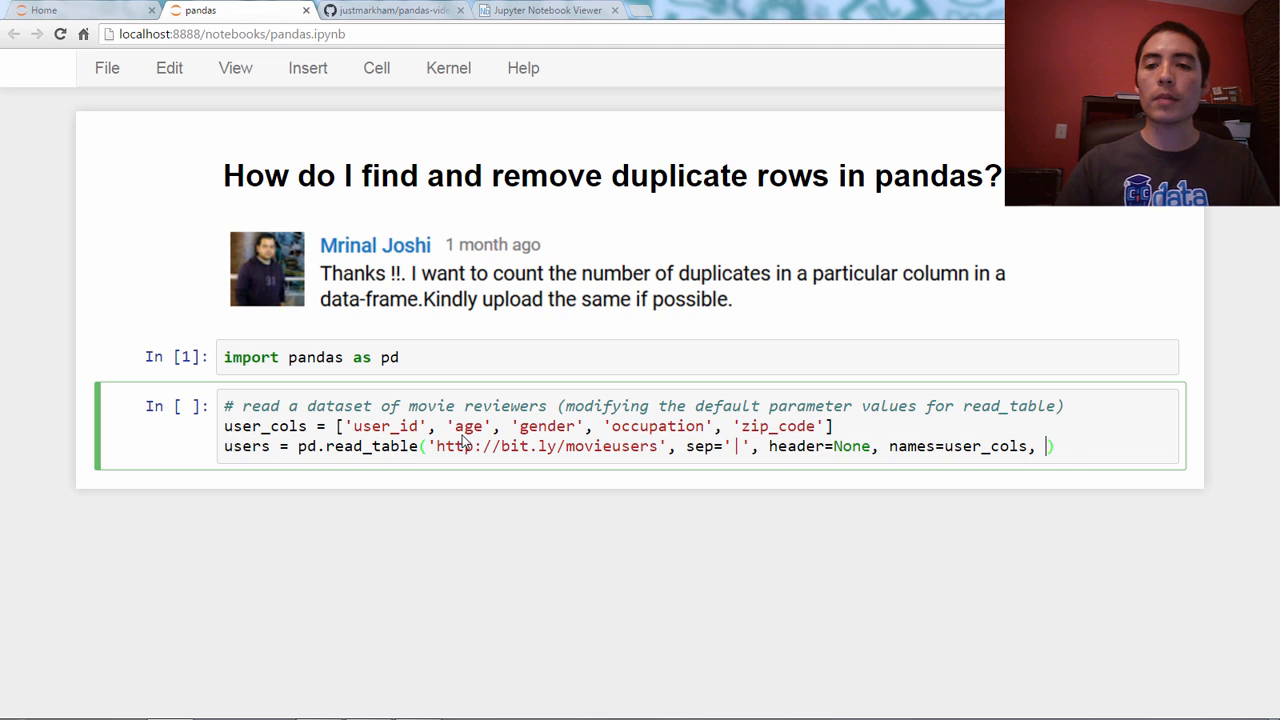
text(index_col)
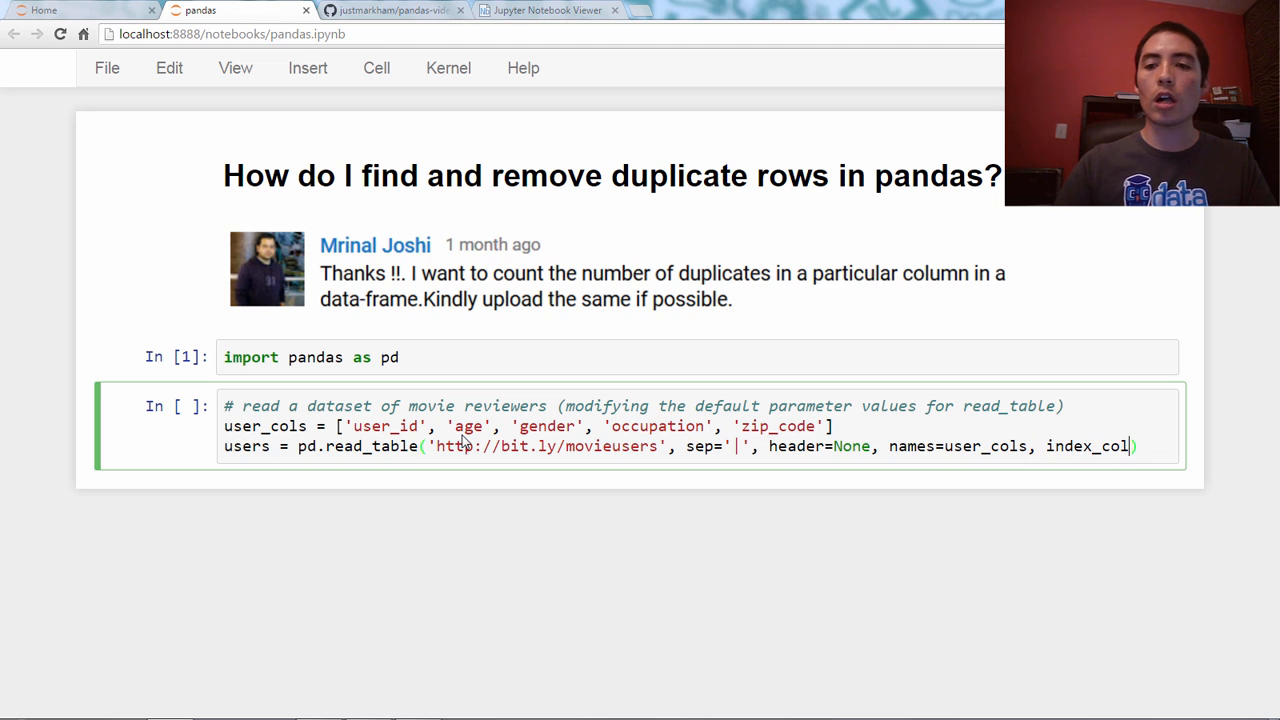
text(='user_')
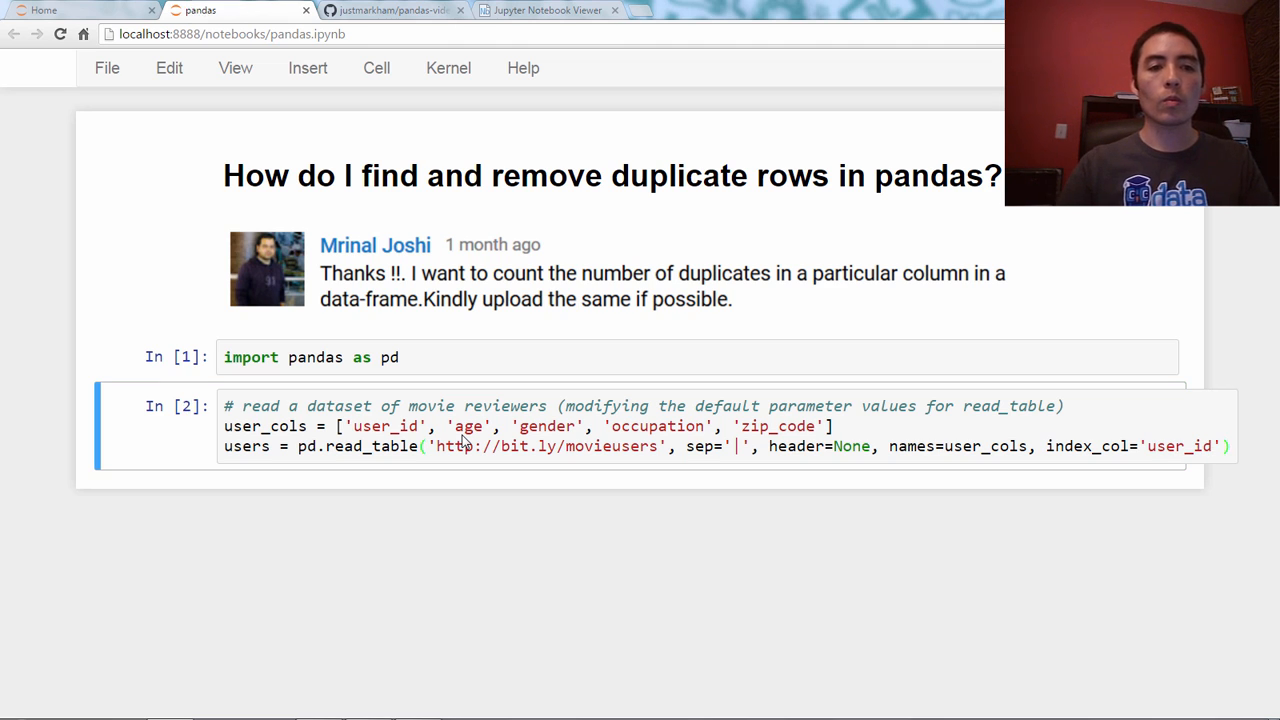
text(users.head()
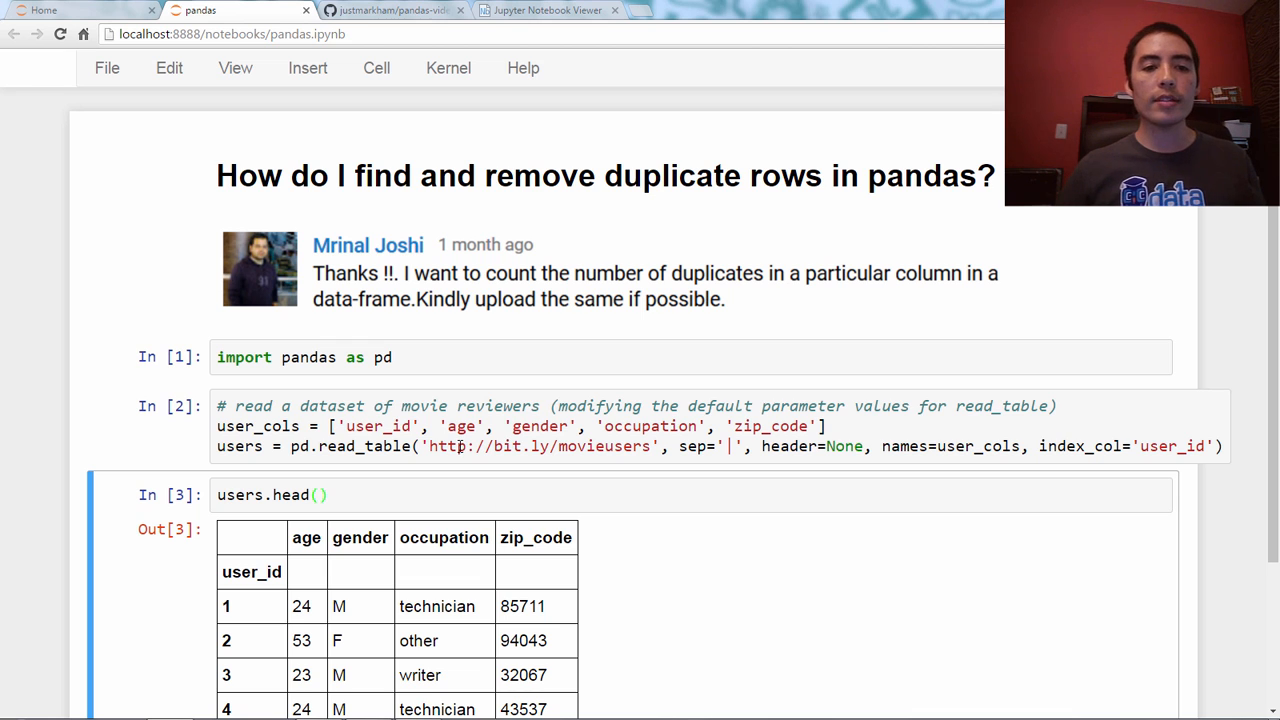
scroll(down, 3)
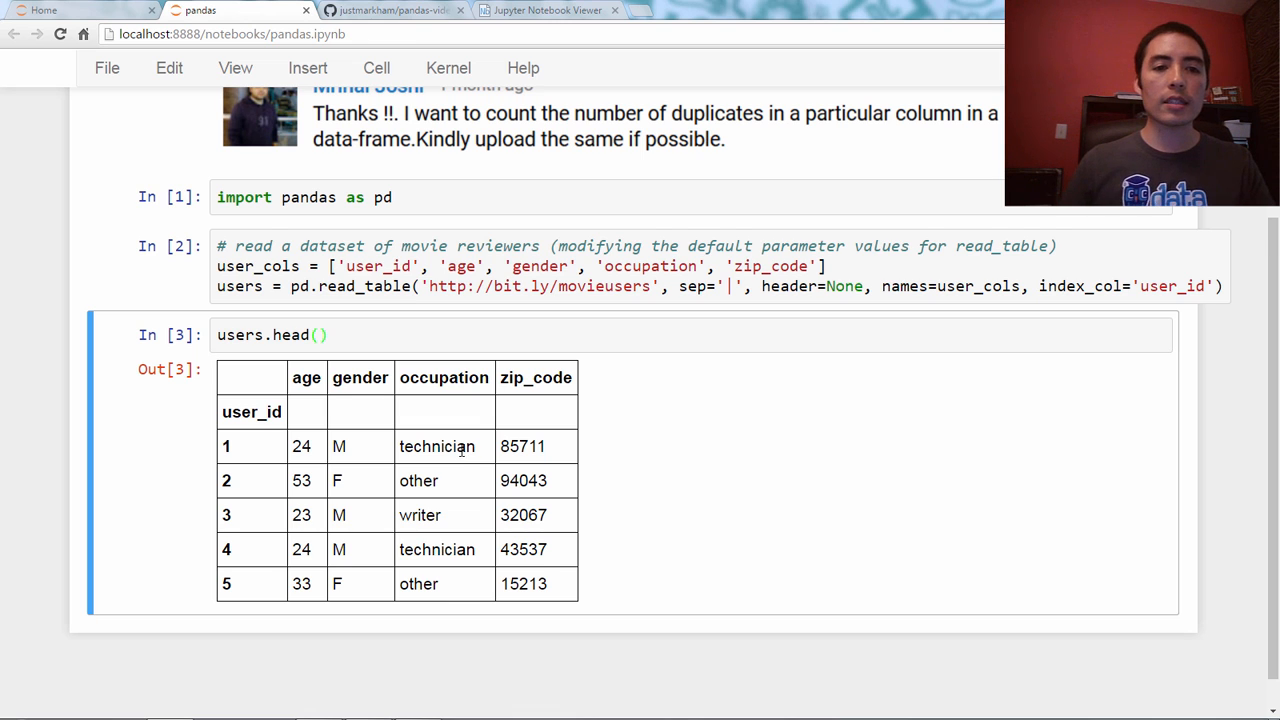
scroll(down, 3)
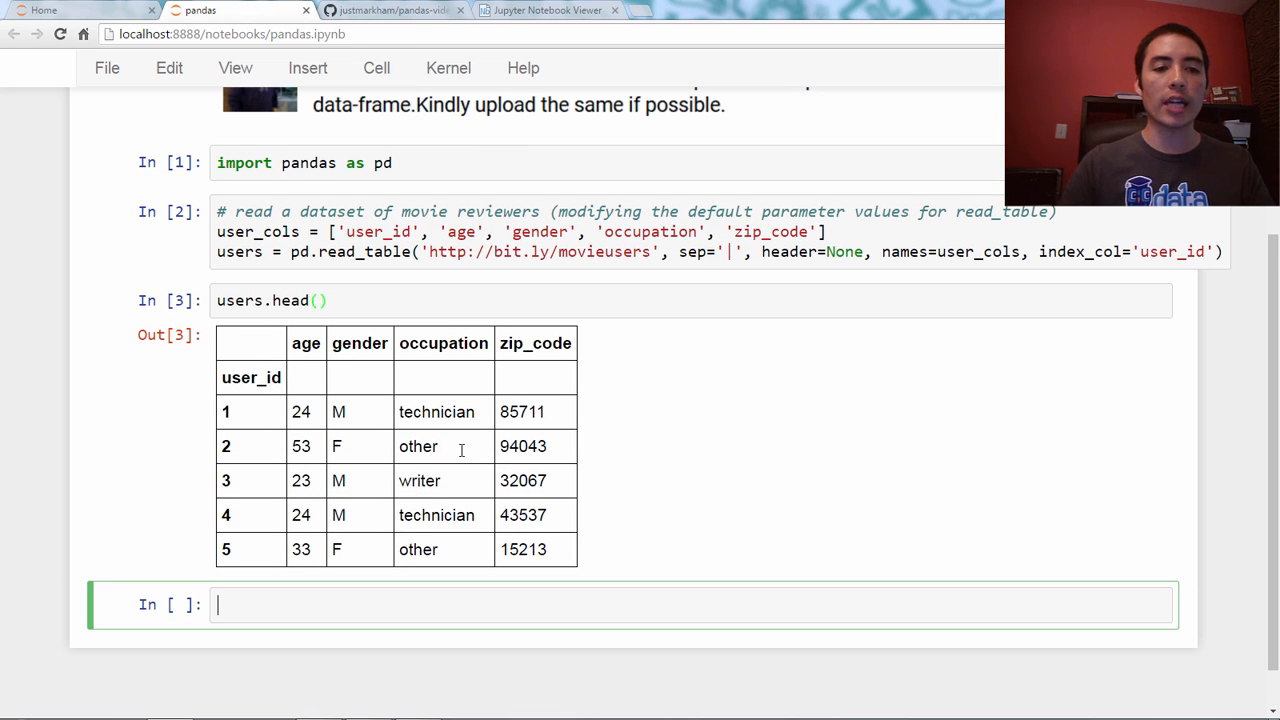
Run users.shape, reporting the table as 943 rows by 4 columns.
text(users.shape)
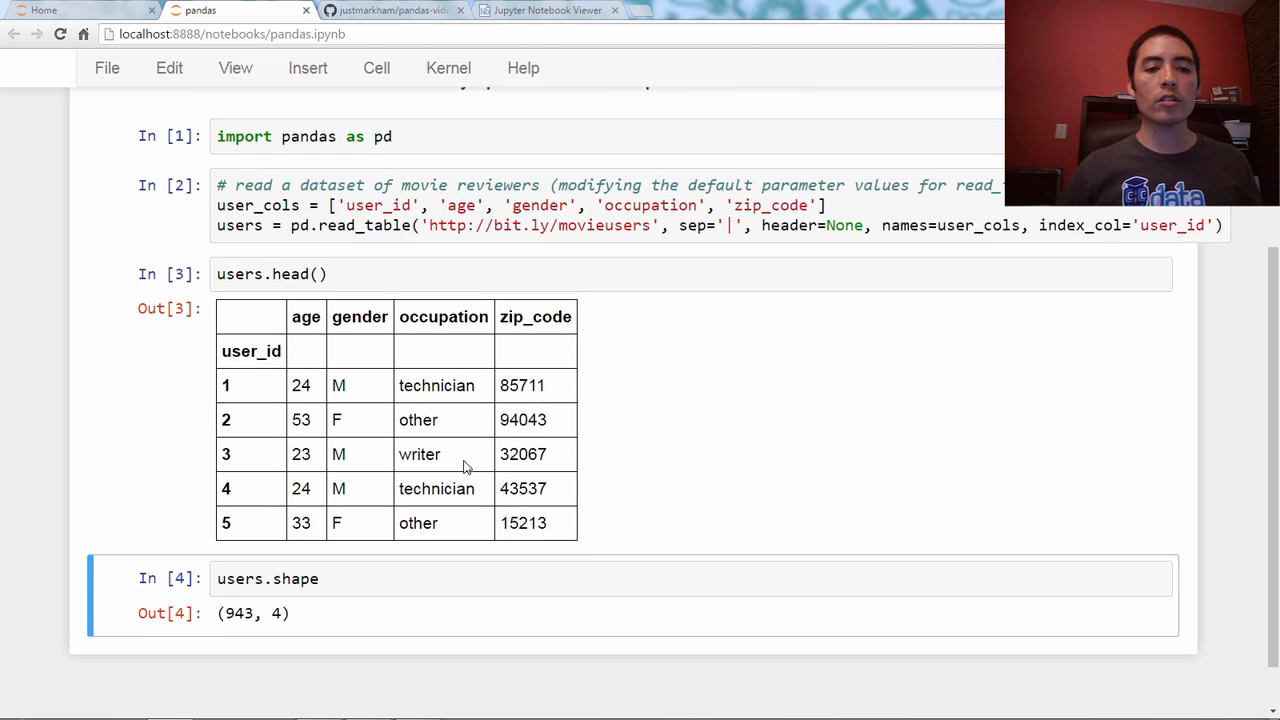
scroll(down, 3)
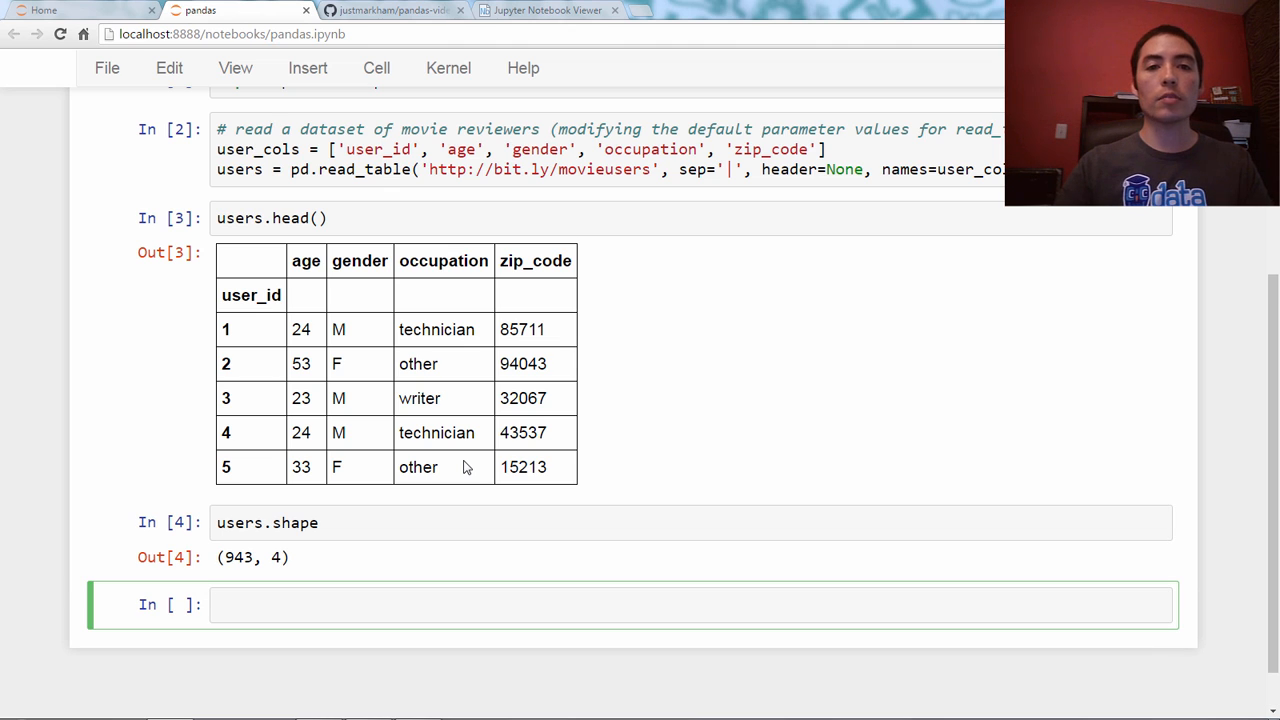
Run users.zip_code.duplicated() and scan the True/False series to find user 29 flagged True.
text(users.)
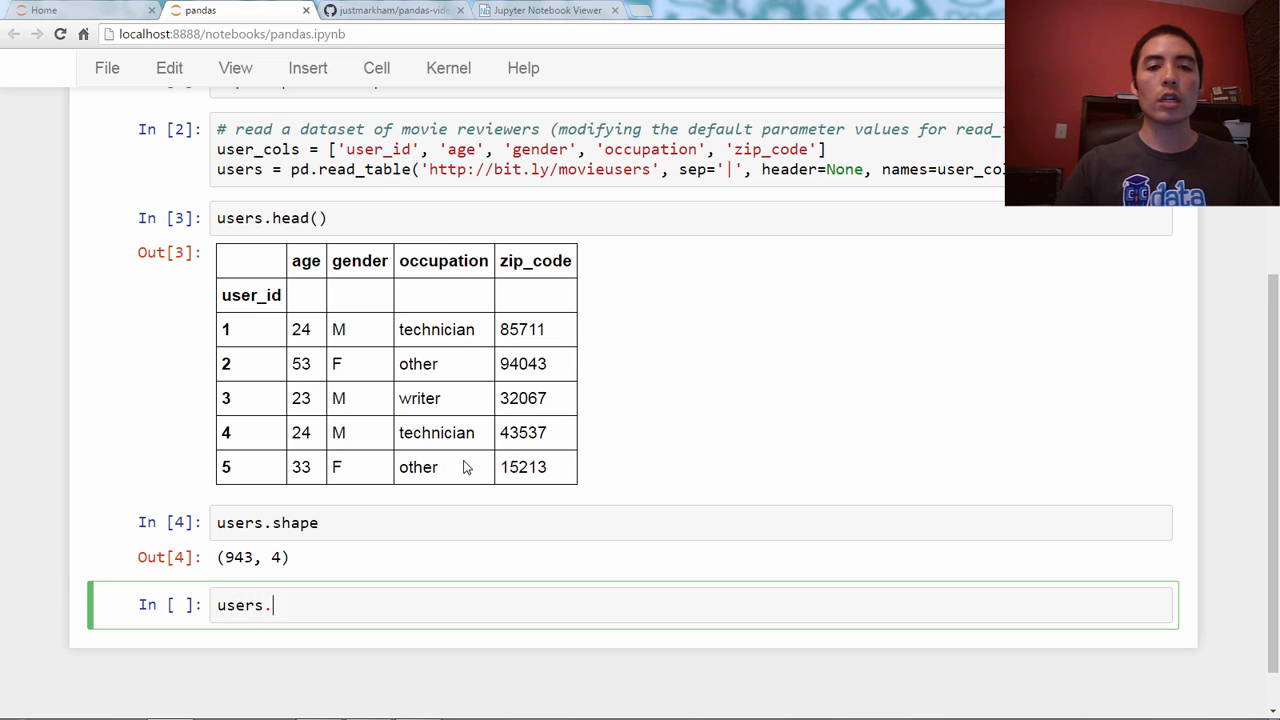
text(zip_code)
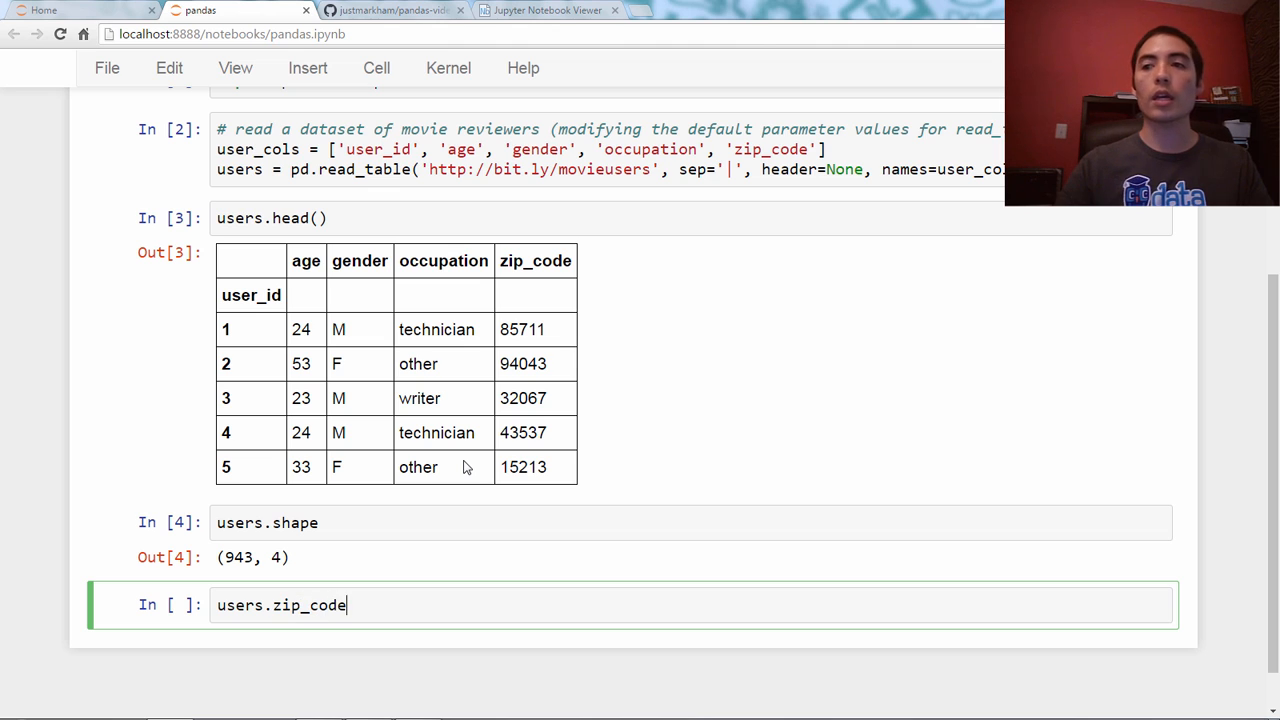
text(.du)
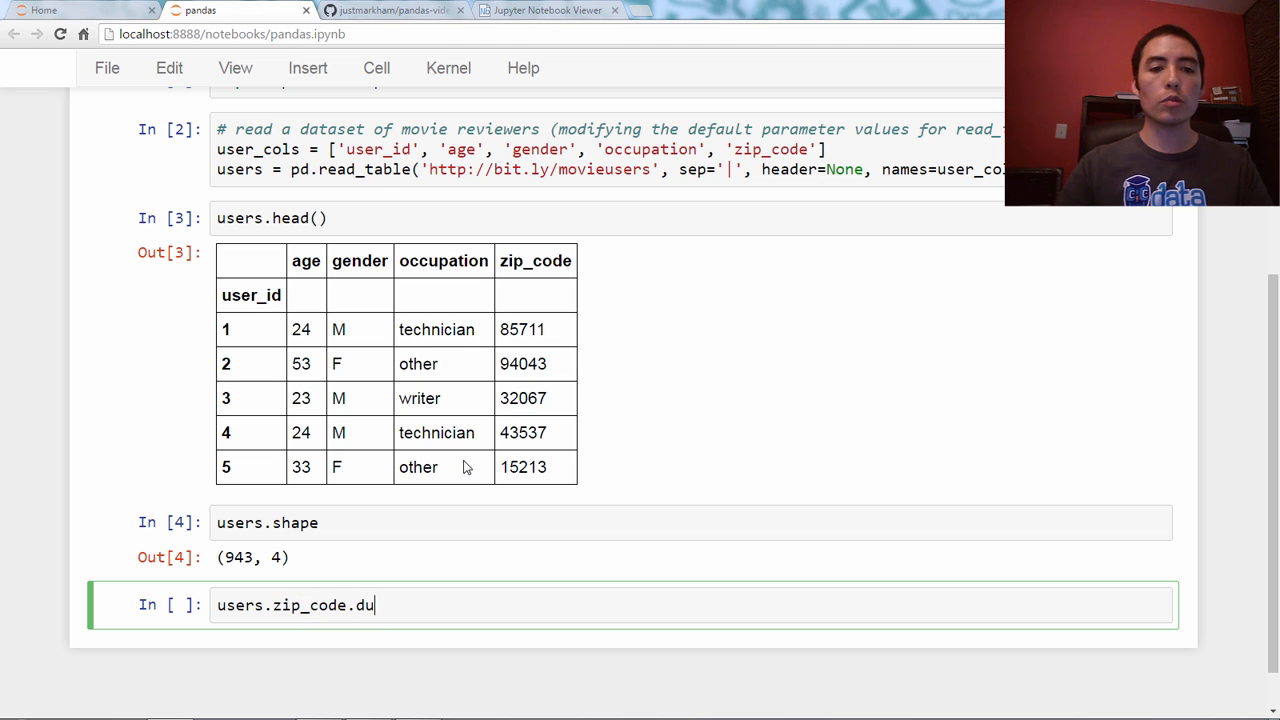
text(plicated())
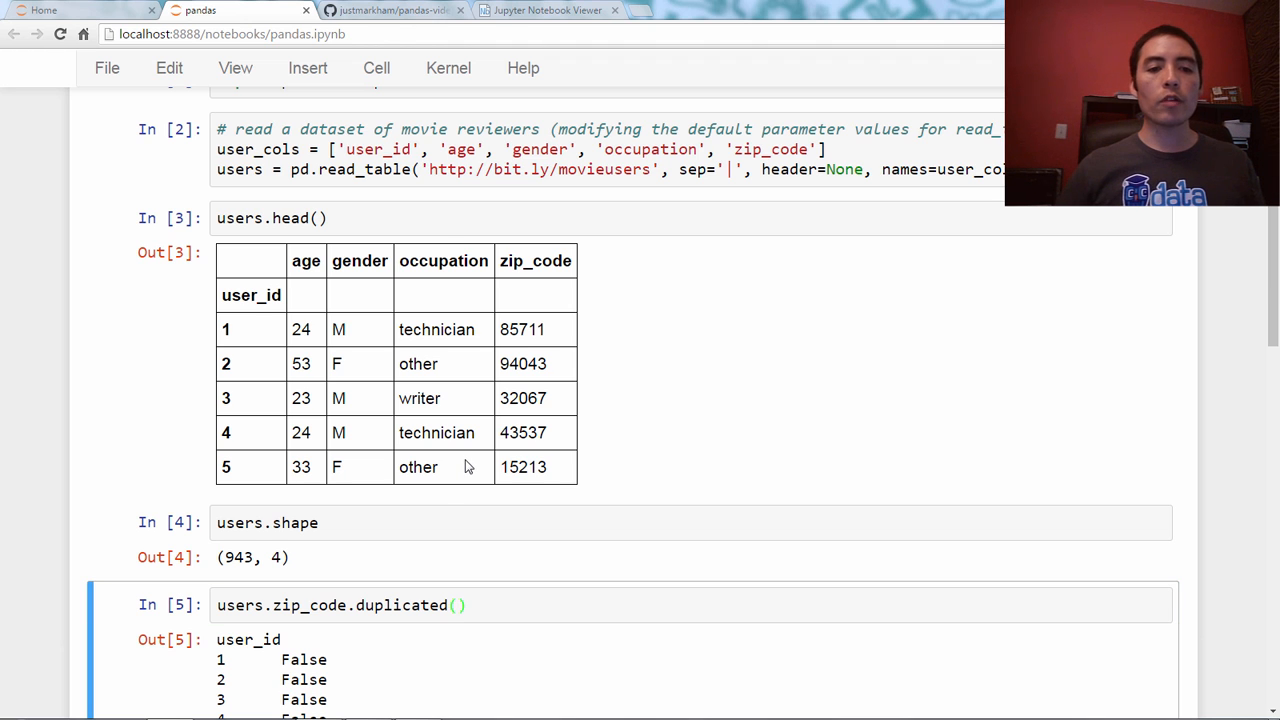
scroll(down, 3)
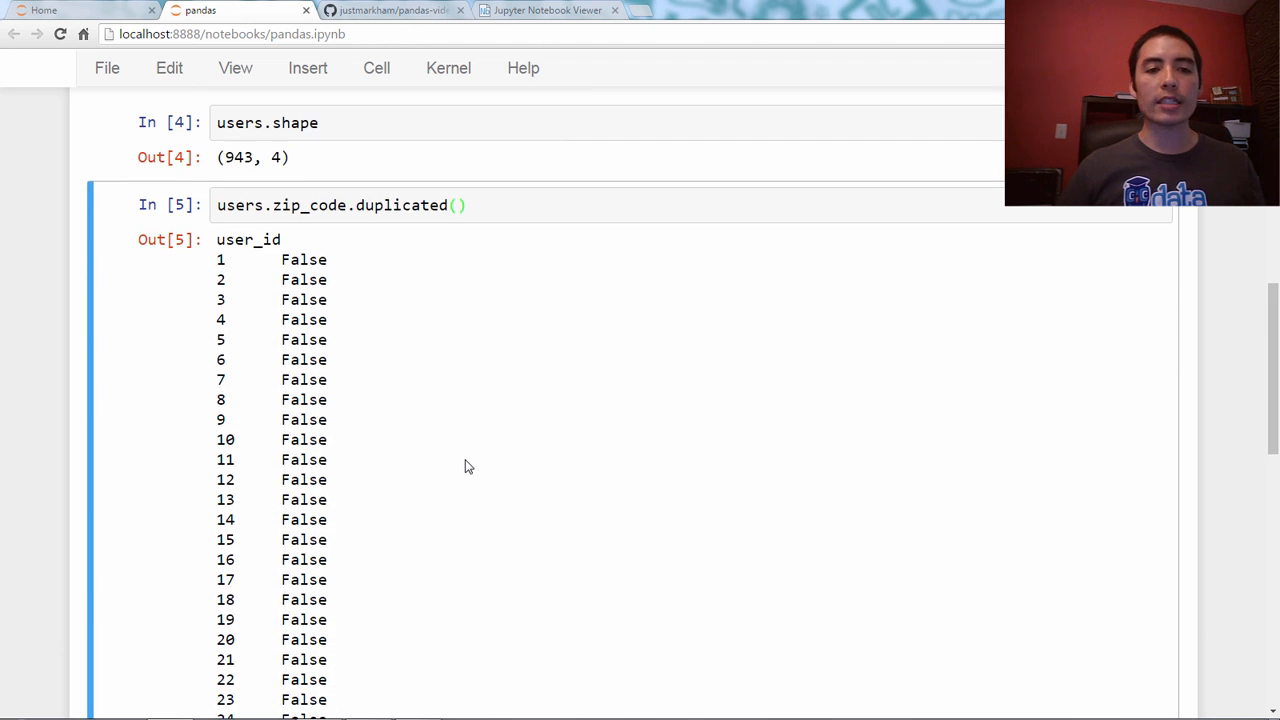
scroll(down, 3)
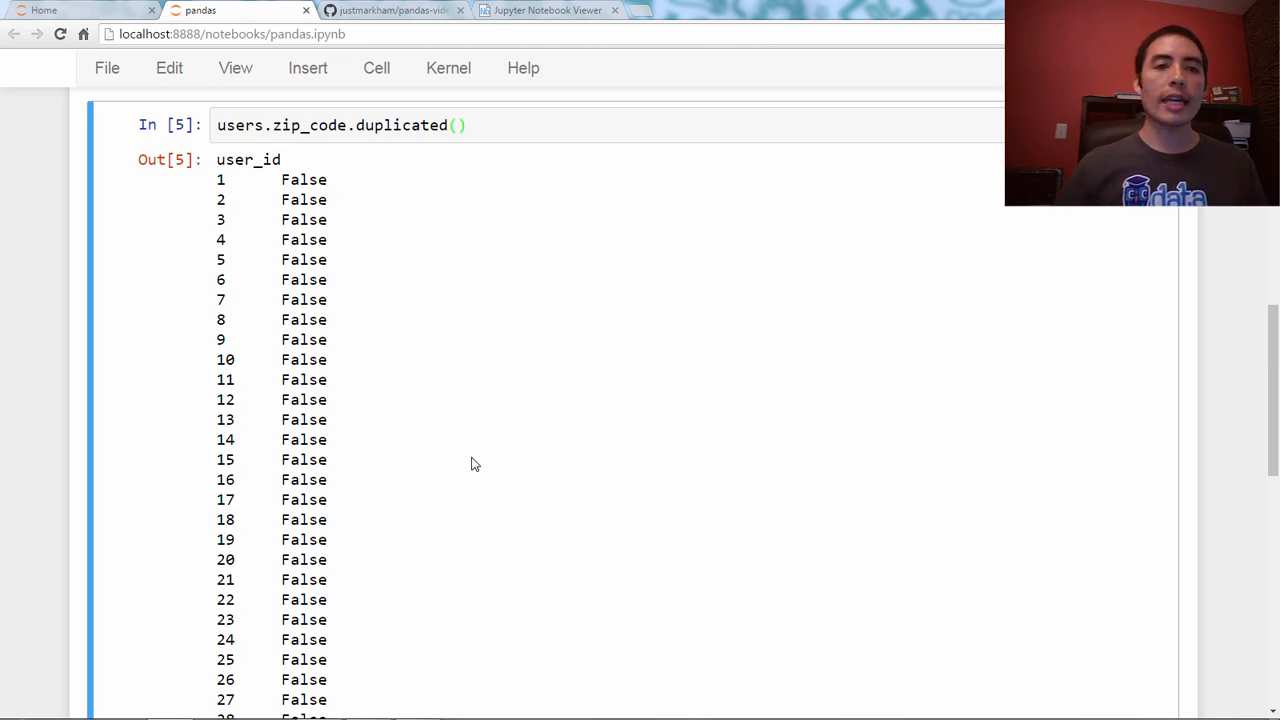
mouse_move(420, 414)
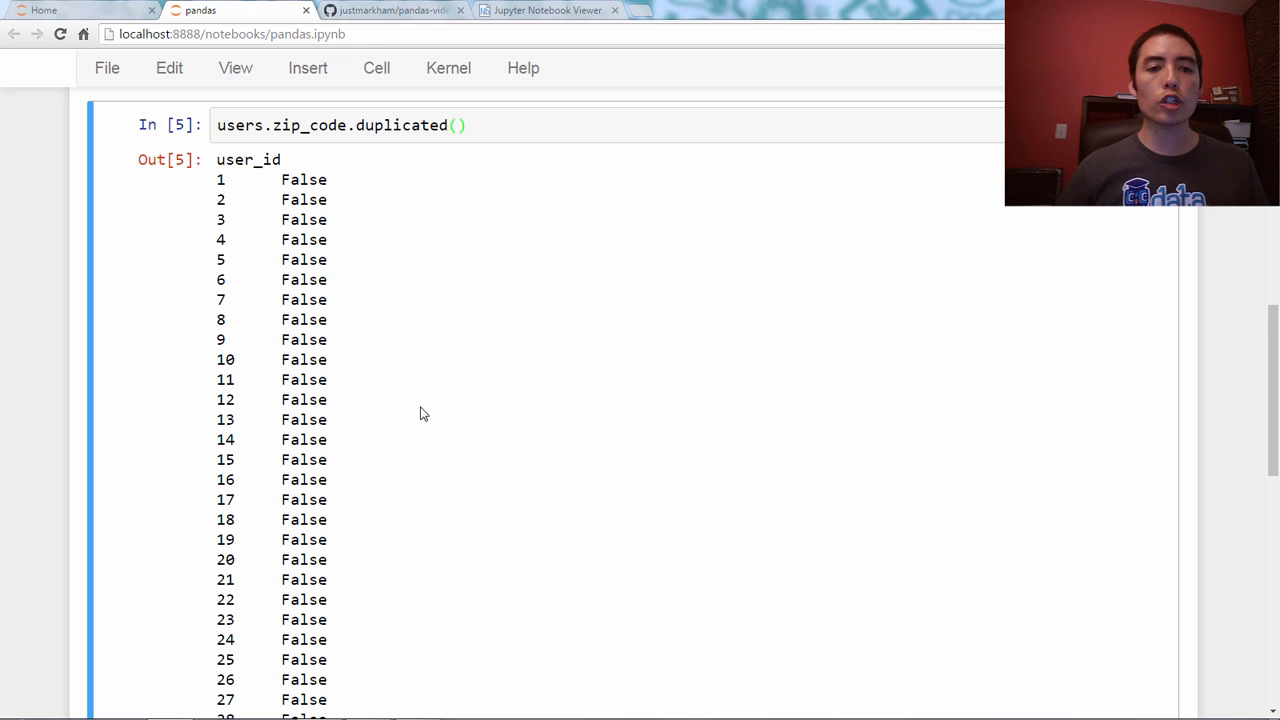
scroll(down, 3)
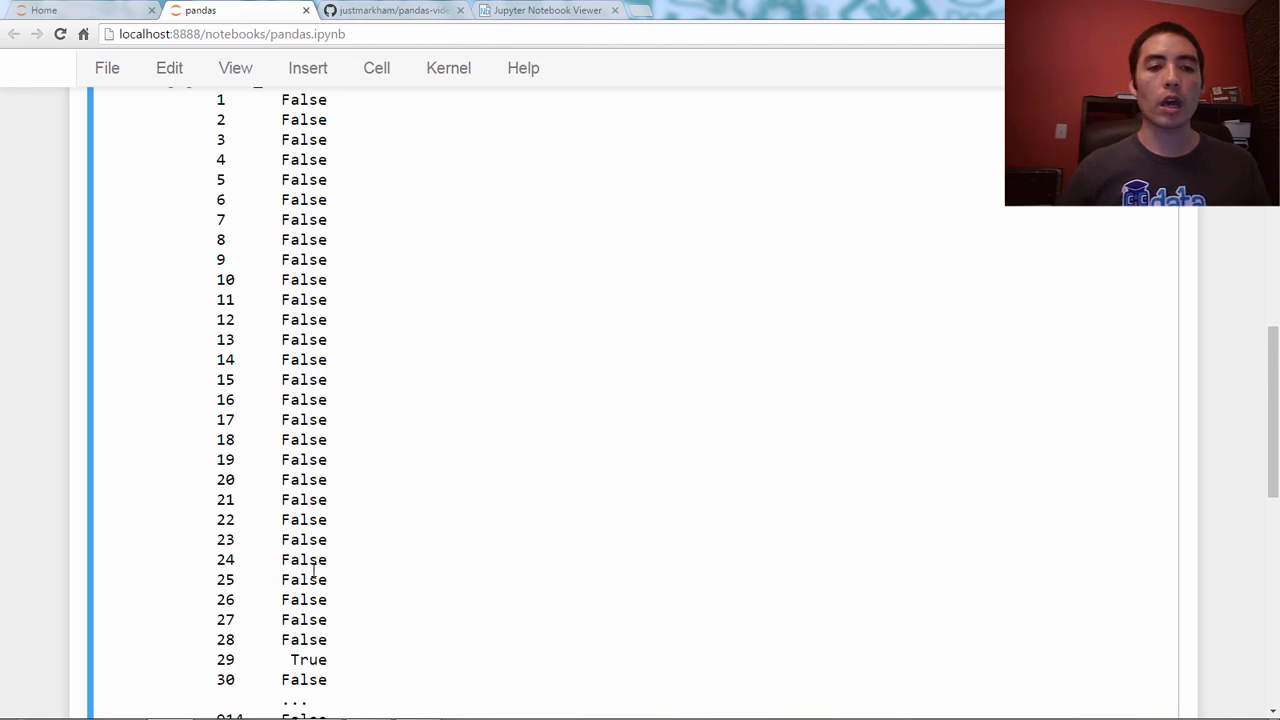
scroll(down, 3)
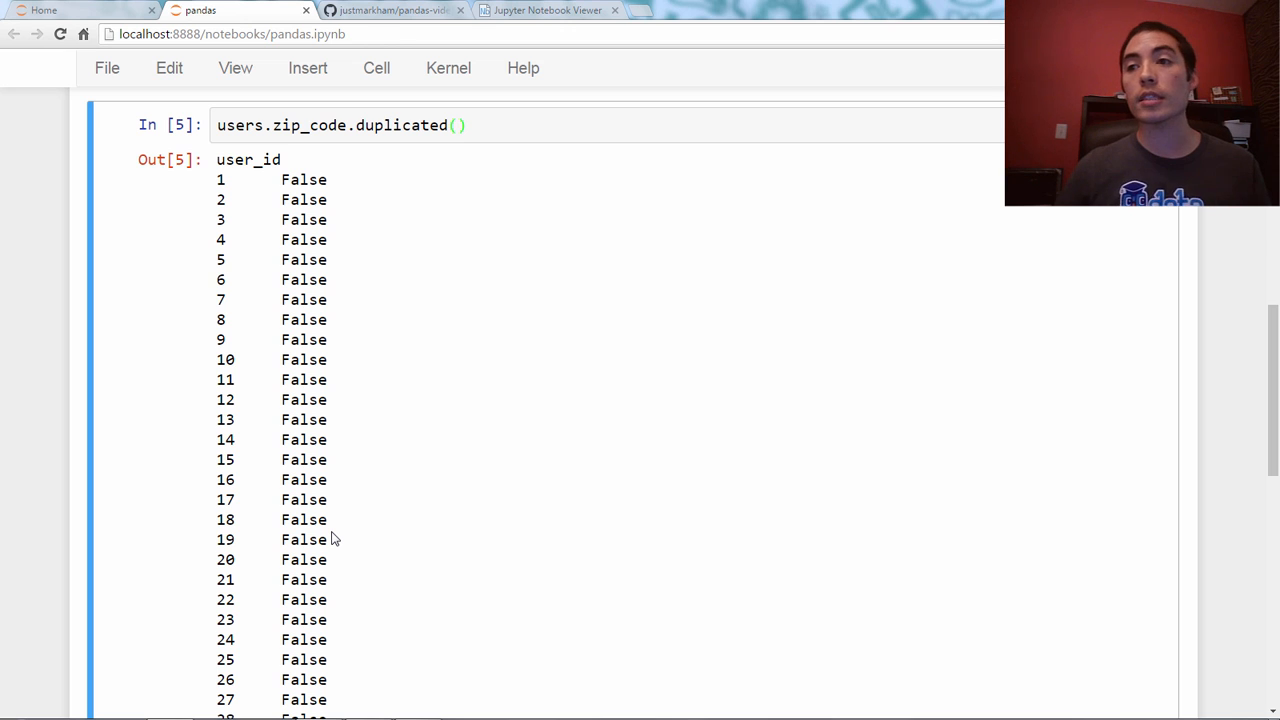
scroll(down, 3)
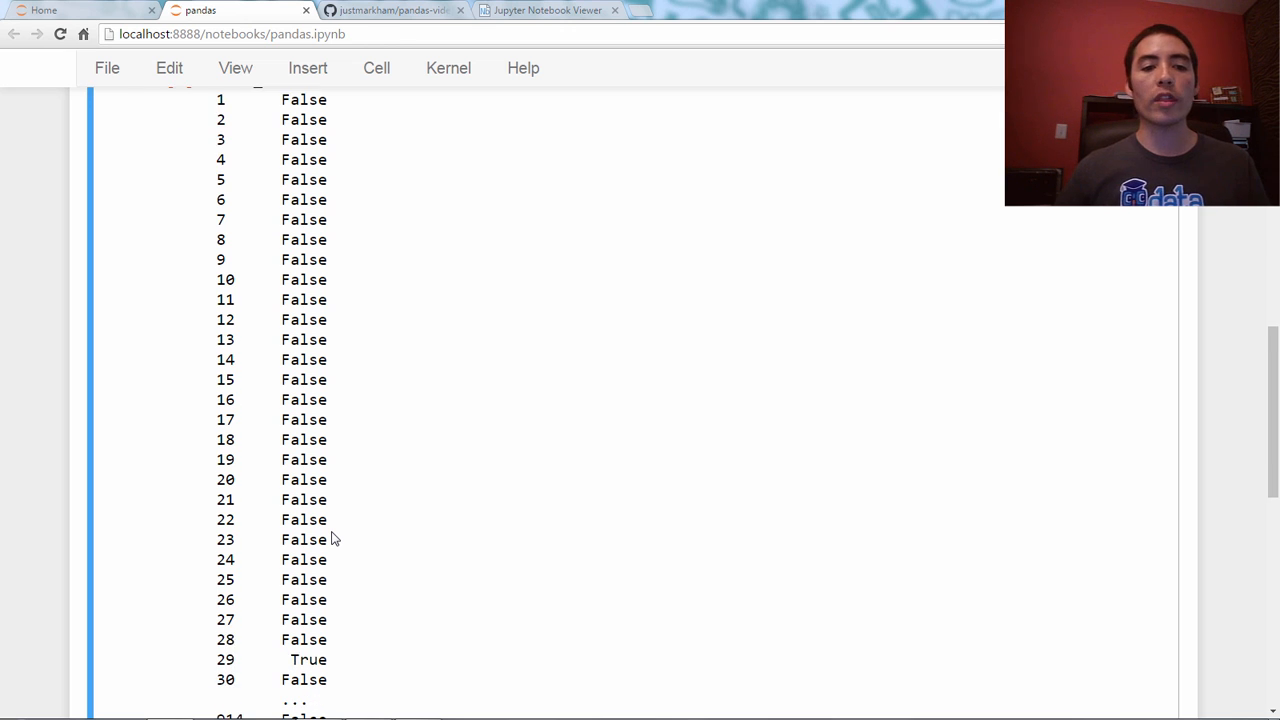
scroll(down, 3)
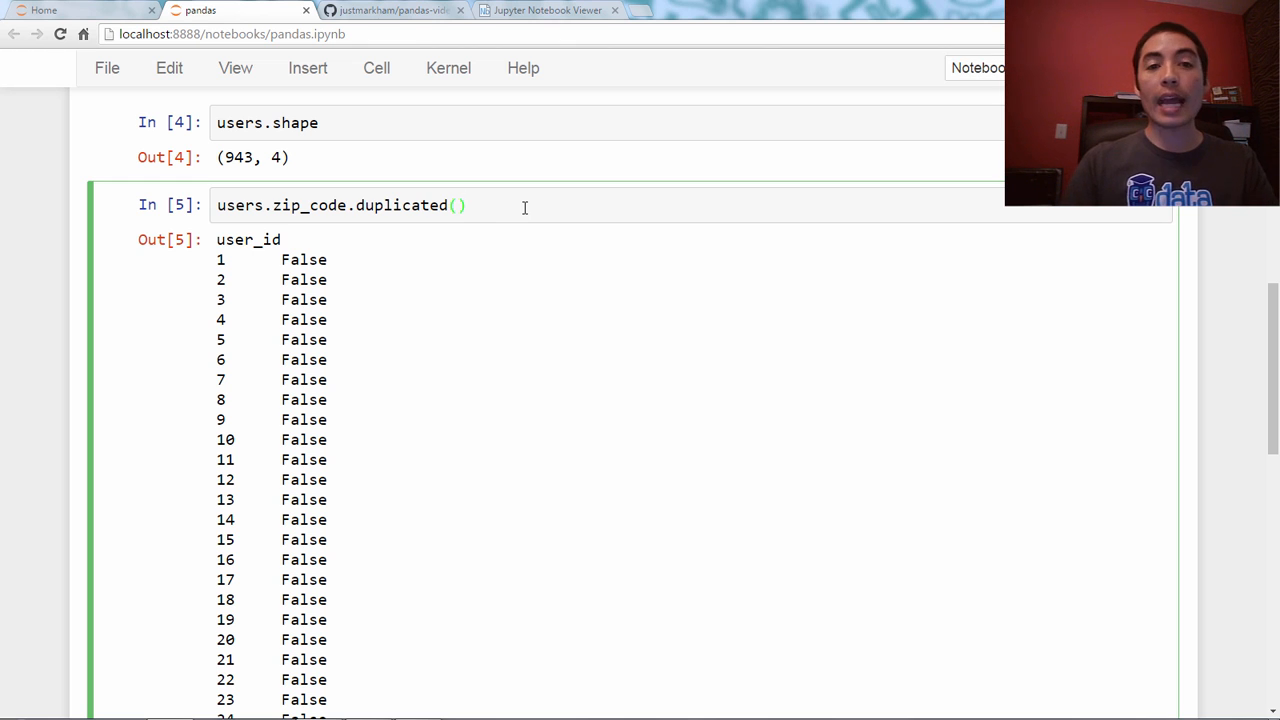
Append .sum() to the zip_code duplicated expression, returning 148 repeated zip codes.
text(.sum())
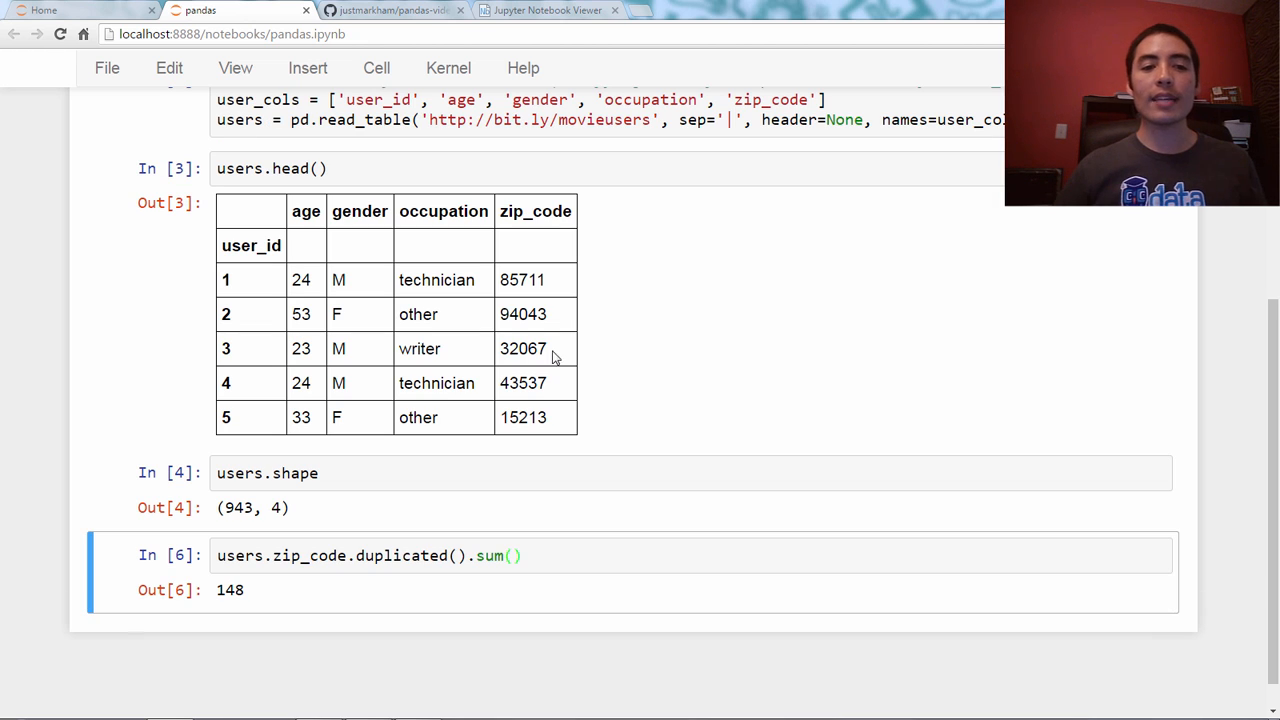
scroll(down, 3)
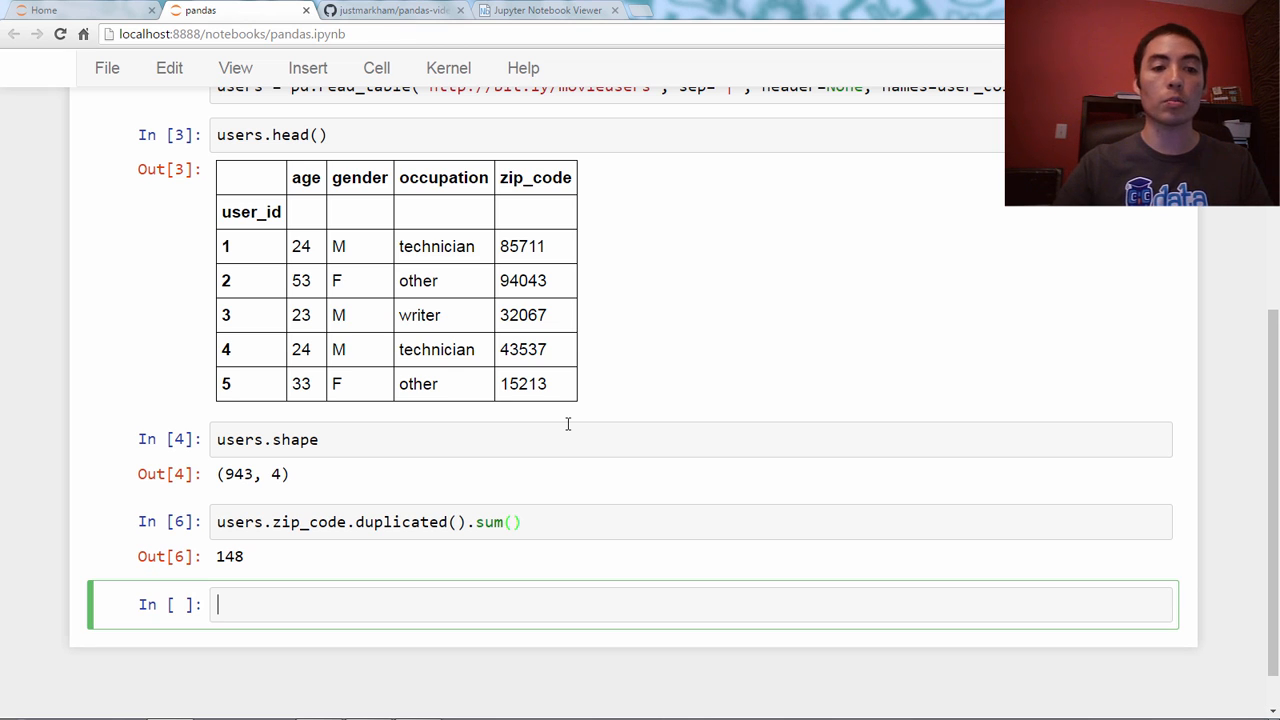
Run users.duplicated() then users.duplicated().sum(), counting 7 fully duplicated rows.
text(users.d)
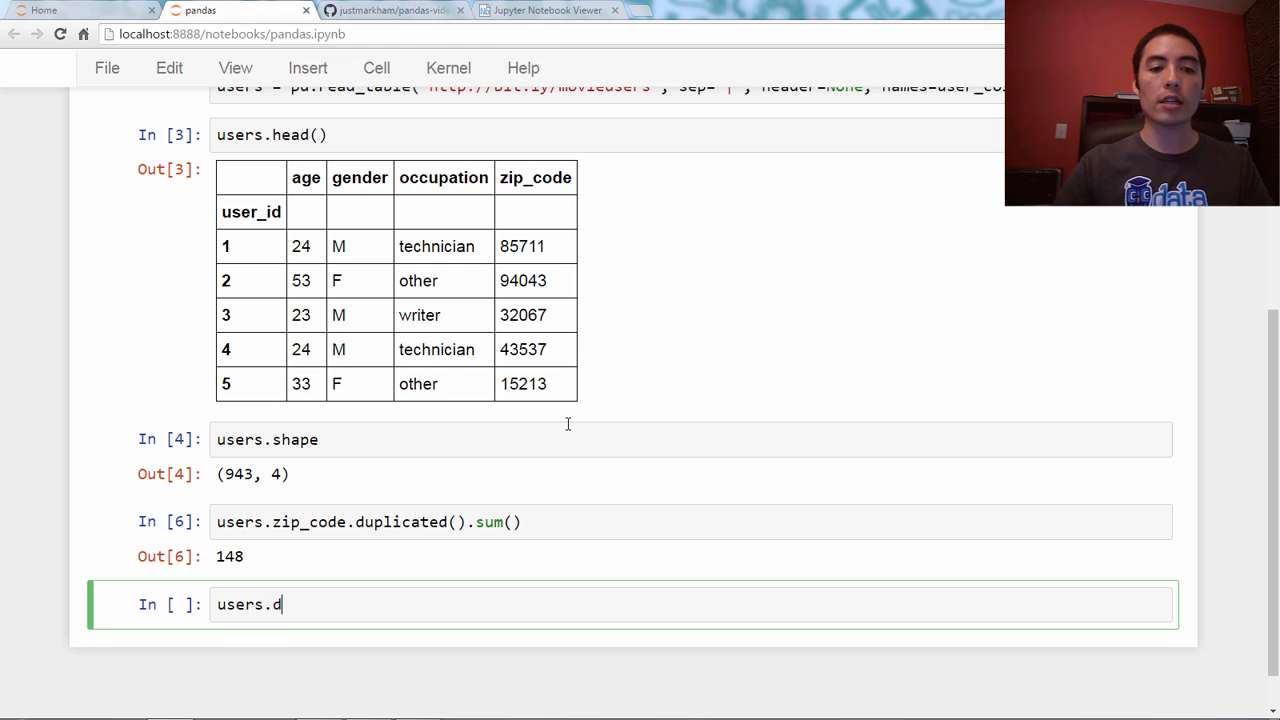
text(uplicated())
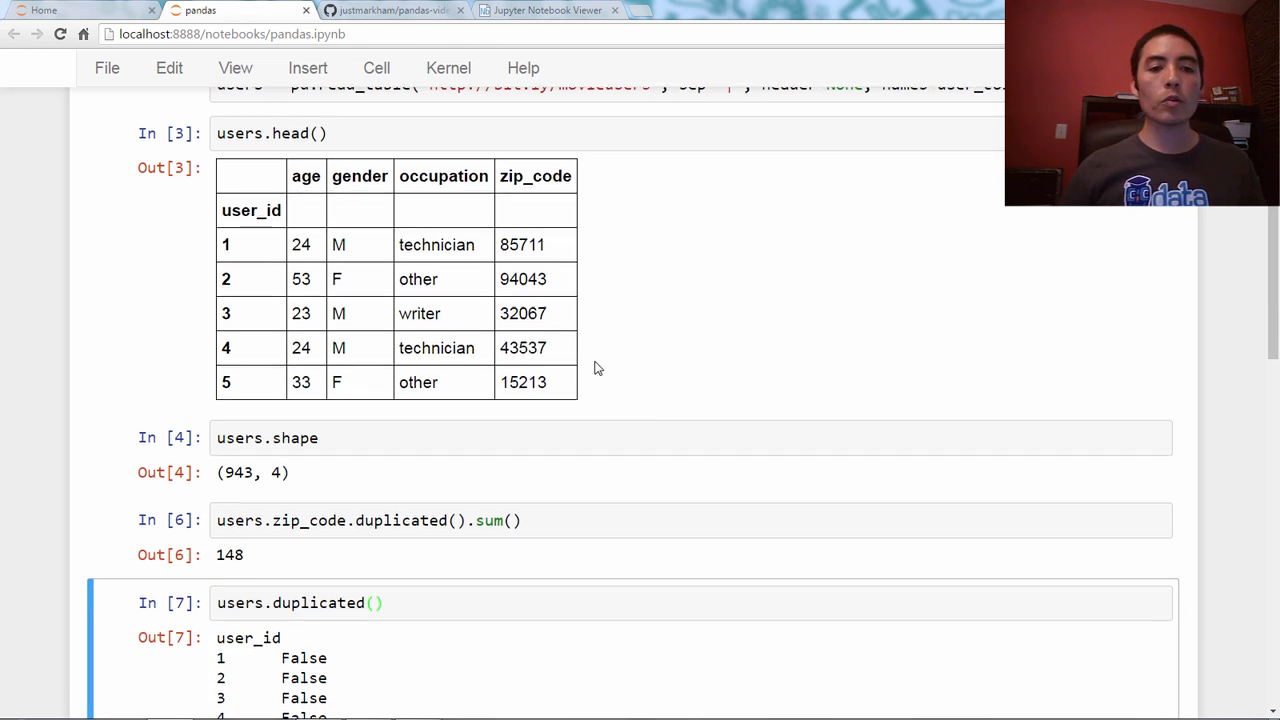
scroll(down, 3)
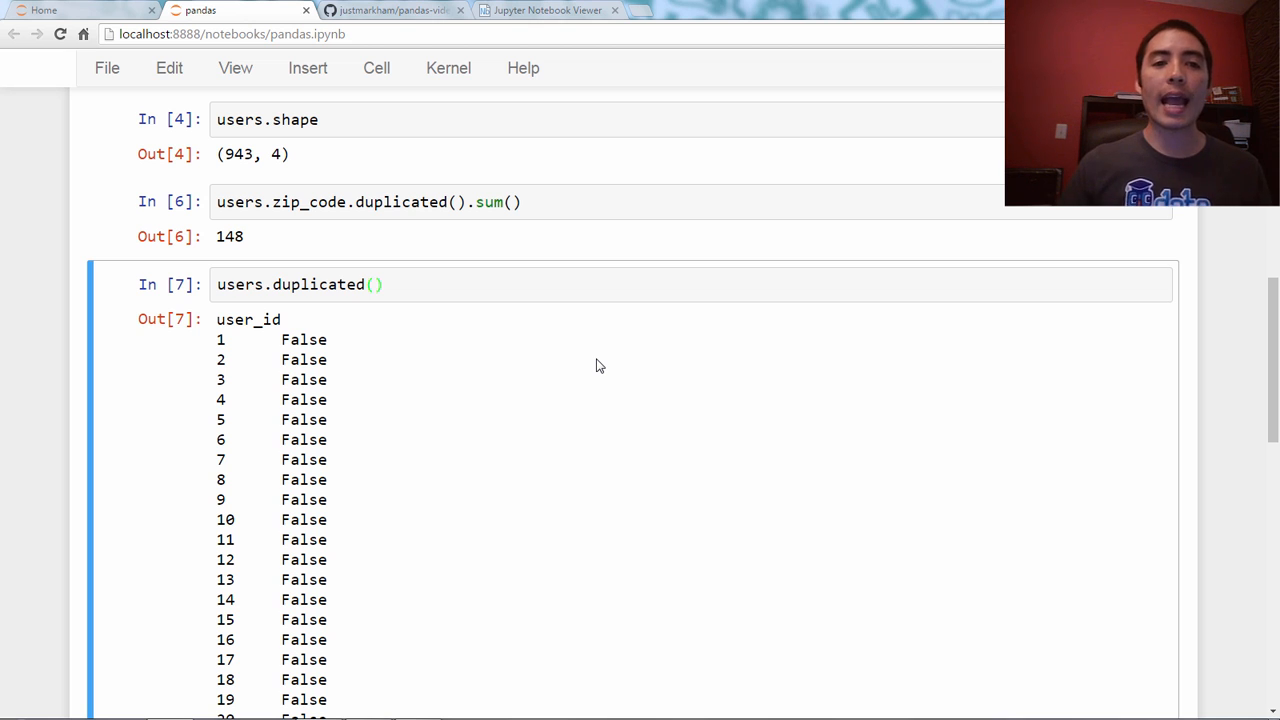
text(.sum()
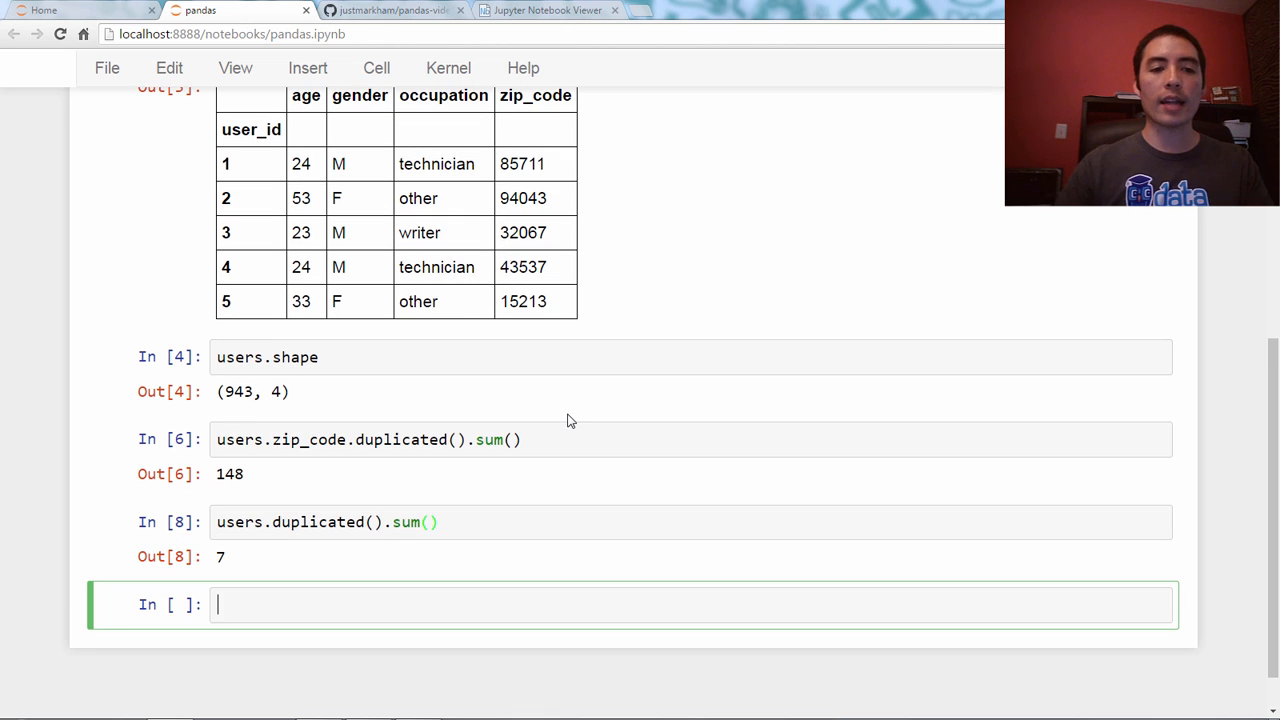
Run users.loc[users.duplicated(), :] to show the 7 duplicated rows, users 496 to 890.
text(users.loc[])
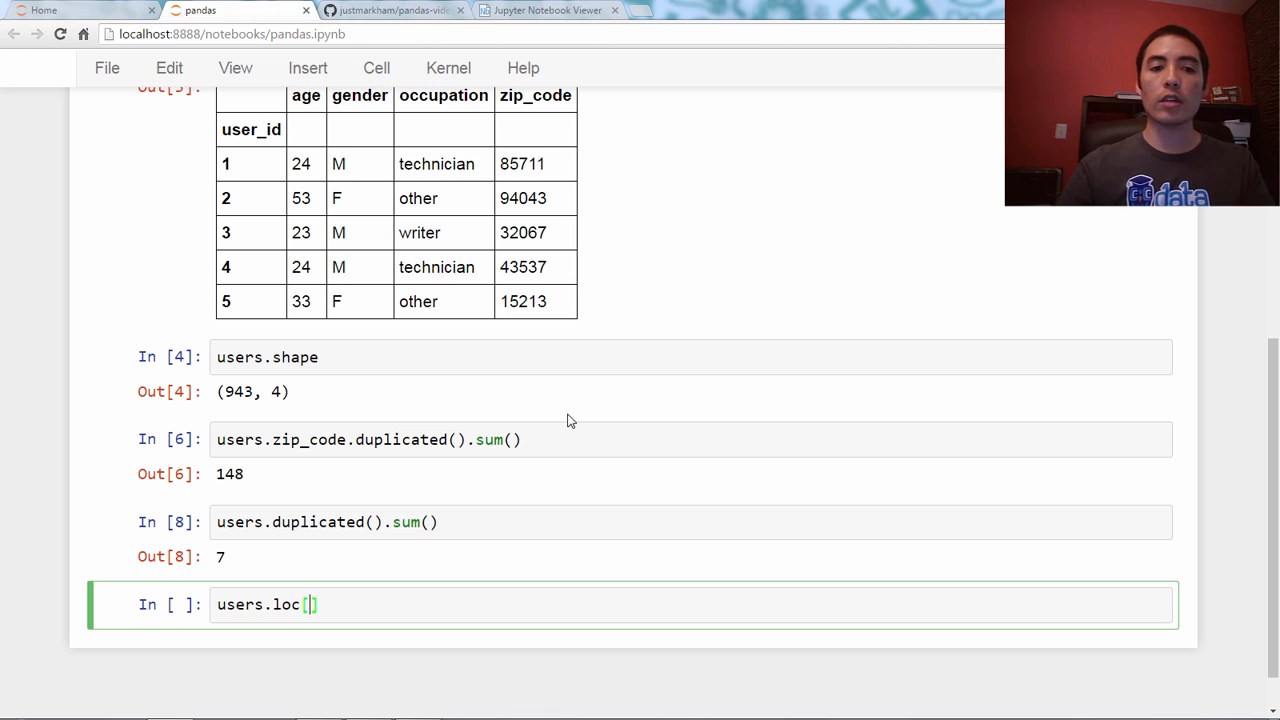
text(users.duplicated)
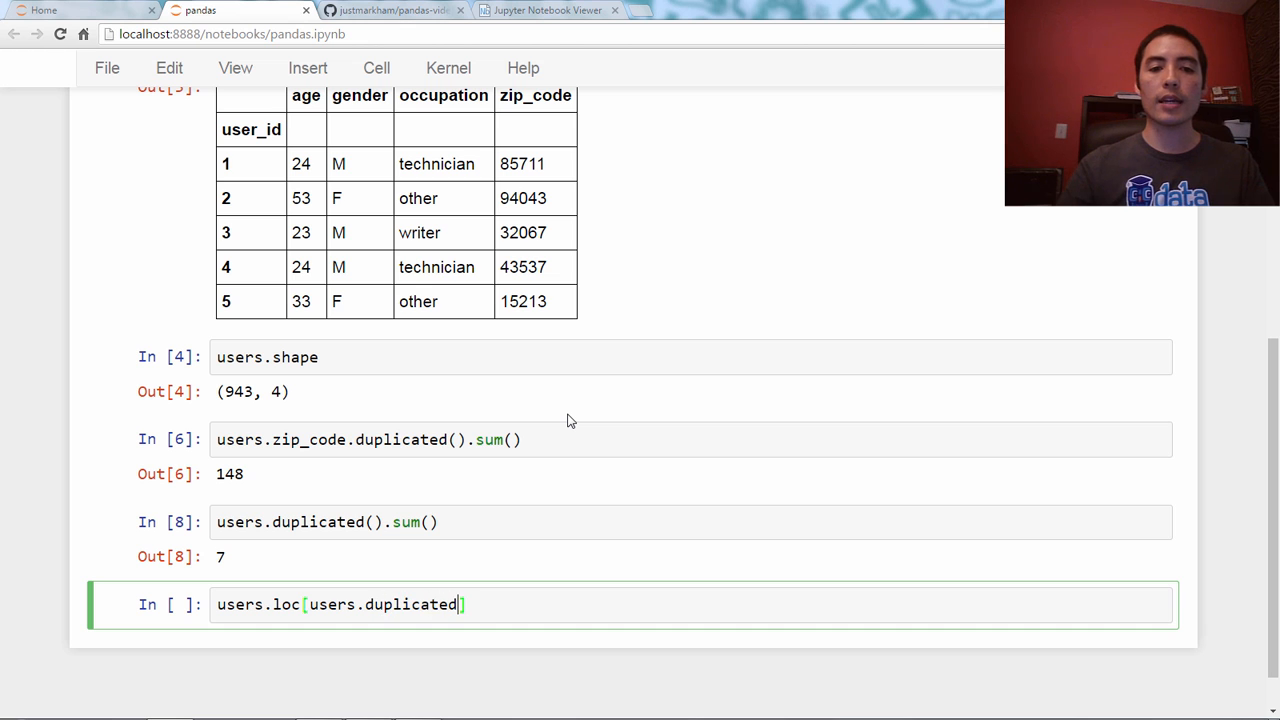
text((), :)
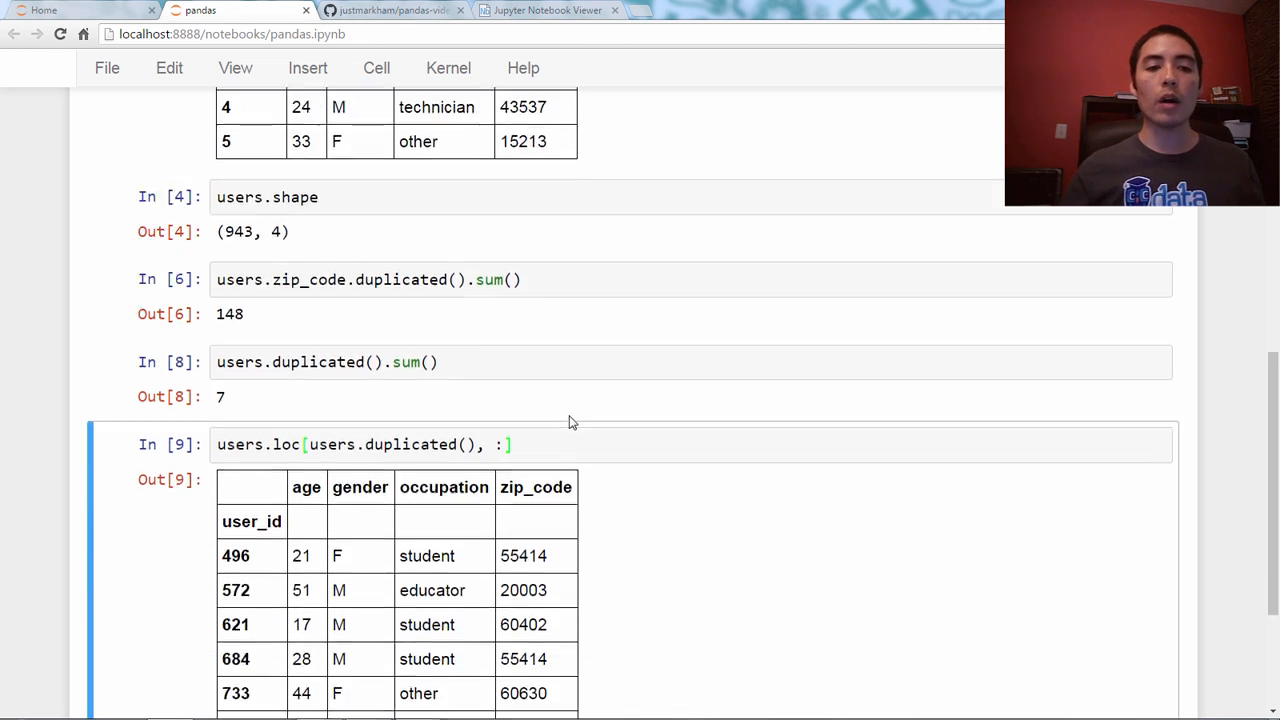
scroll(down, 3)
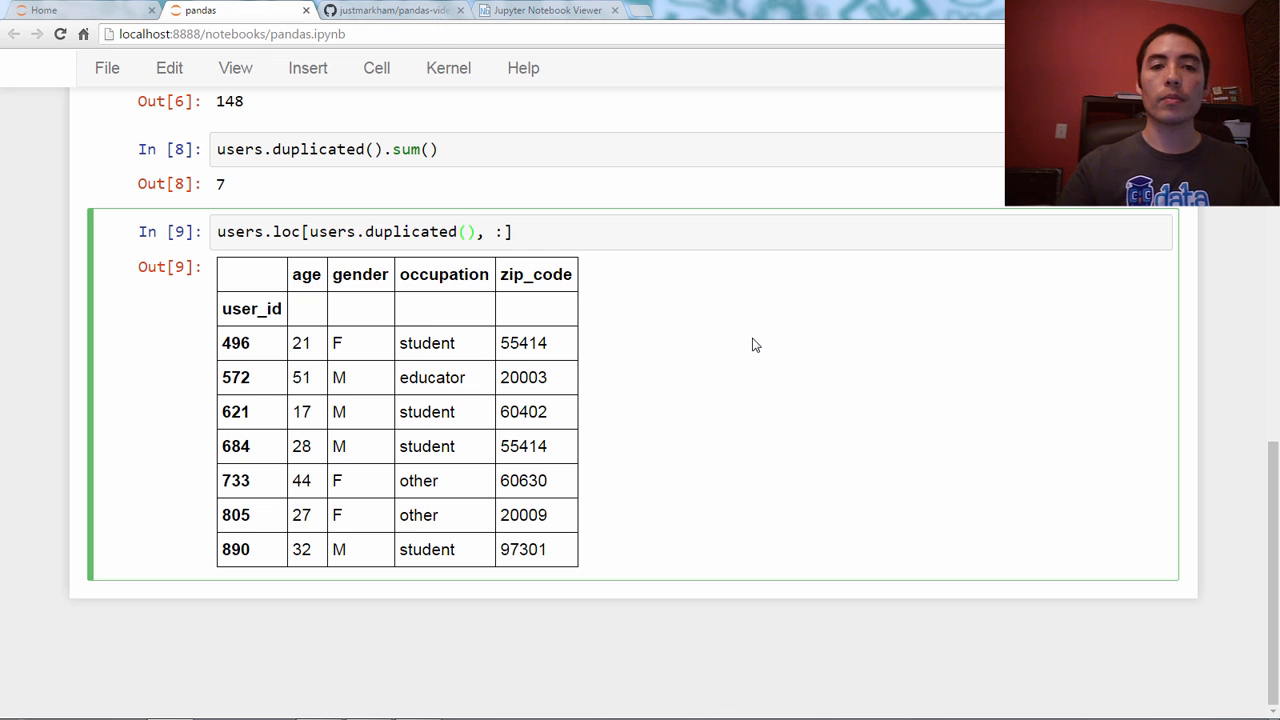
Rerun the listing with users.duplicated(keep='first'), returning the same seven later copies.
text(keep=')
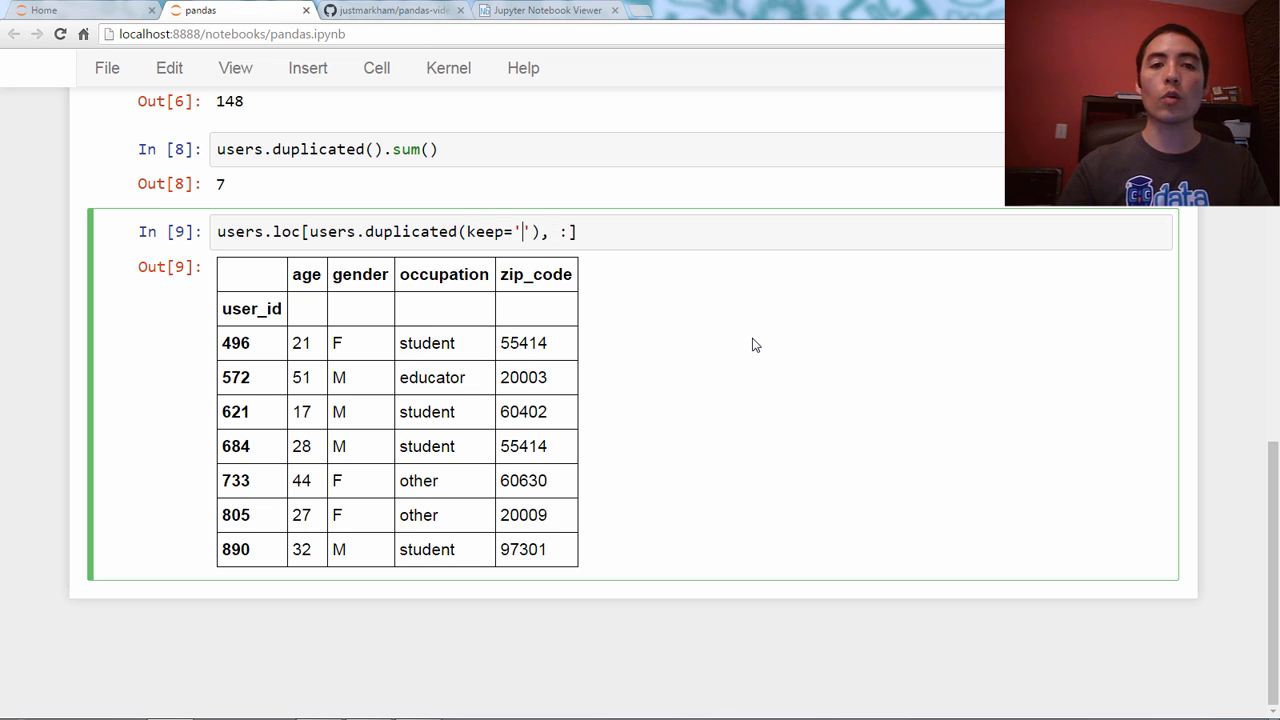
text(first)
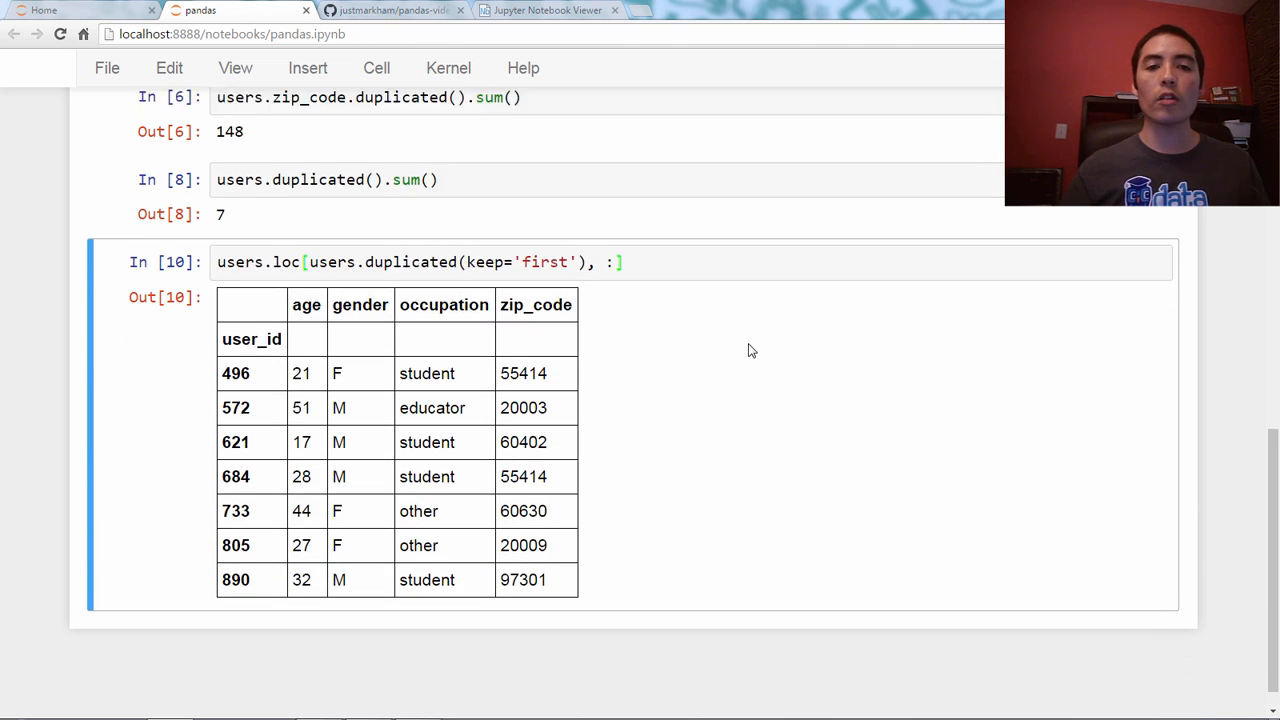
scroll(down, 3)
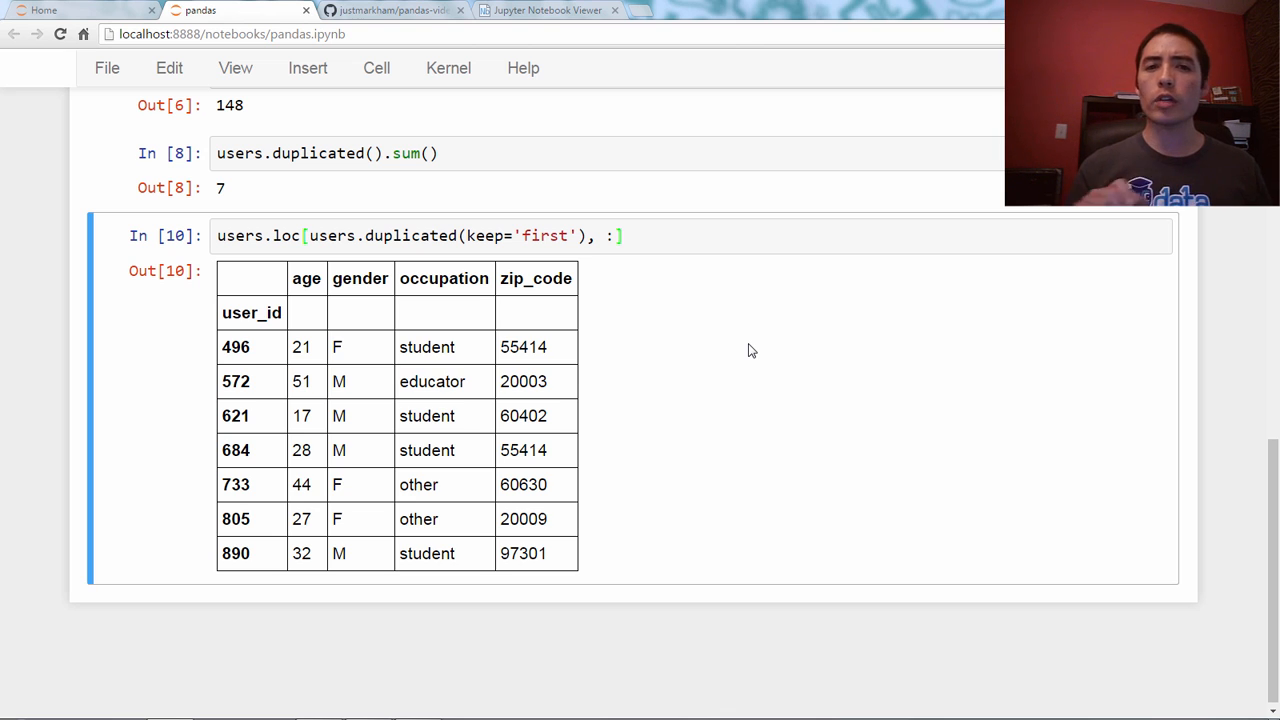
Rerun users.duplicated with keep='last' to list the earlier copies: users 67, 85, 198, 350, 428, 437, 460.
double_click(548, 236)
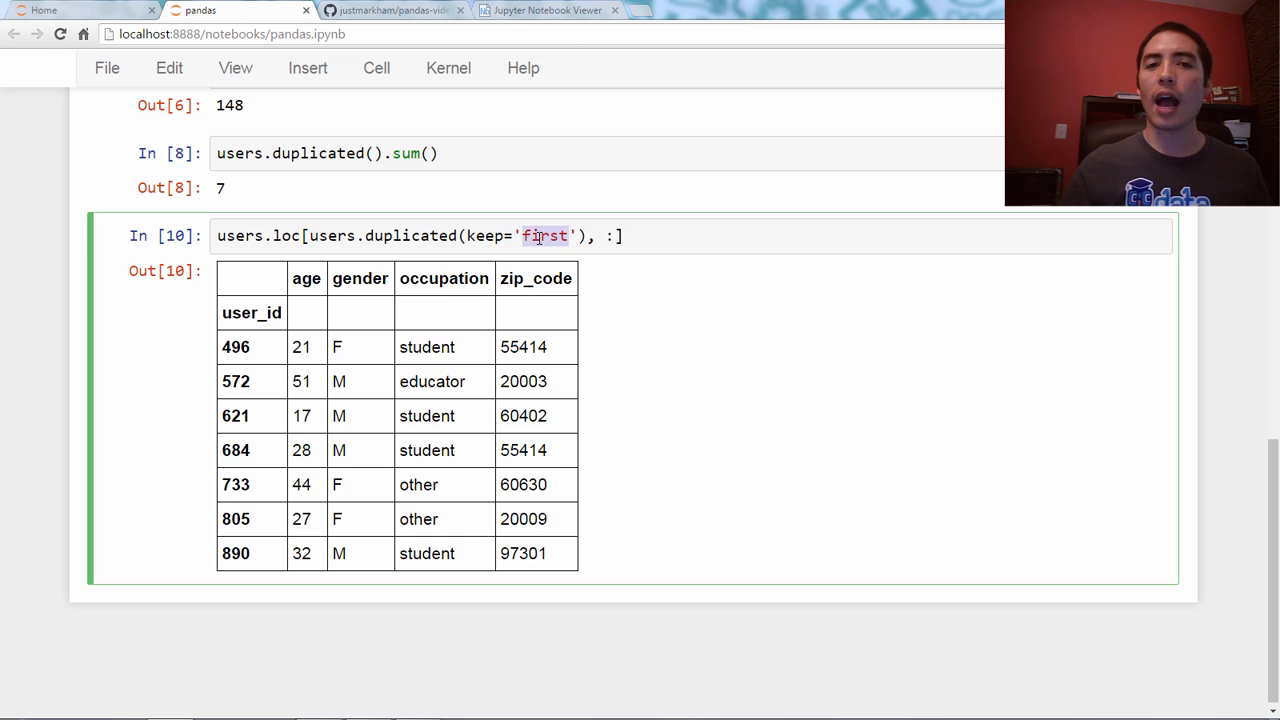
text(last)
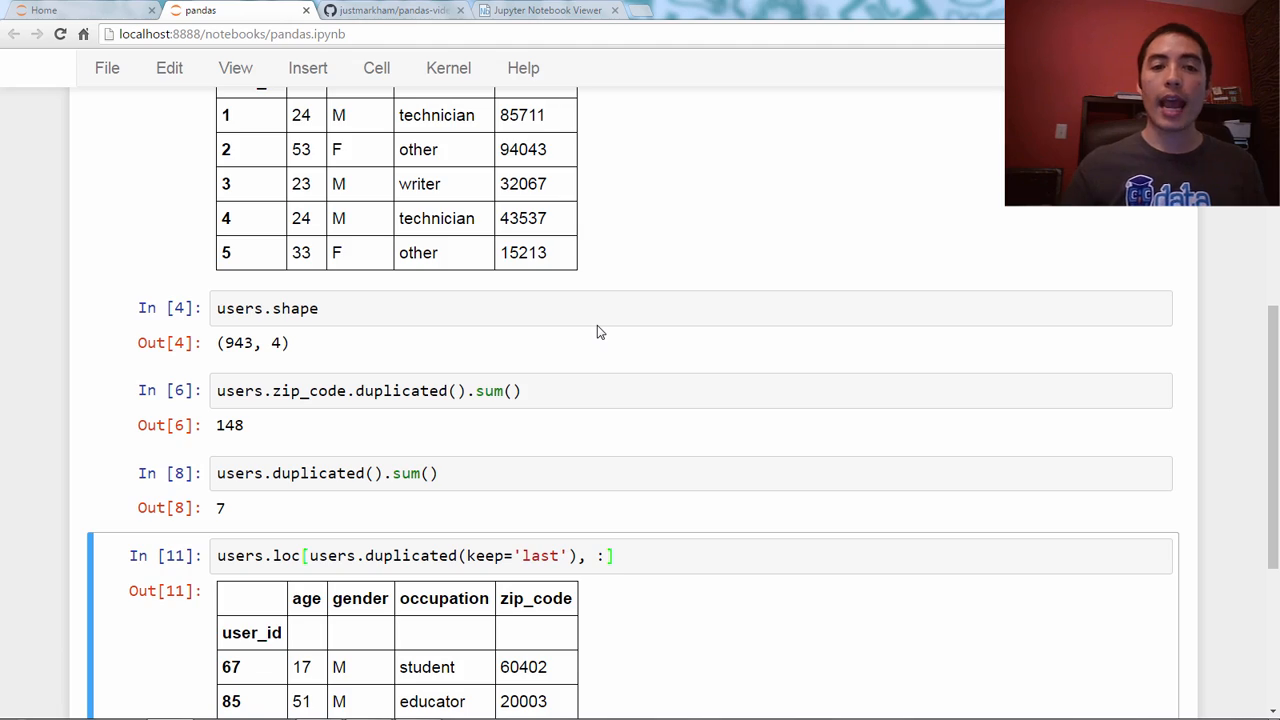
scroll(down, 3)
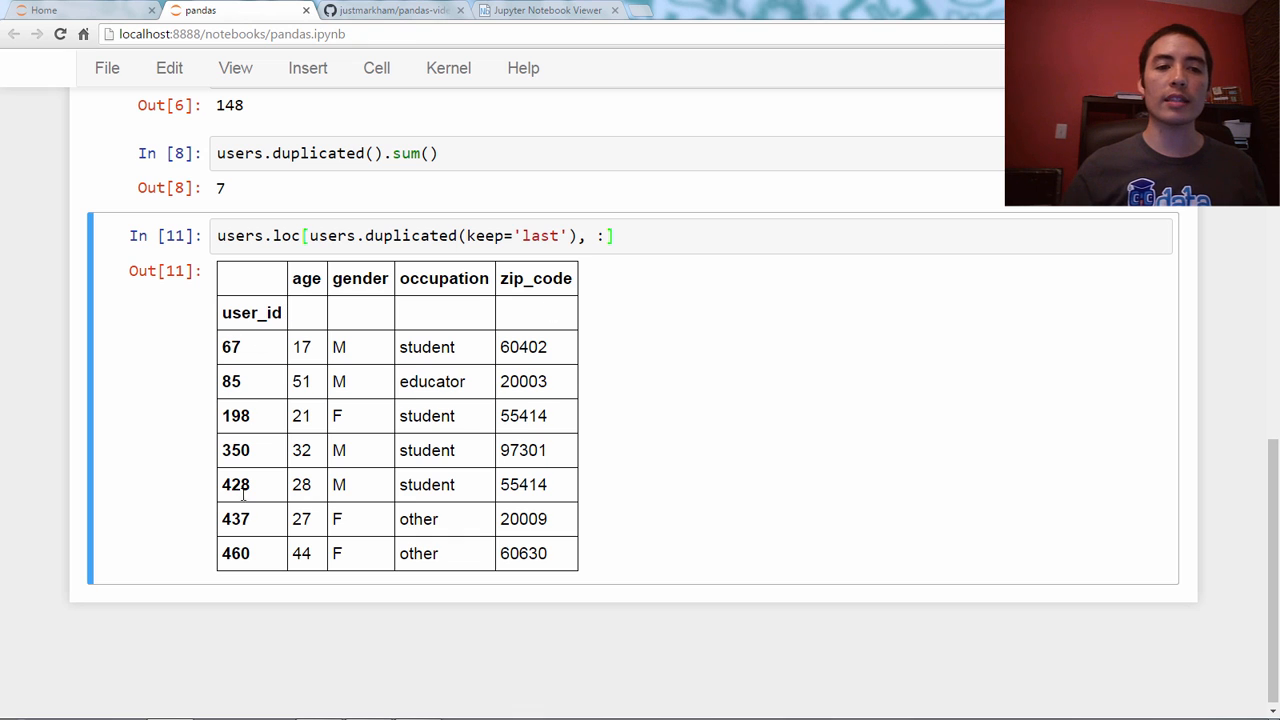
mouse_move(258, 580)
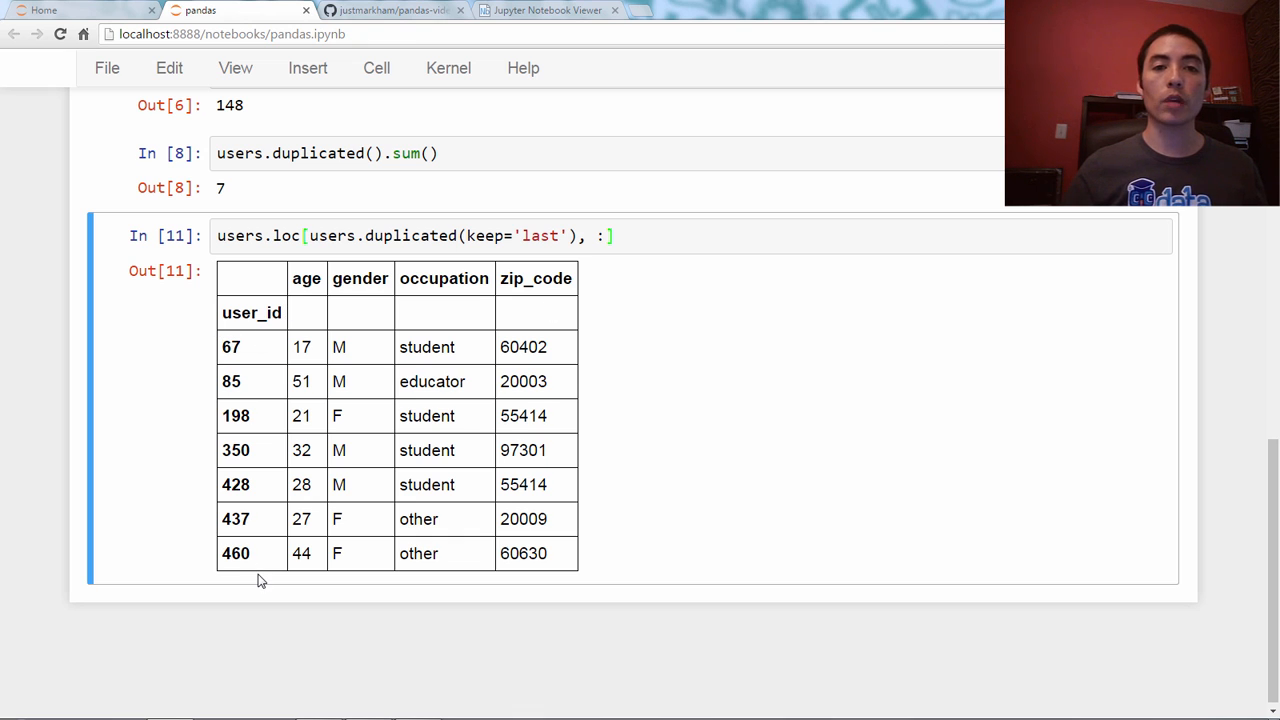
mouse_move(396, 350)
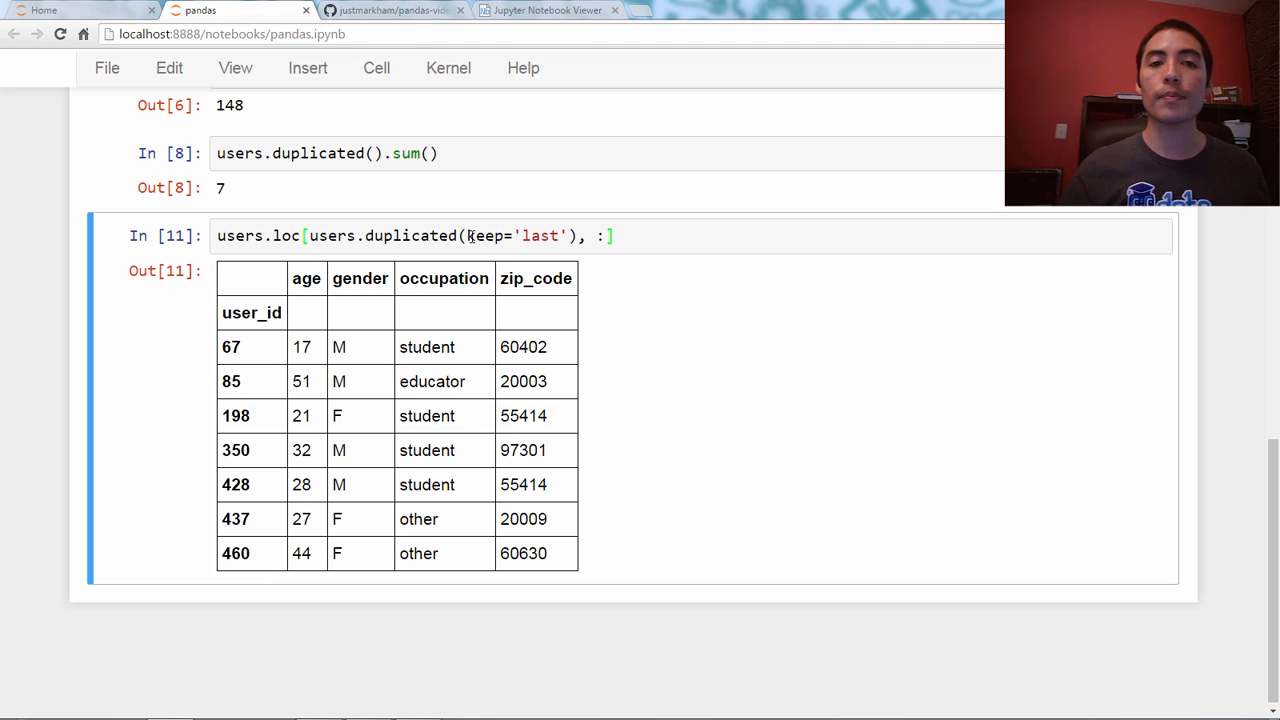
Change keep to False so all fourteen duplicated rows, users 67 through 890, are listed.
double_click(536, 236)
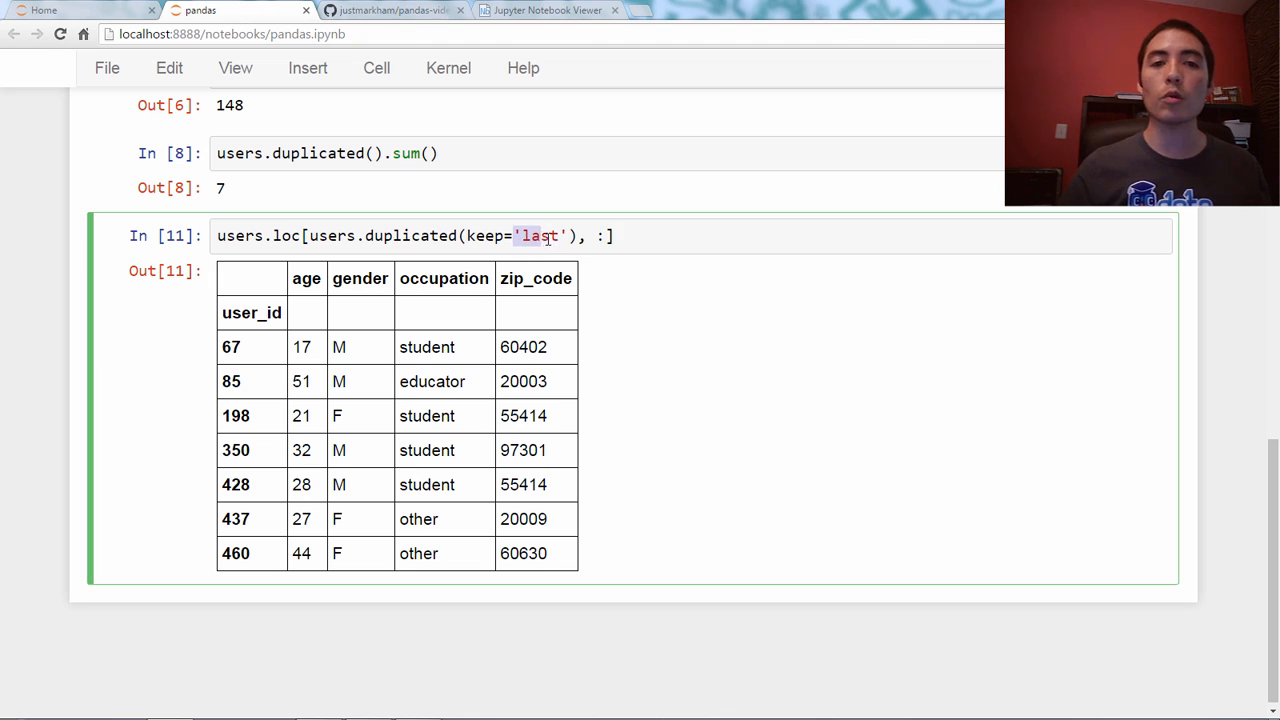
text(F)
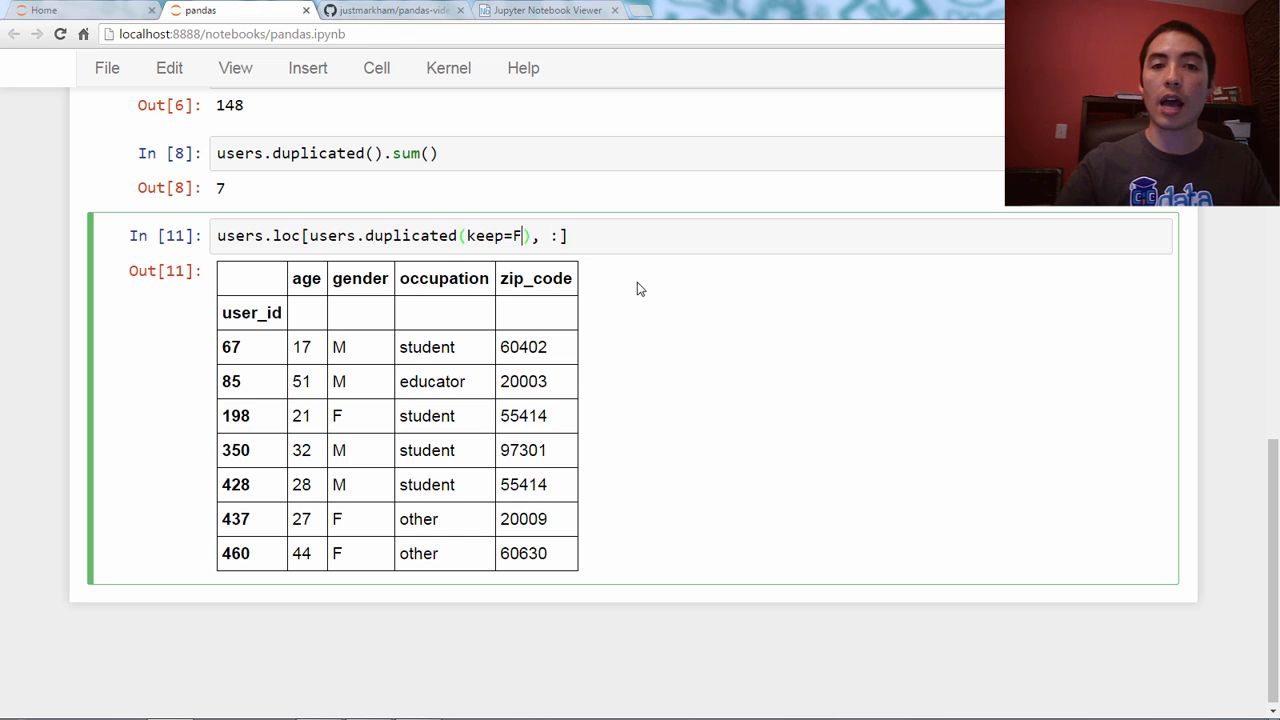
text(alse)
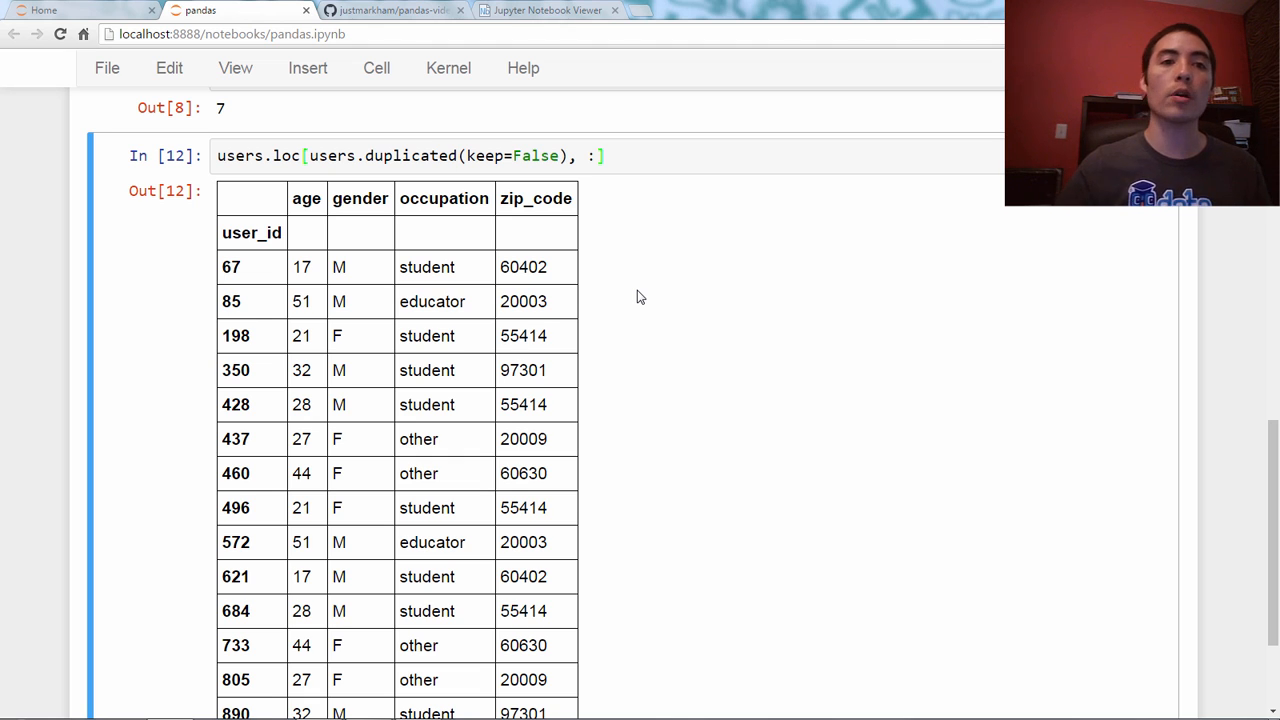
scroll(down, 3)
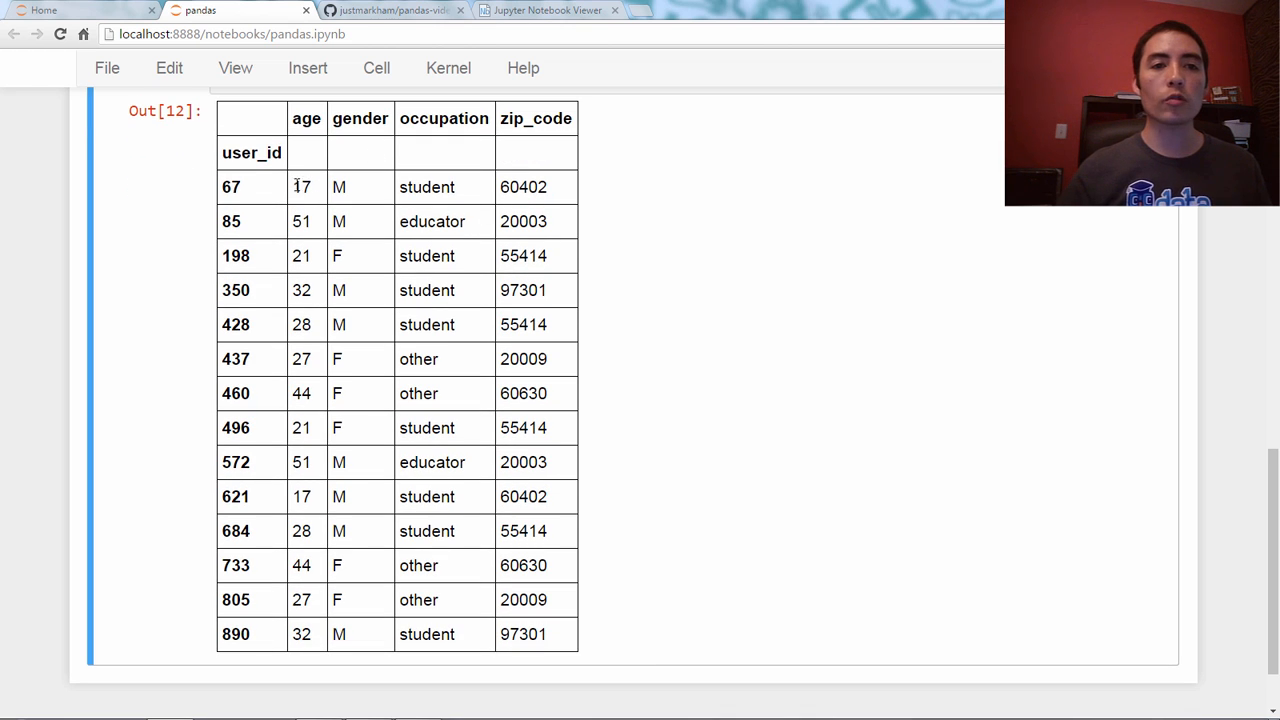
Highlight user 621's row values in the output table and move to a new cell below.
drag(292, 188, 548, 188)
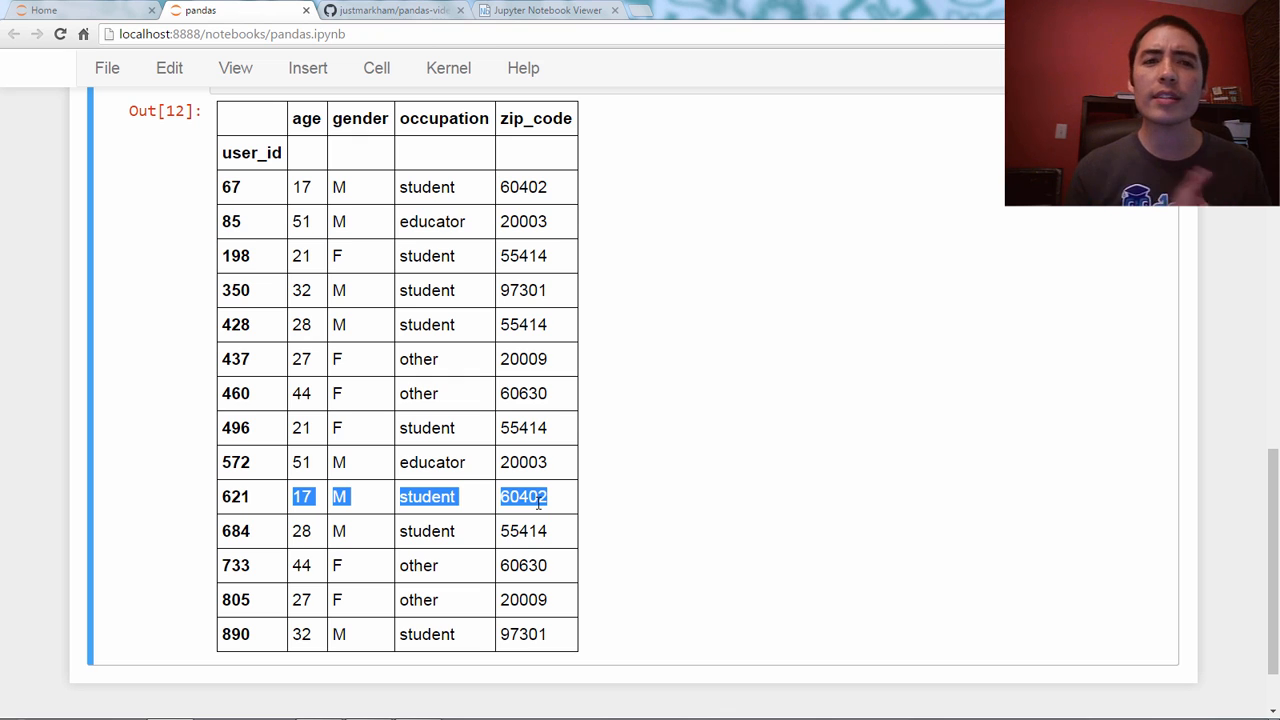
mouse_move(588, 492)
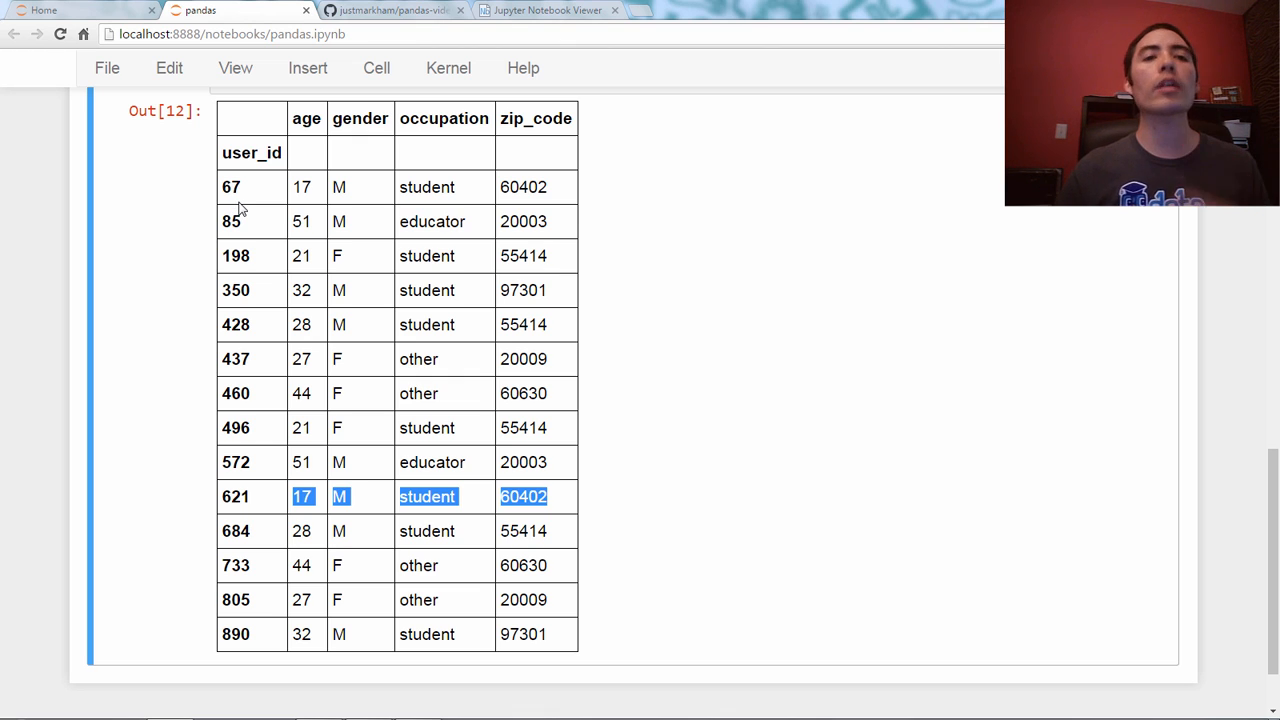
mouse_move(544, 204)
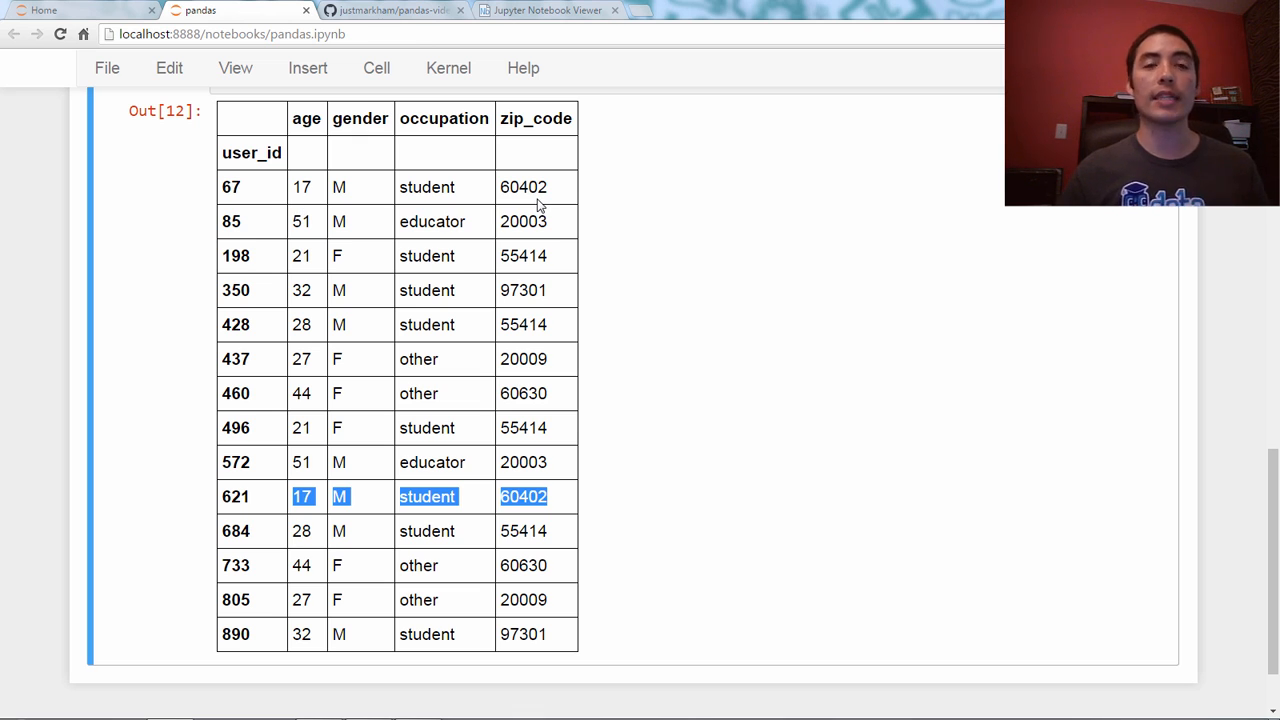
mouse_move(642, 278)
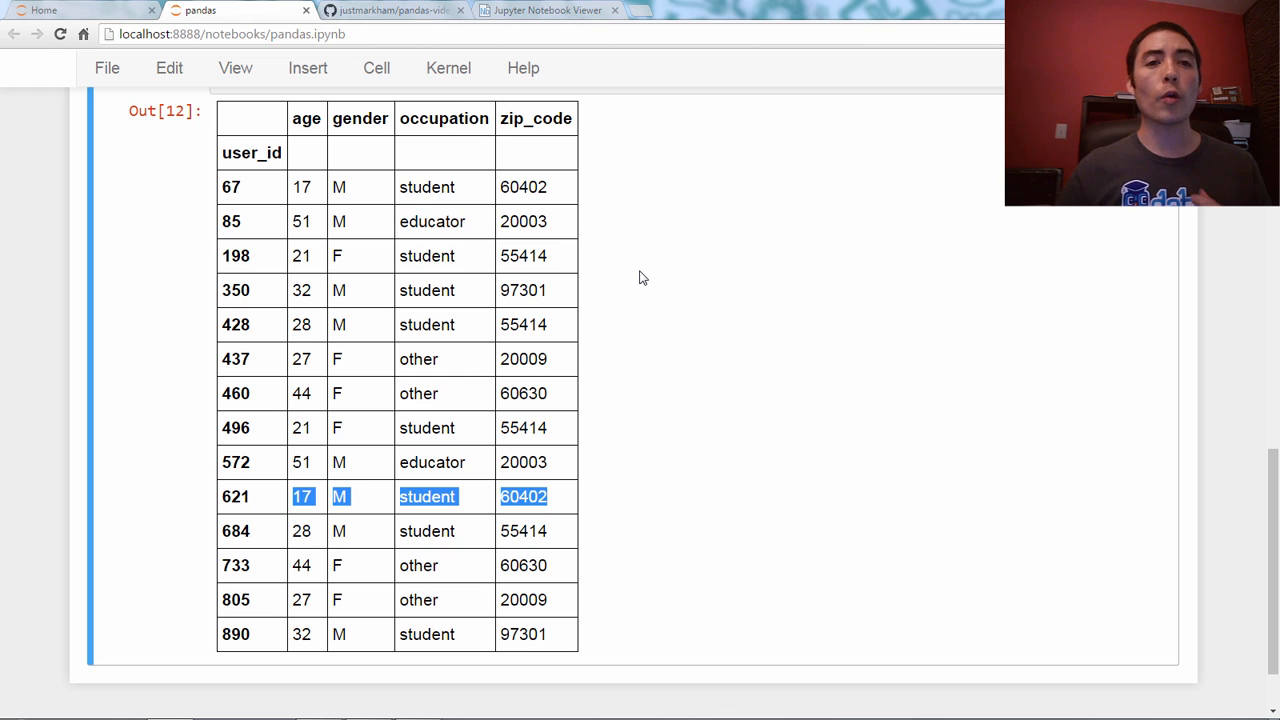
scroll(down, 3)
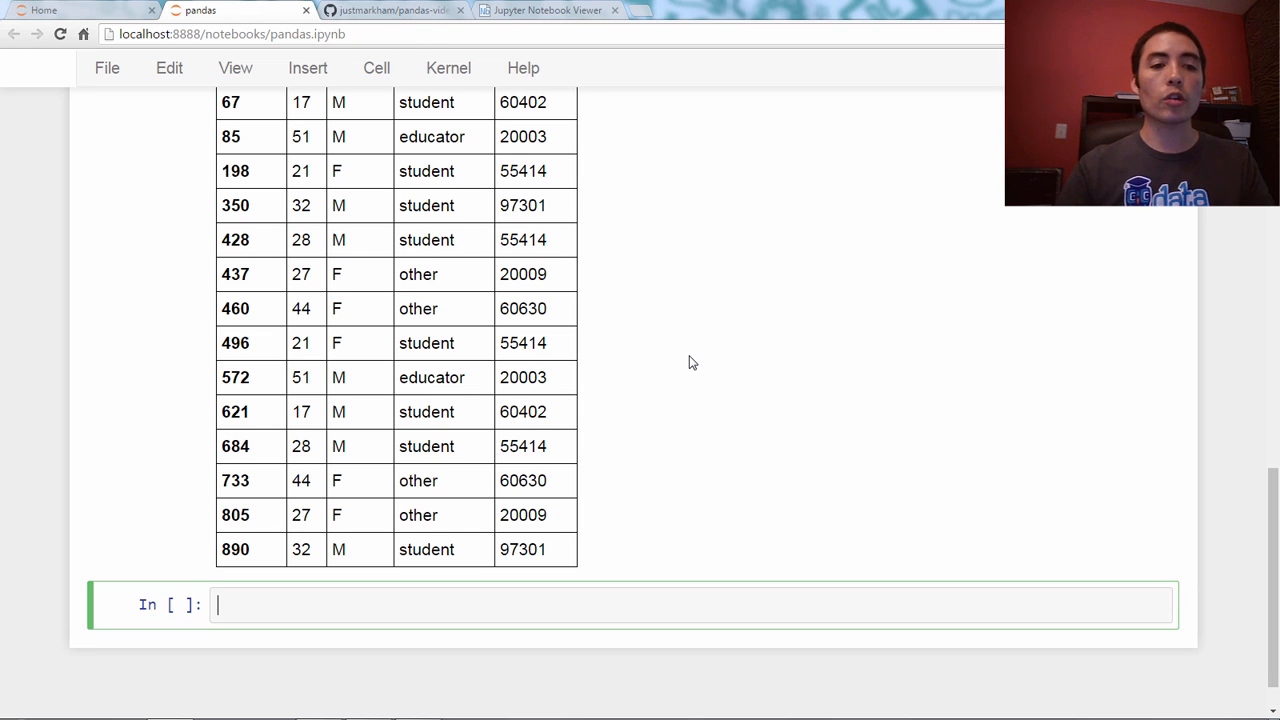
Run users.drop_duplicates(keep='first').shape, returning (936, 4).
text(users.drop_)
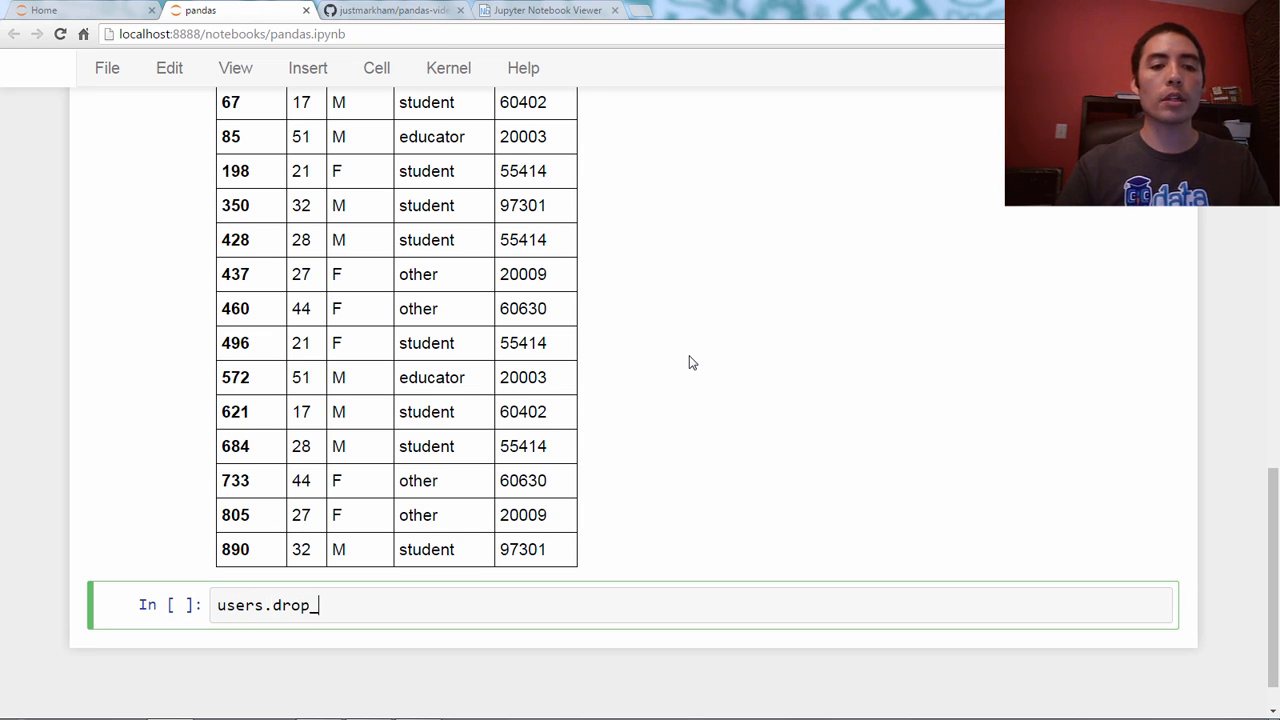
text(duplicates())
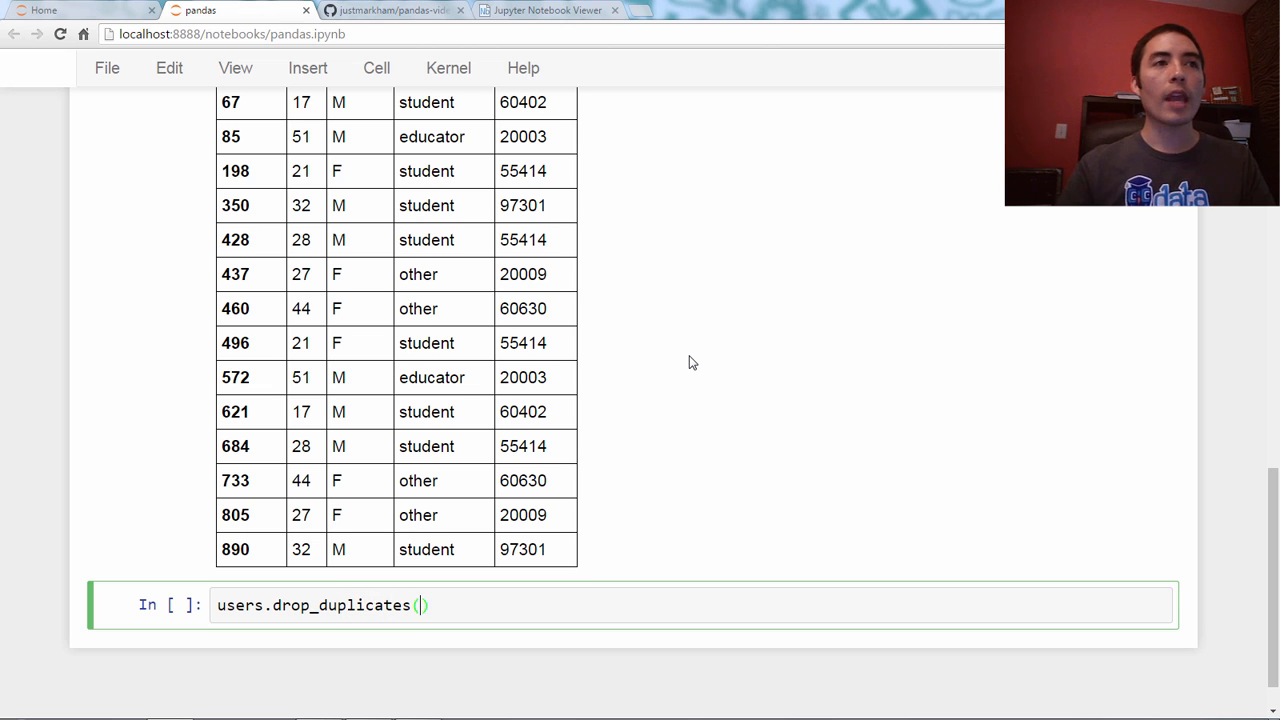
text(keep=)
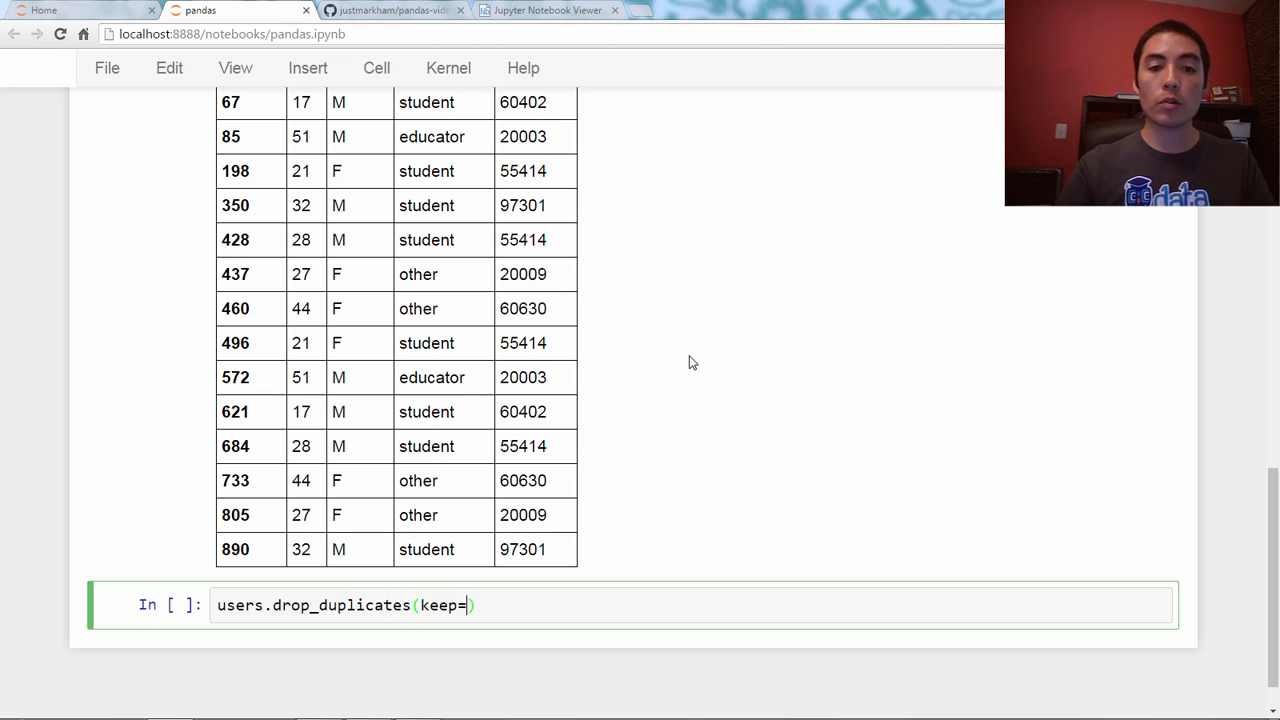
text('first')
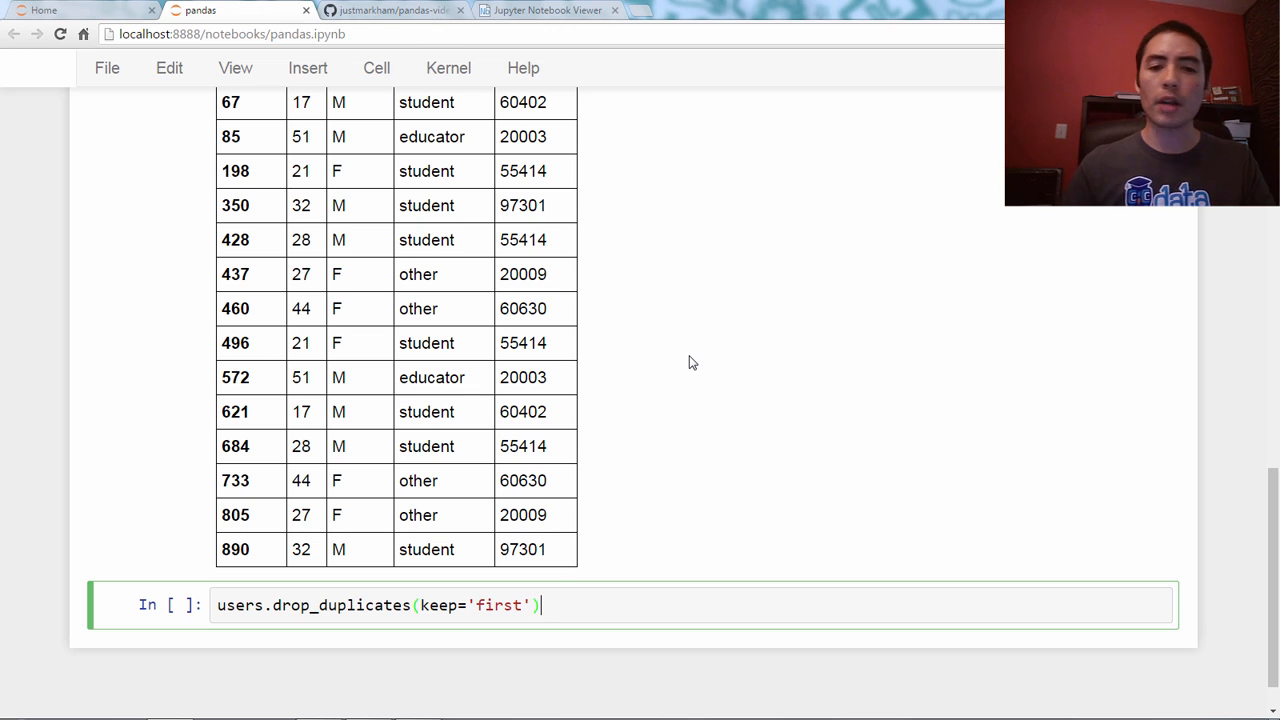
text(.shape)
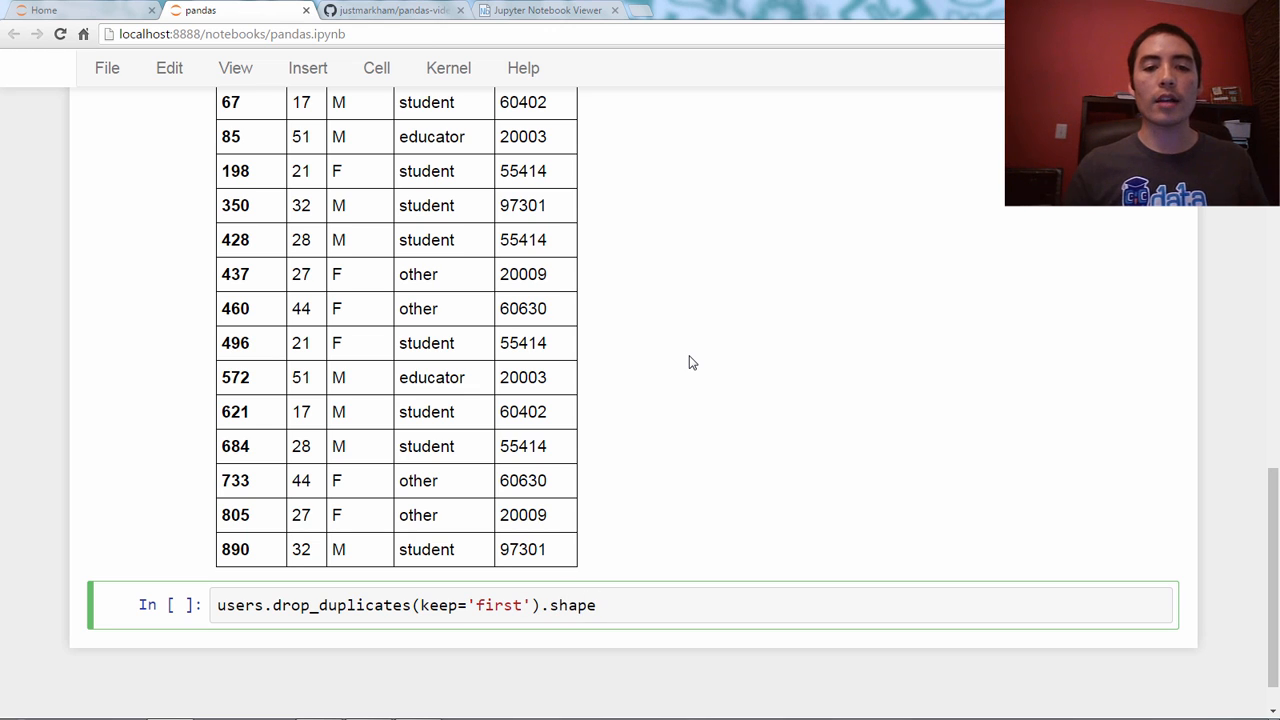
key(Shift+Enter)
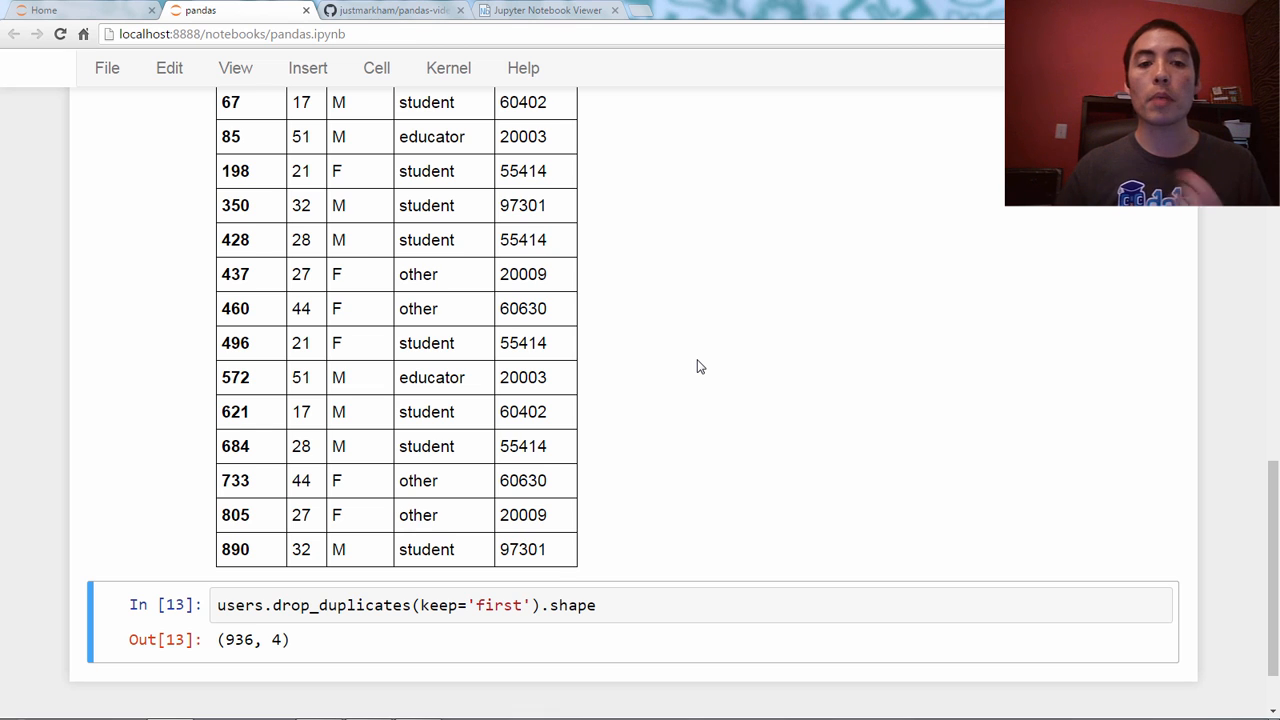
mouse_move(716, 376)
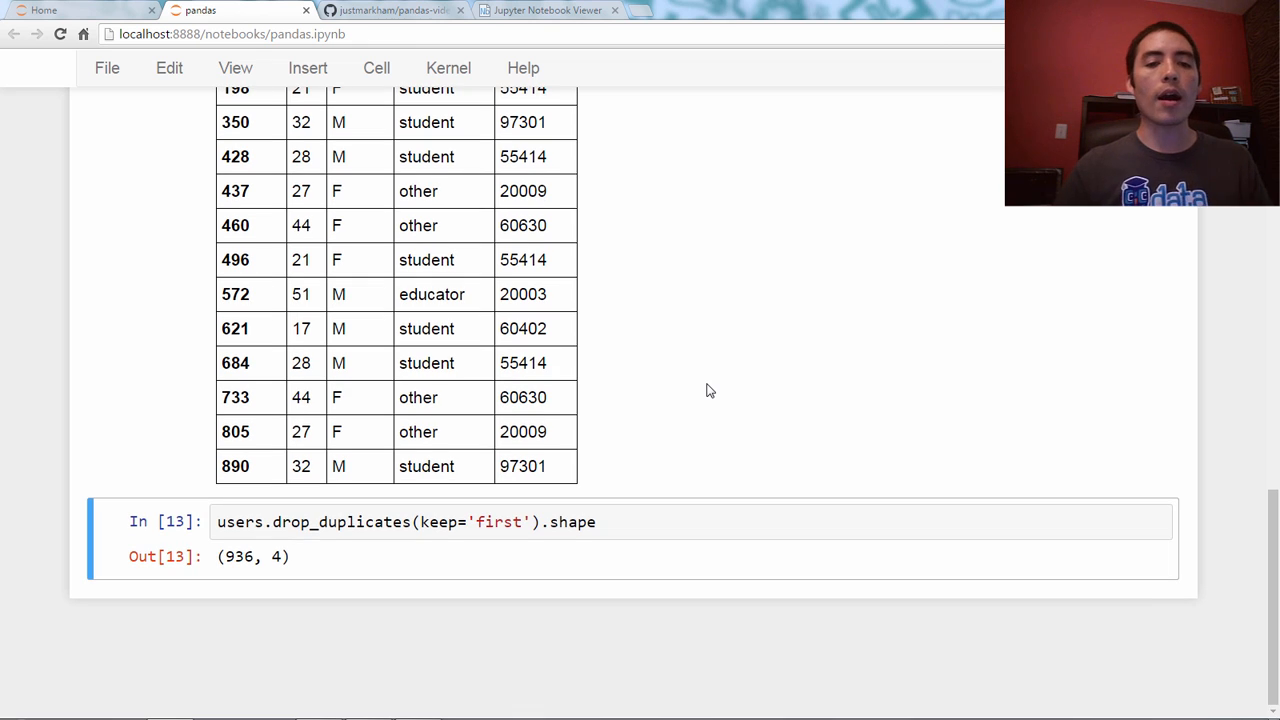
mouse_move(556, 502)
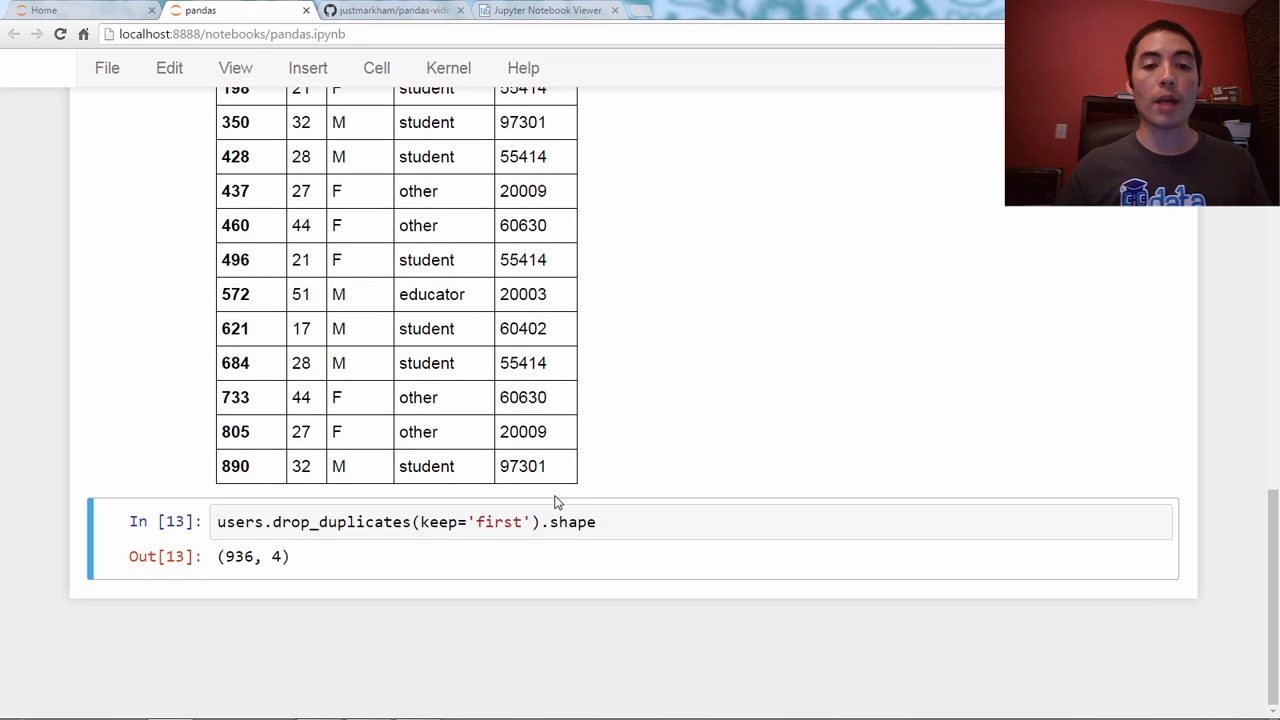
mouse_move(496, 524)
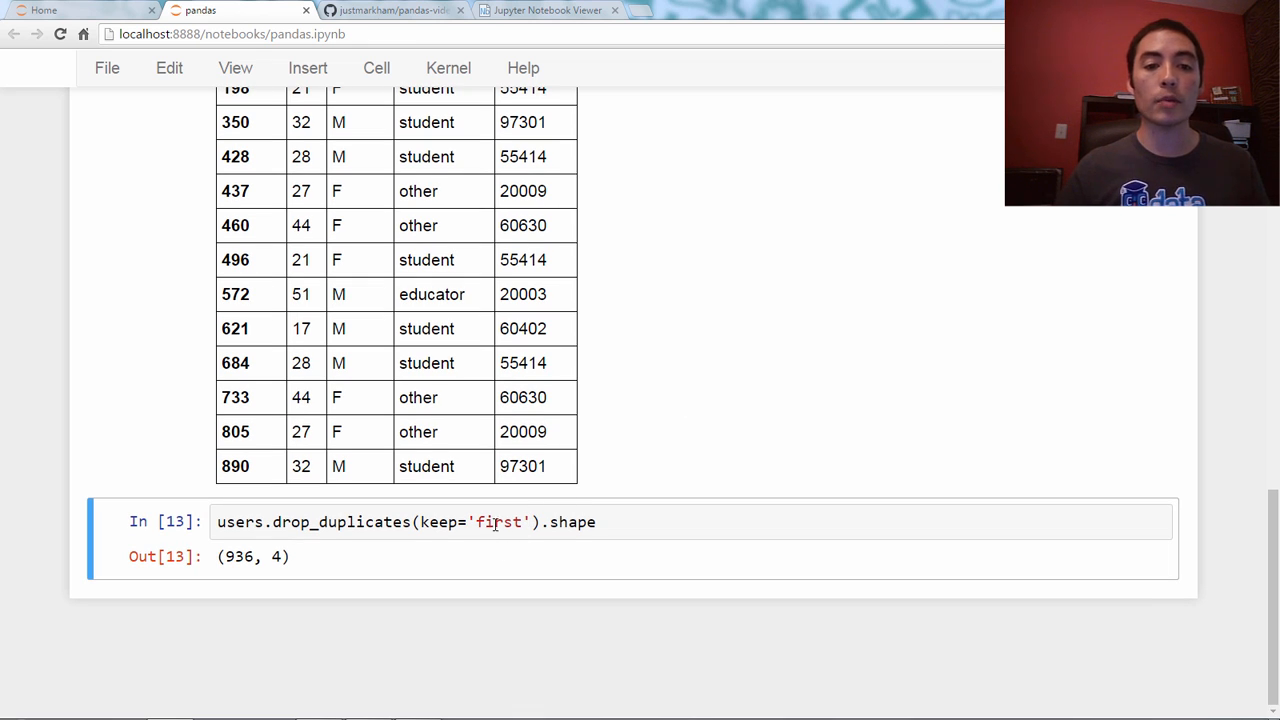
Rerun drop_duplicates with keep='last' (936, 4) and then keep=False, giving (929, 4).
text(last)
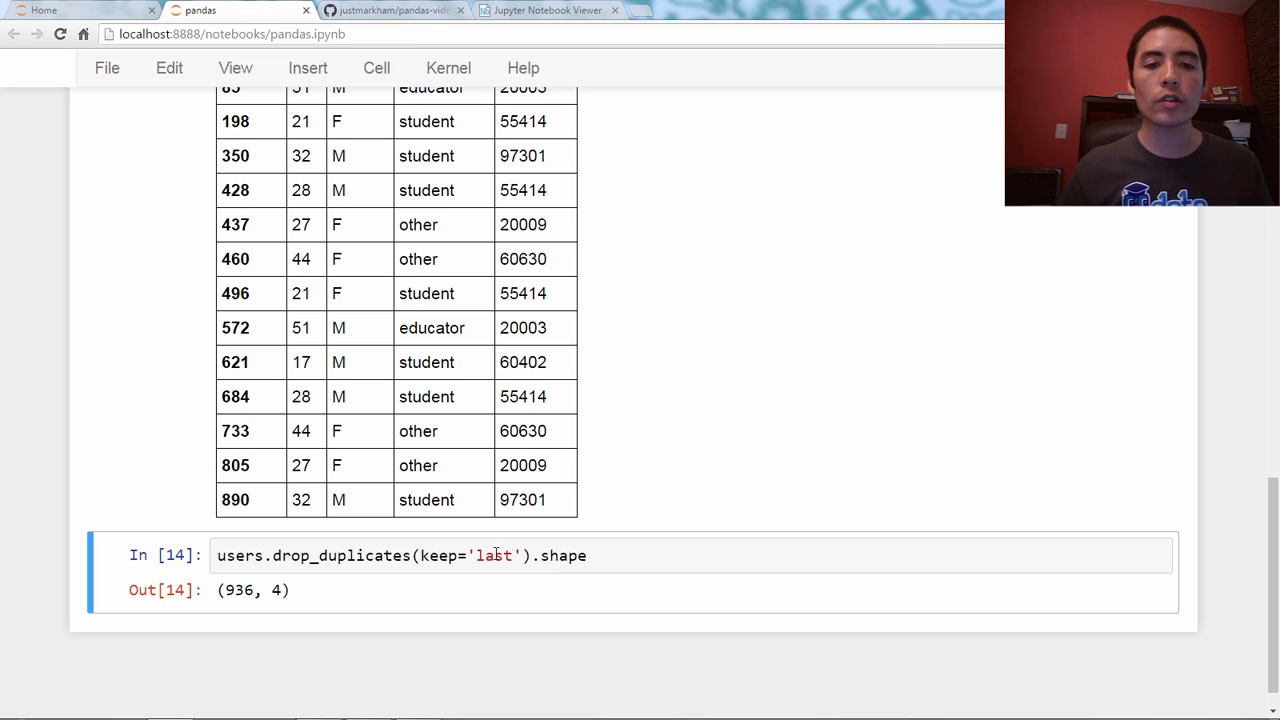
double_click(494, 556)
text(False)
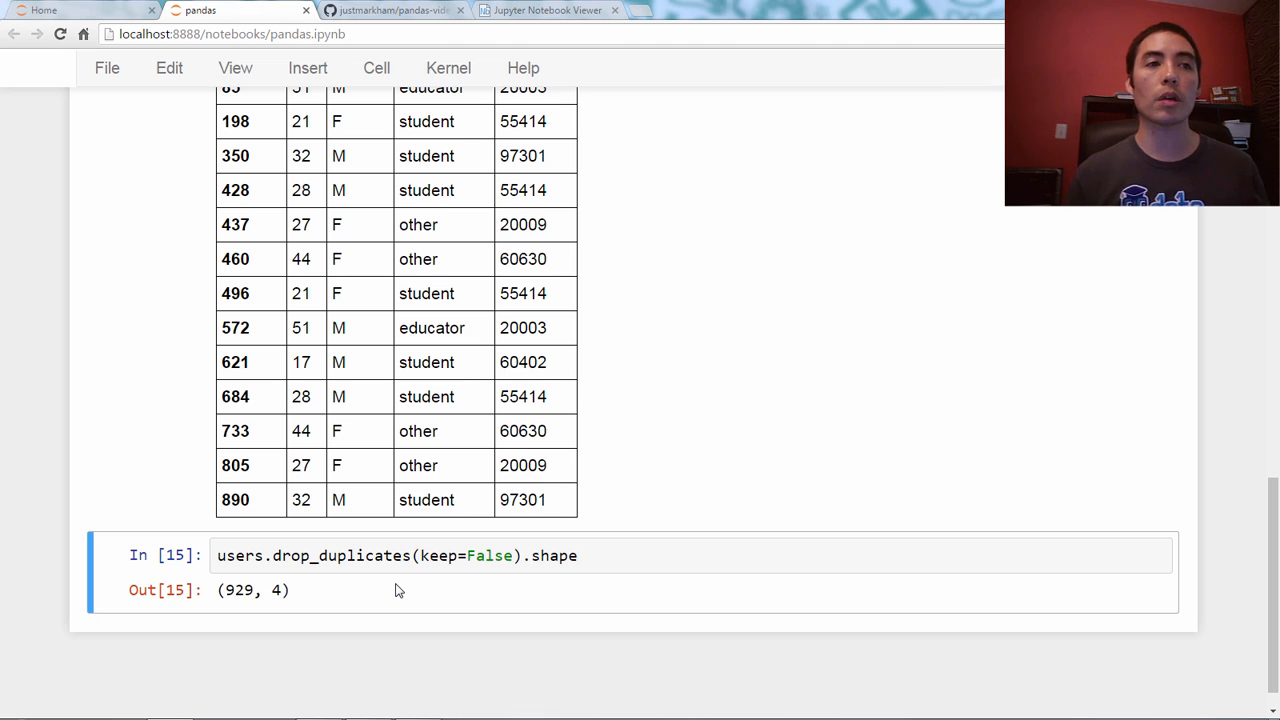
scroll(down, 3)
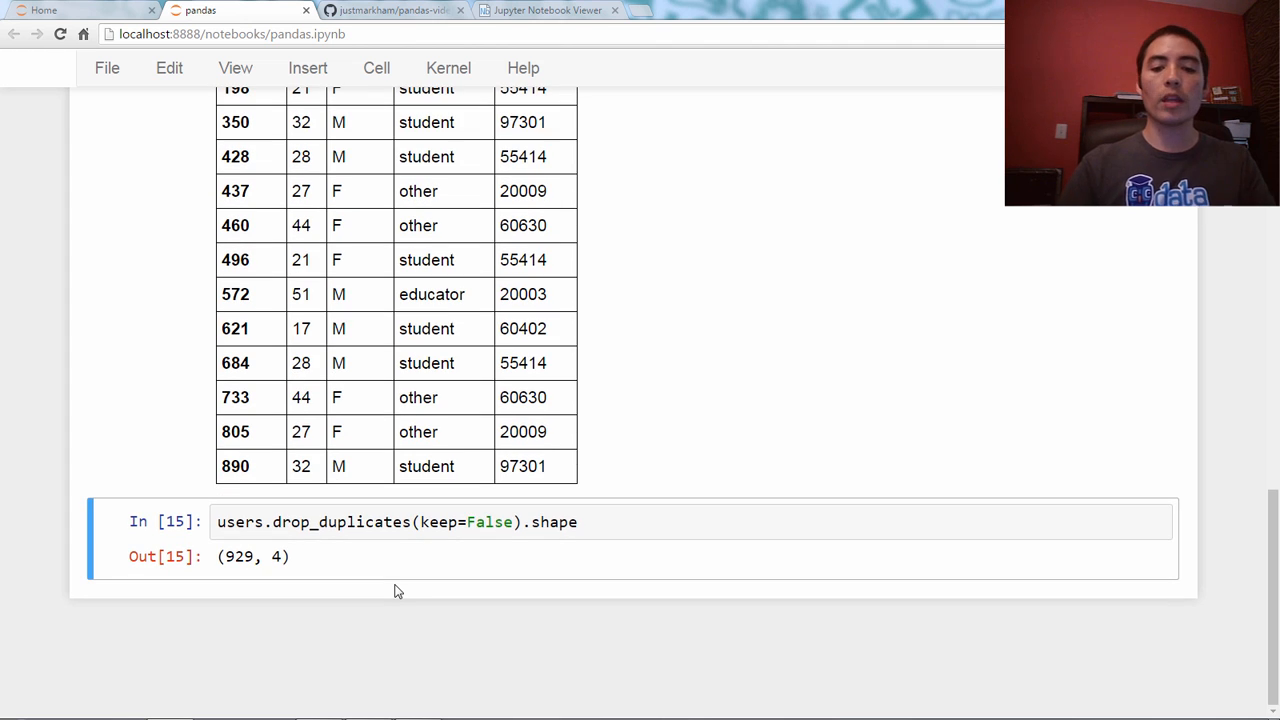
Run users.duplicated(subset=['age', 'zip_code']).sum(), which returns 16.
text(users)
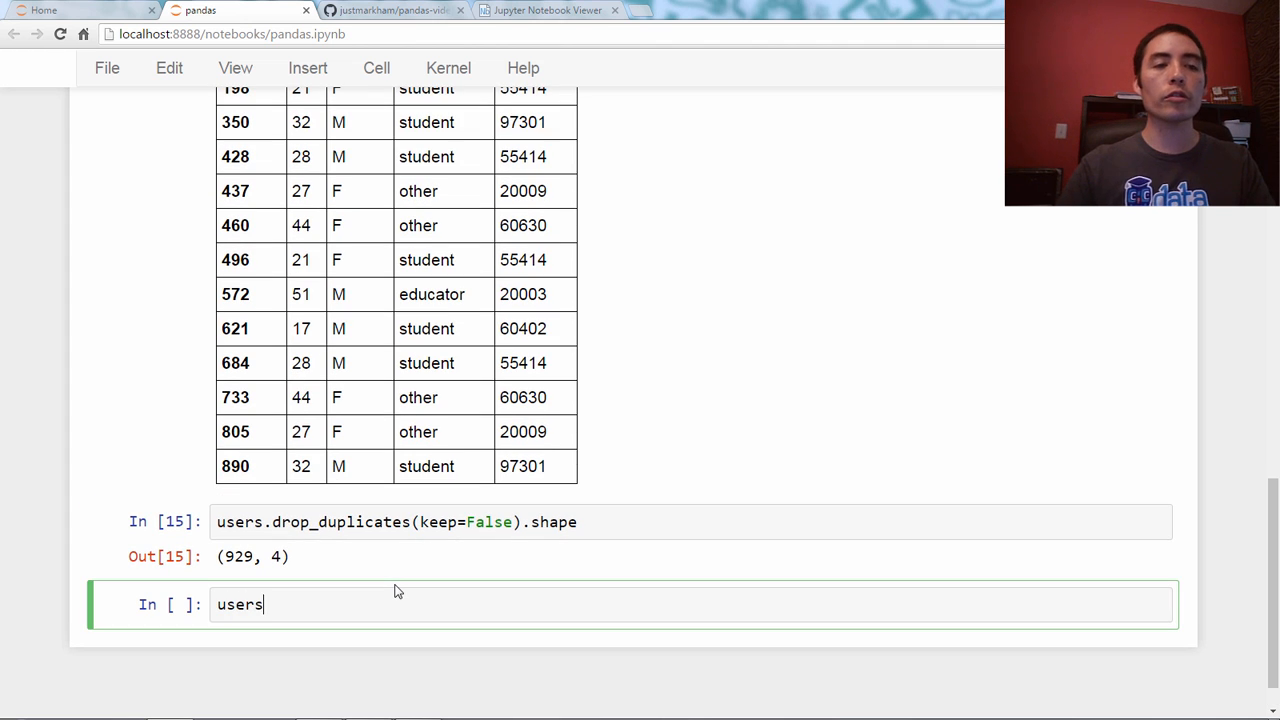
text(.duplicated())
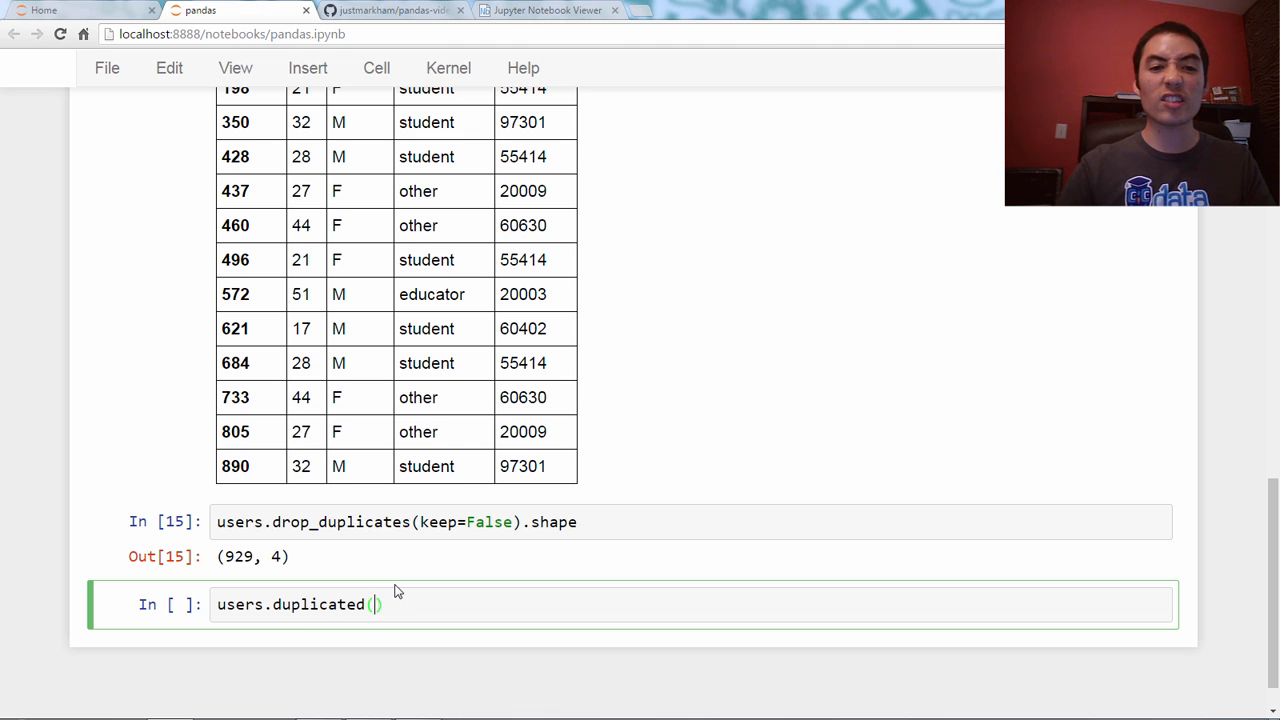
text(subset)
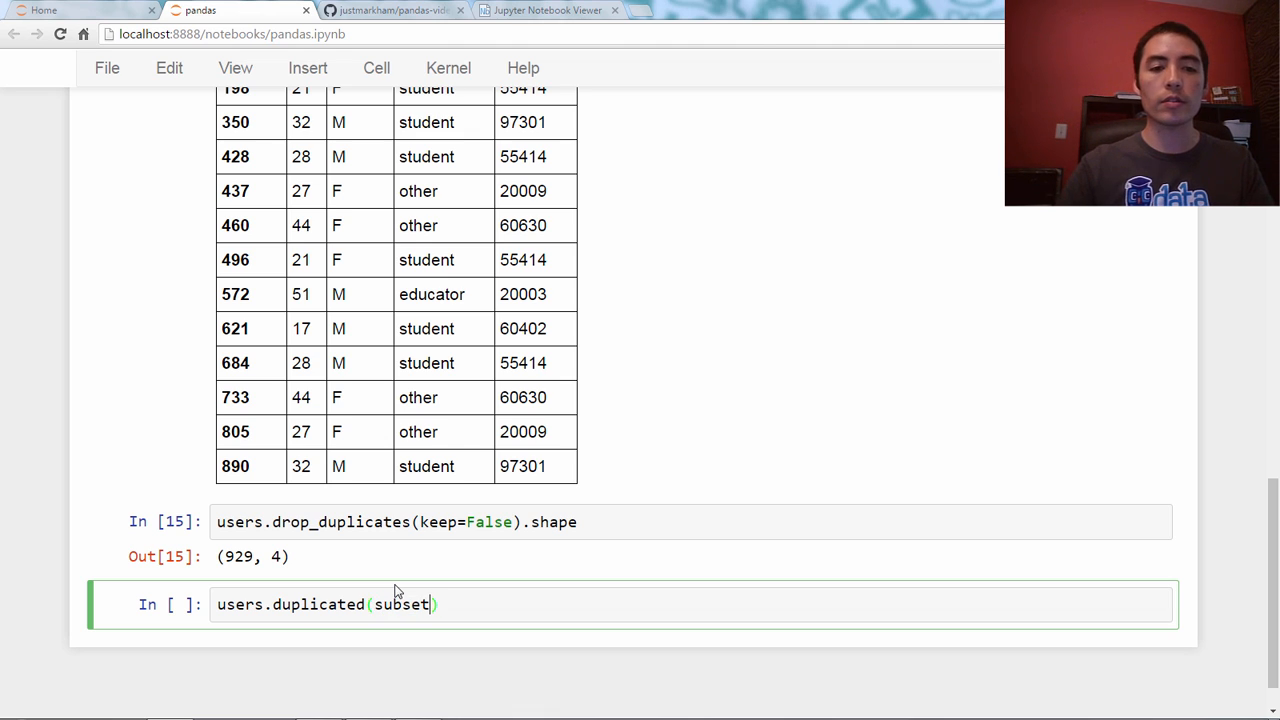
text(=[])
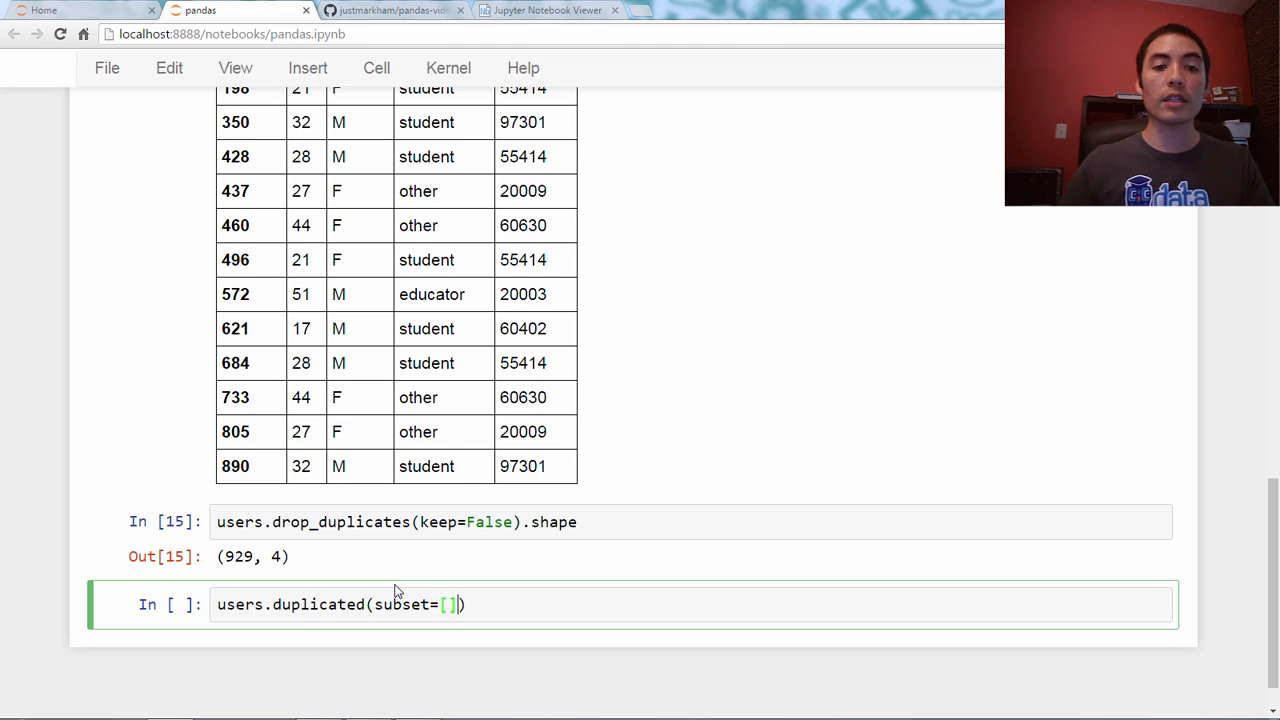
text('age')
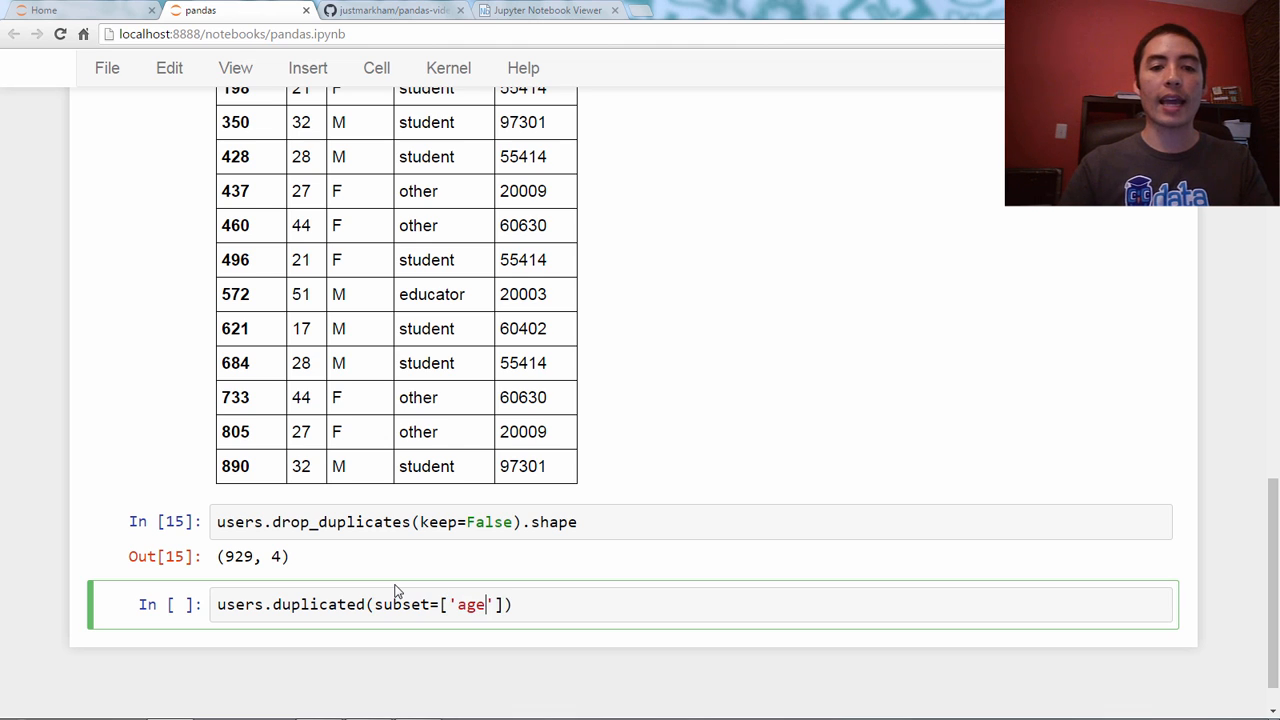
text(, 'zip_')
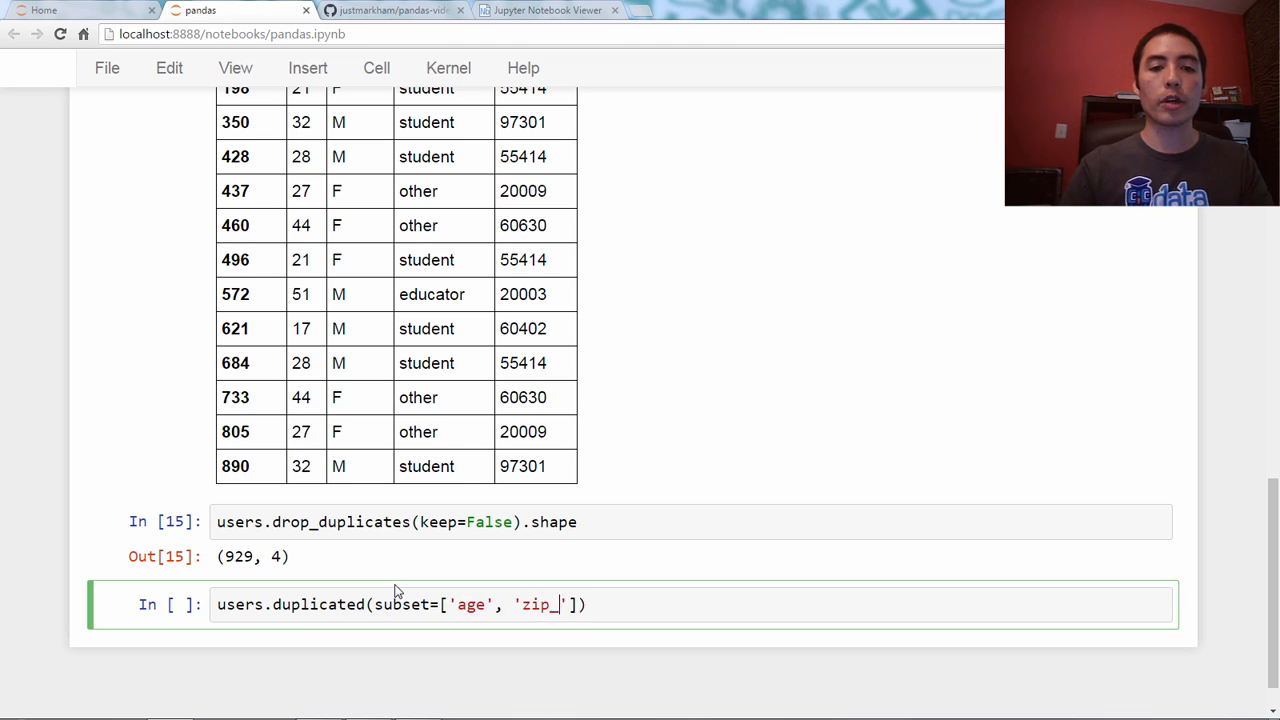
text(code)
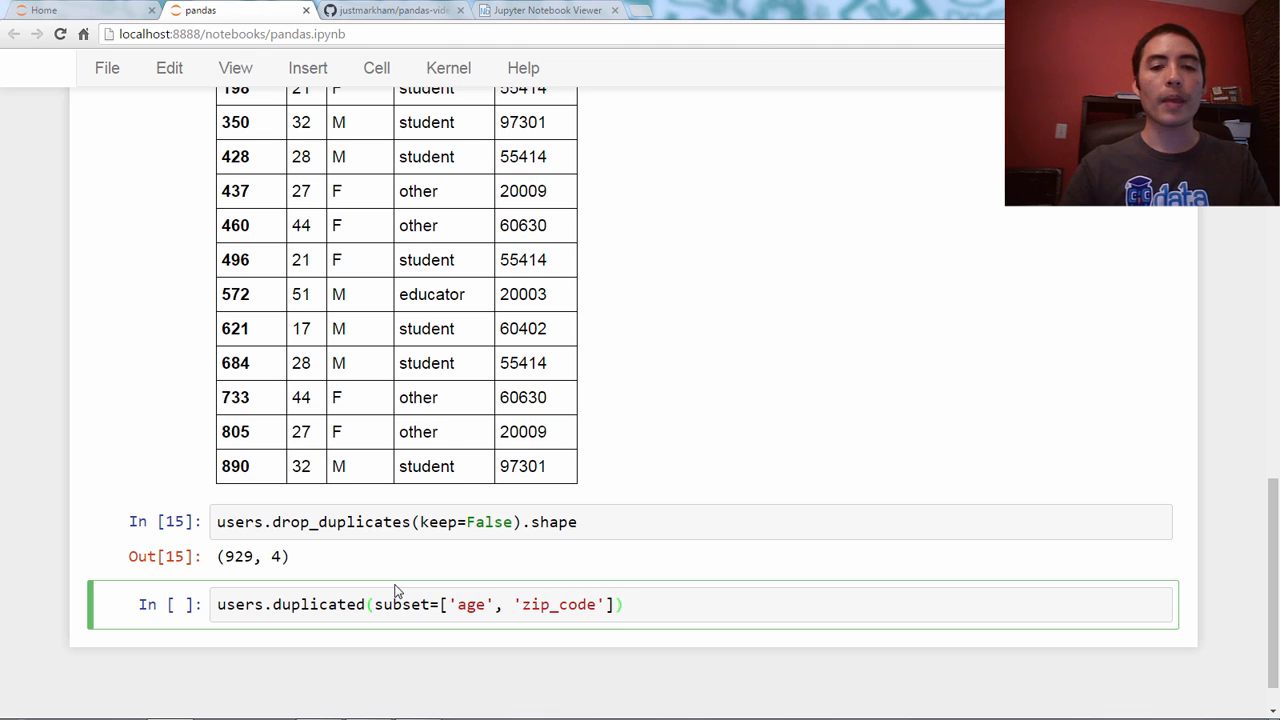
text(.sum())
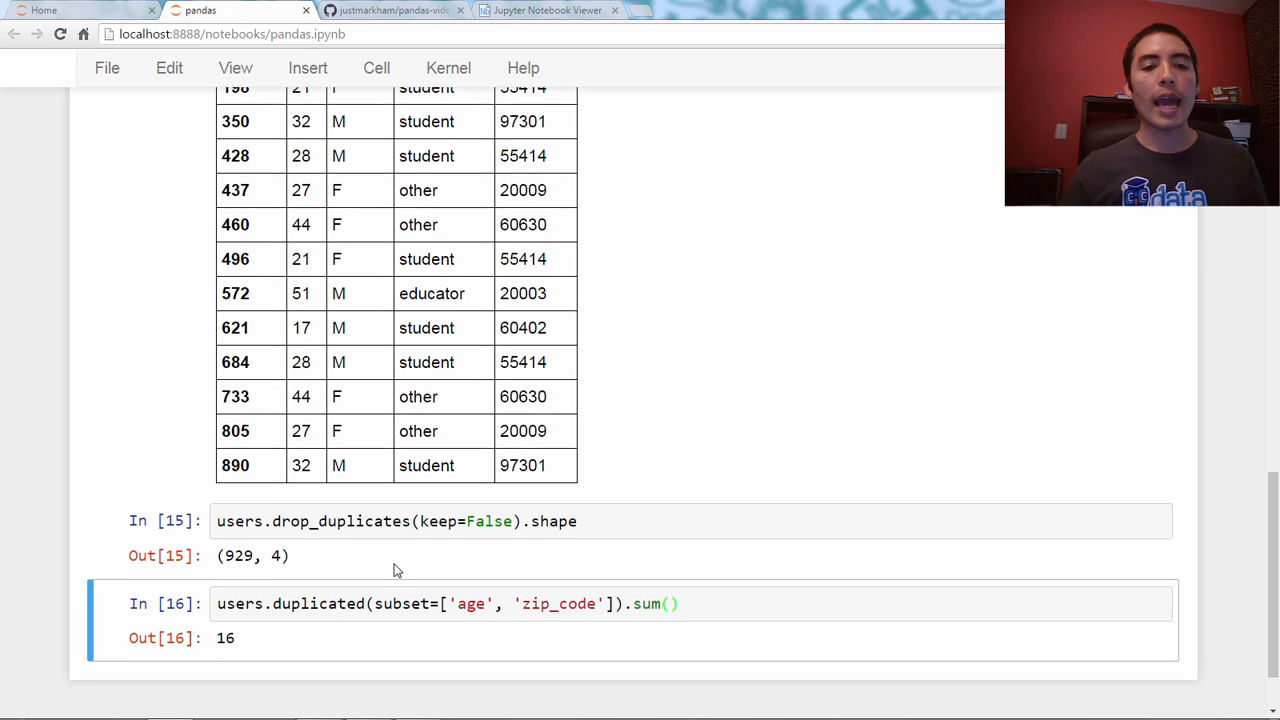
scroll(down, 3)
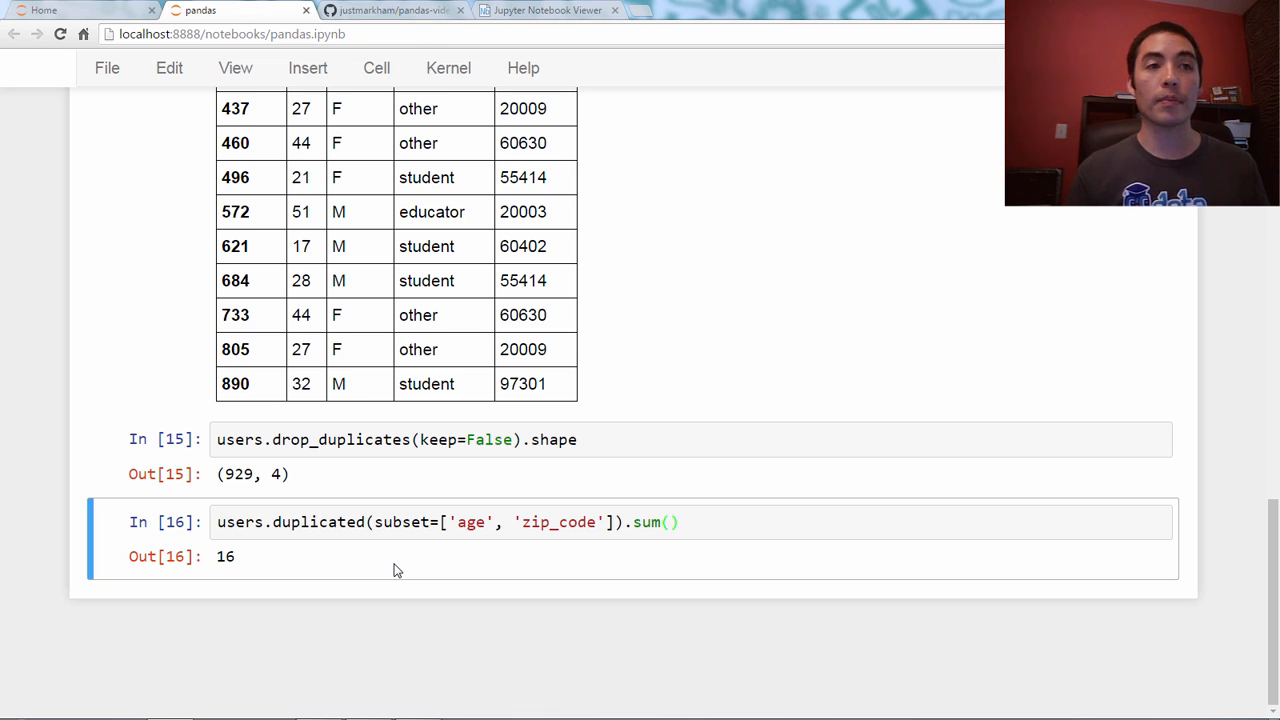
mouse_move(376, 560)
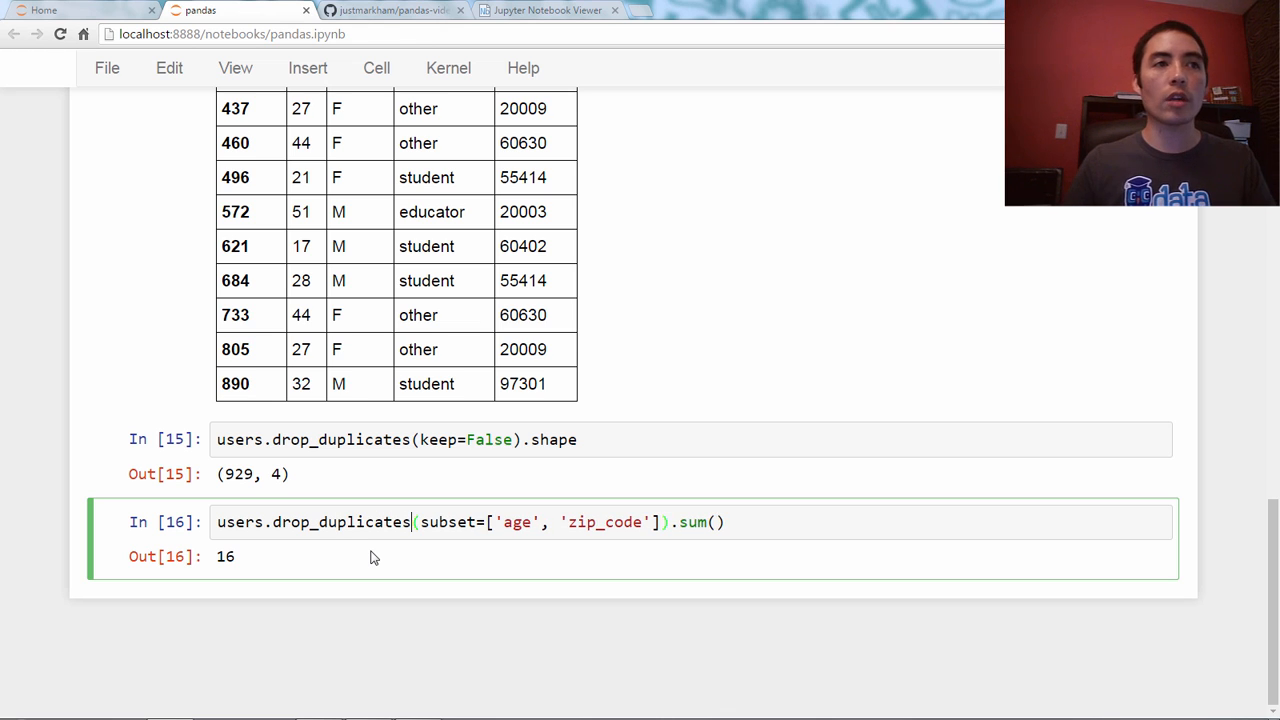
Rewrite the cell as drop_duplicates(subset=...) by removing the .sum() call.
key(BackSpace)
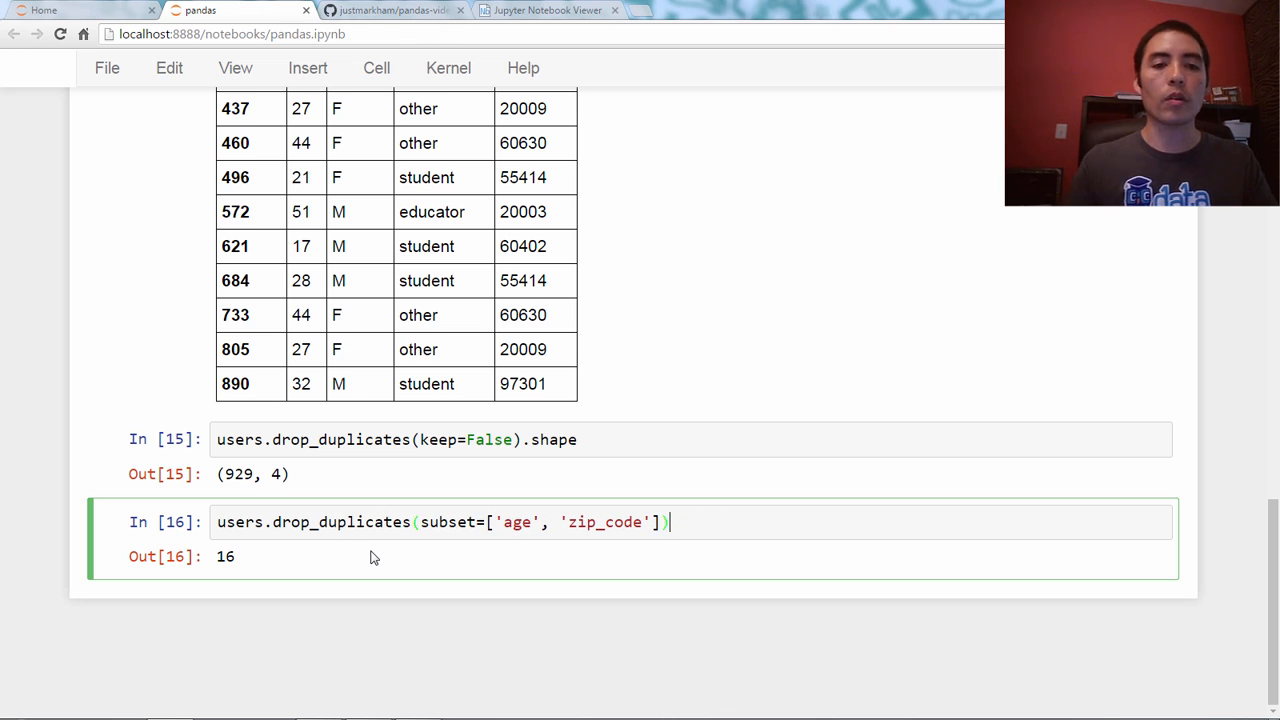
text(.)
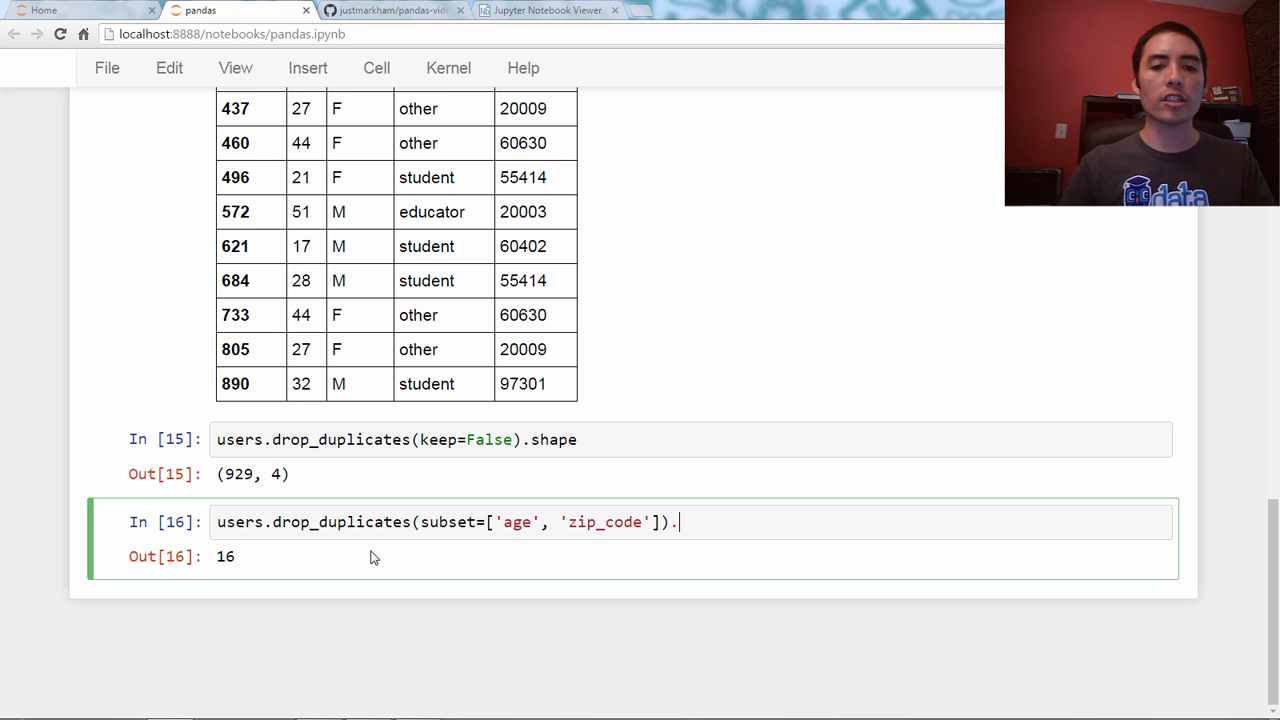